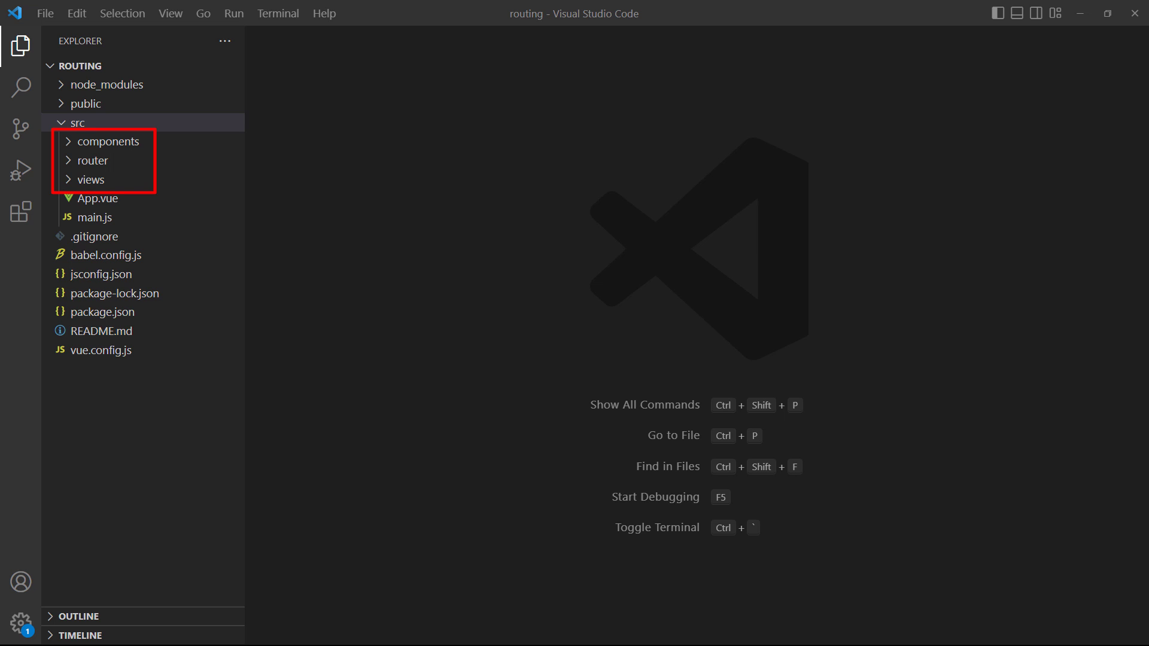
Expand src/views and bring up UsersPage.vue with its 'Users page' heading
click(92, 180)
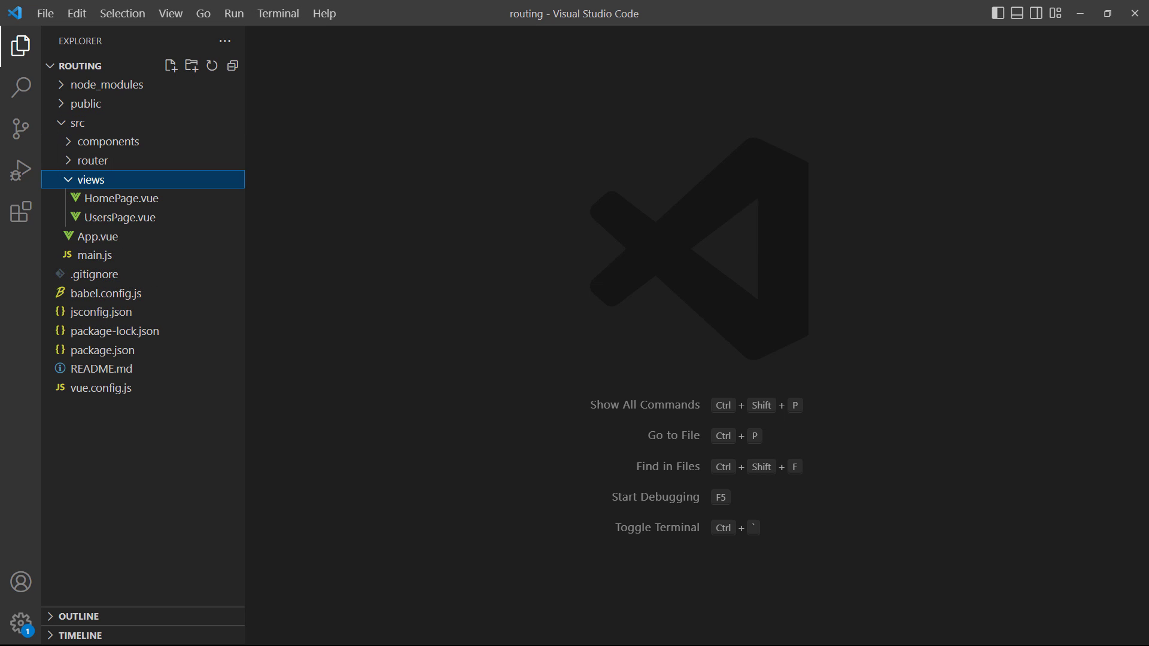
double_click(121, 198)
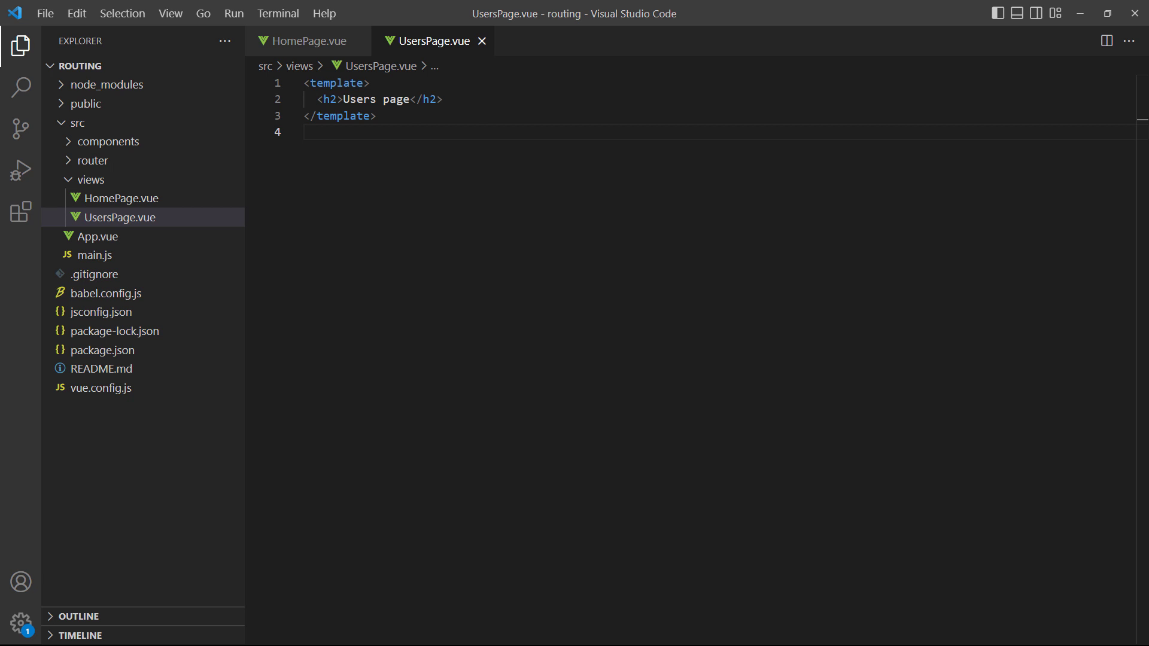
Show router/index.js with Home at '/' and Users at '/user'
click(99, 180)
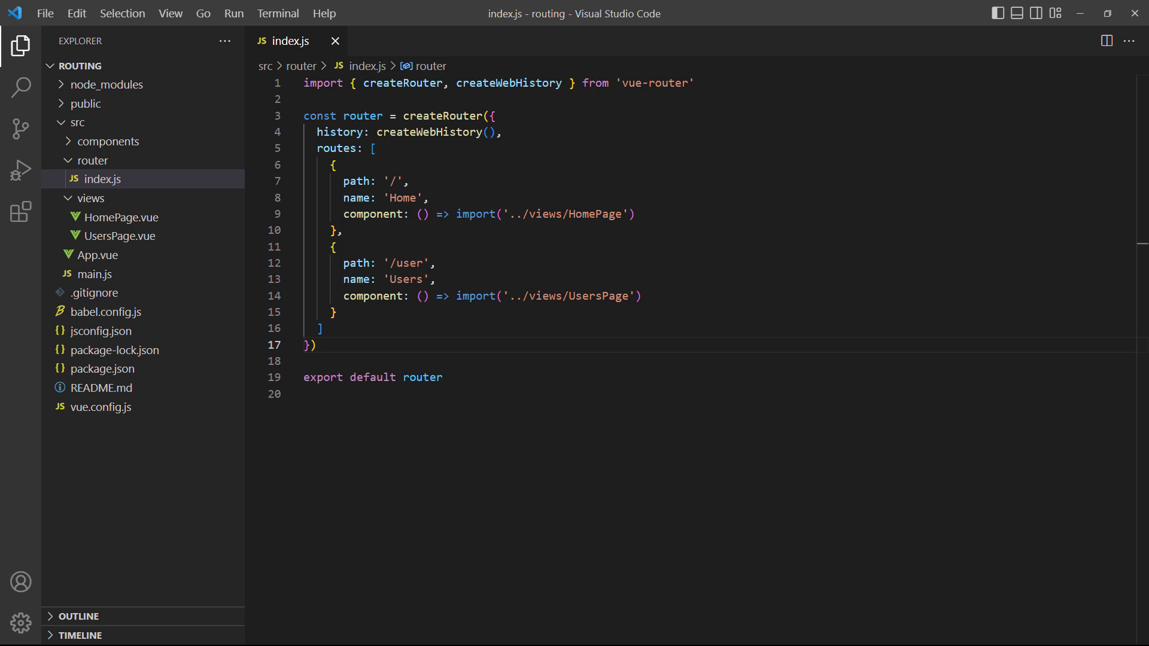
Add router.beforeEach(() => { return '/' }) below the router definition
text(router.b)
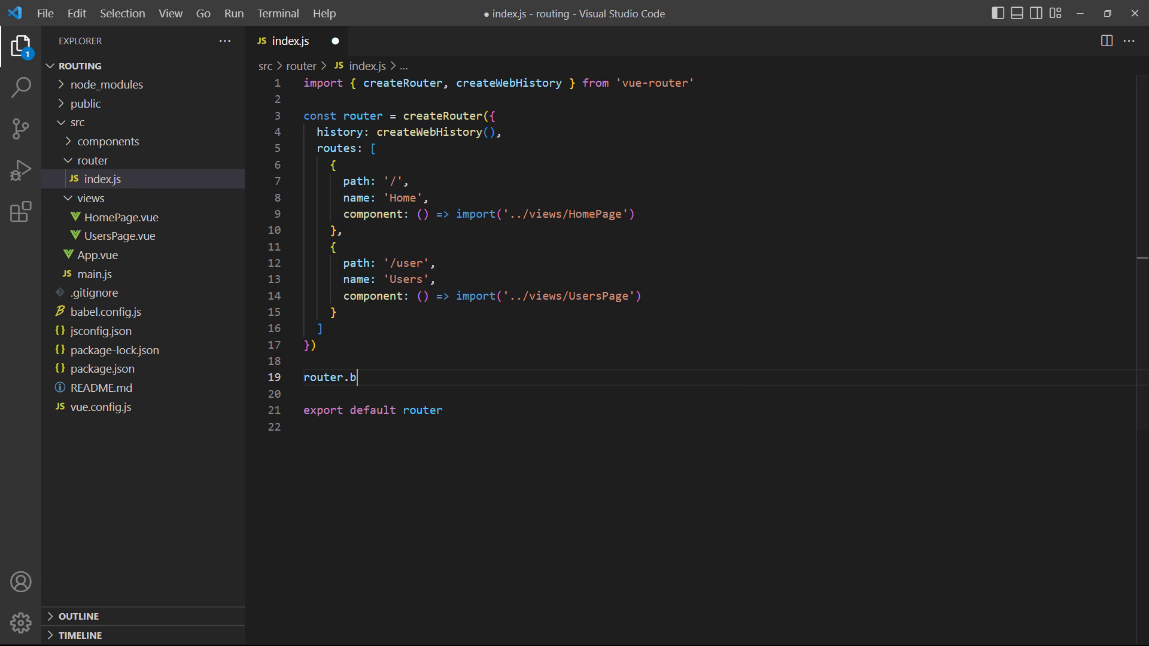
text(eforeEach(() => {})
click(721, 393)
text(// redirect to home path)
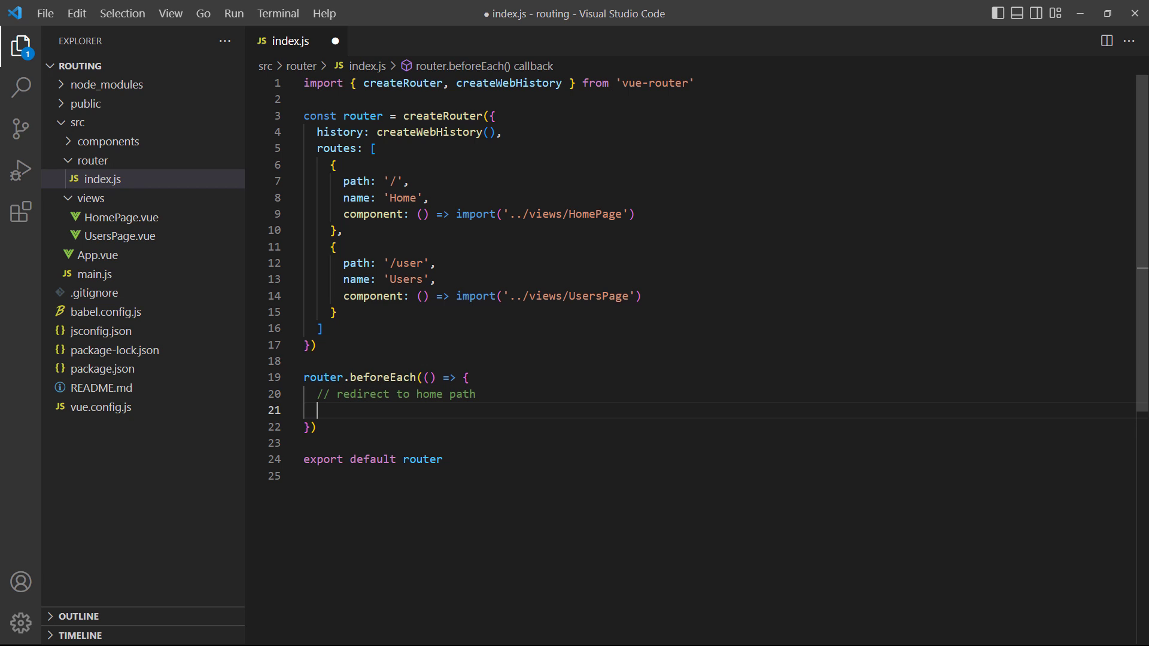
text(return '/')
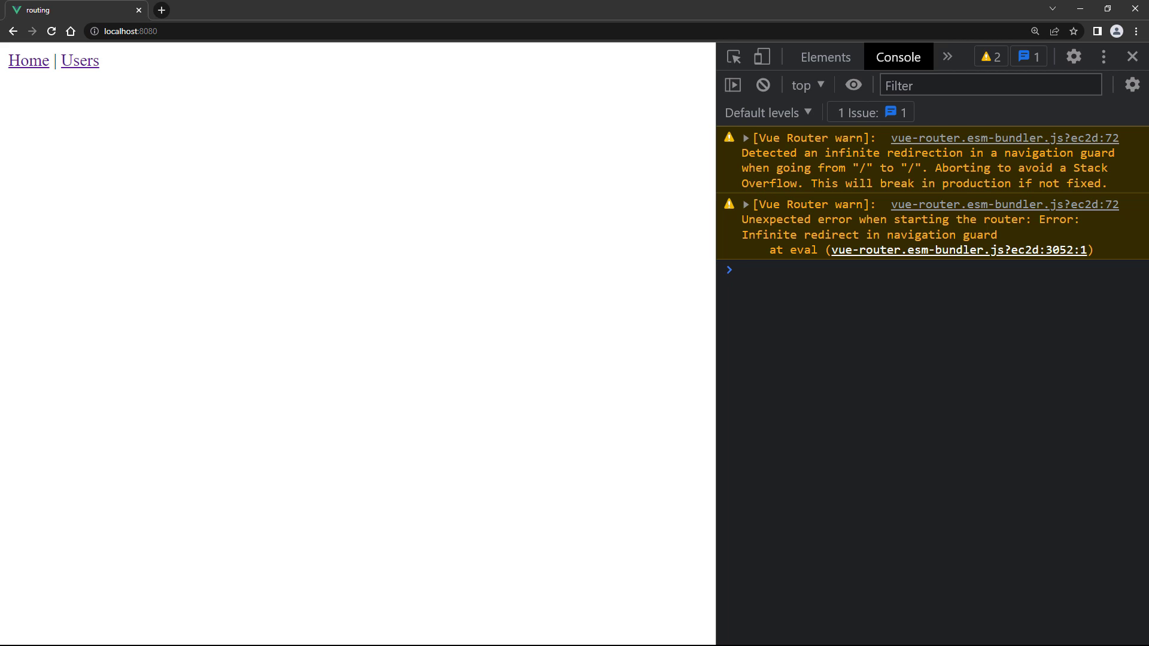
Rewrite the guard so it returns '/' only if to.name !== 'Home'
click(770, 270)
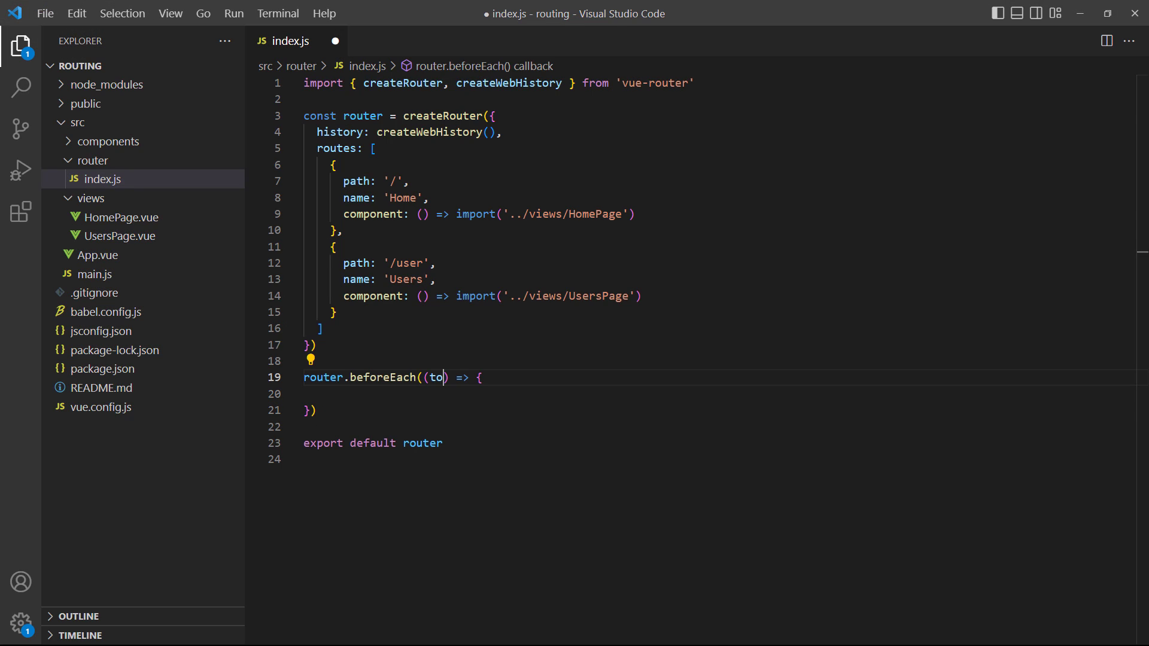
text(if (to.name !)
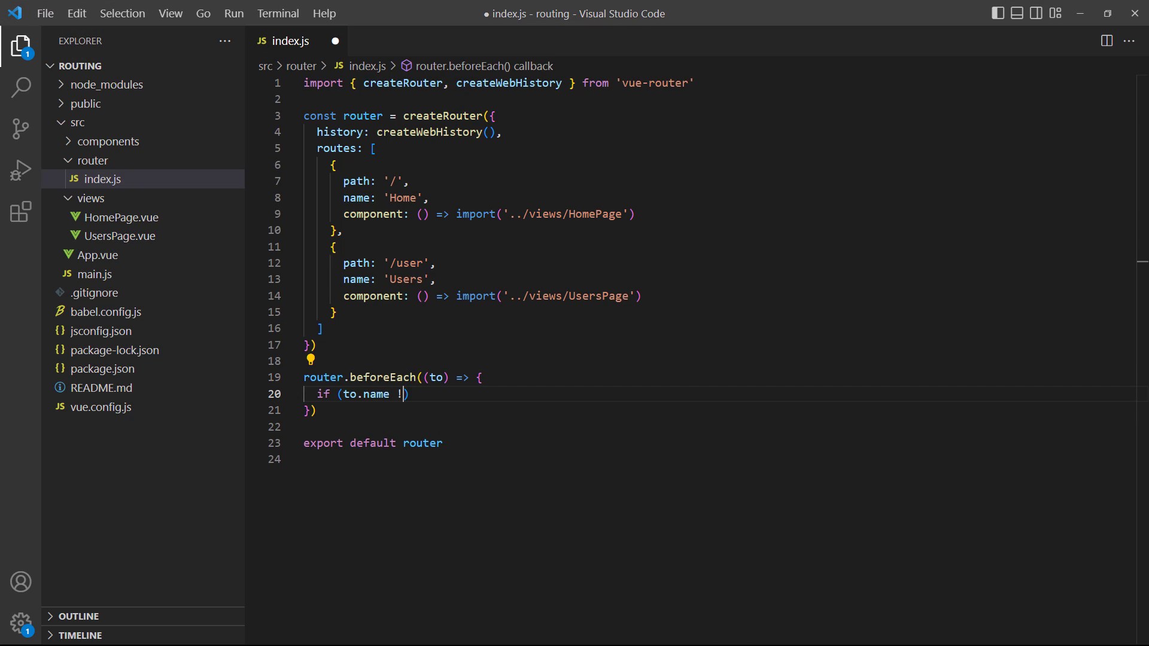
text(== 'Home') {)
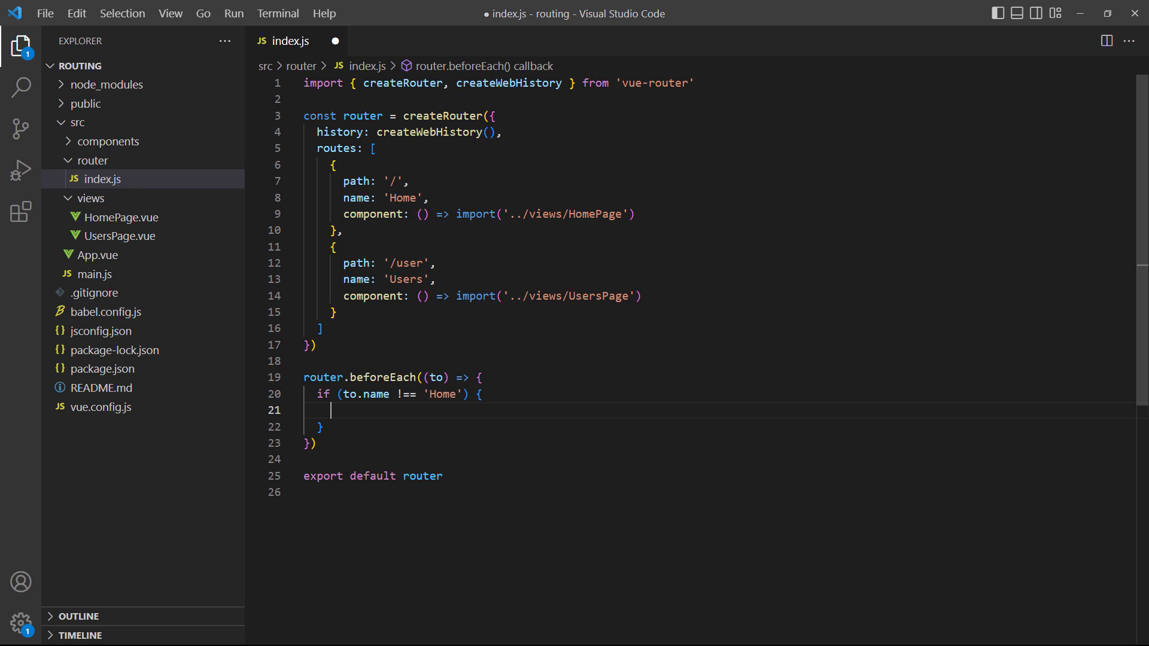
text(return '/')
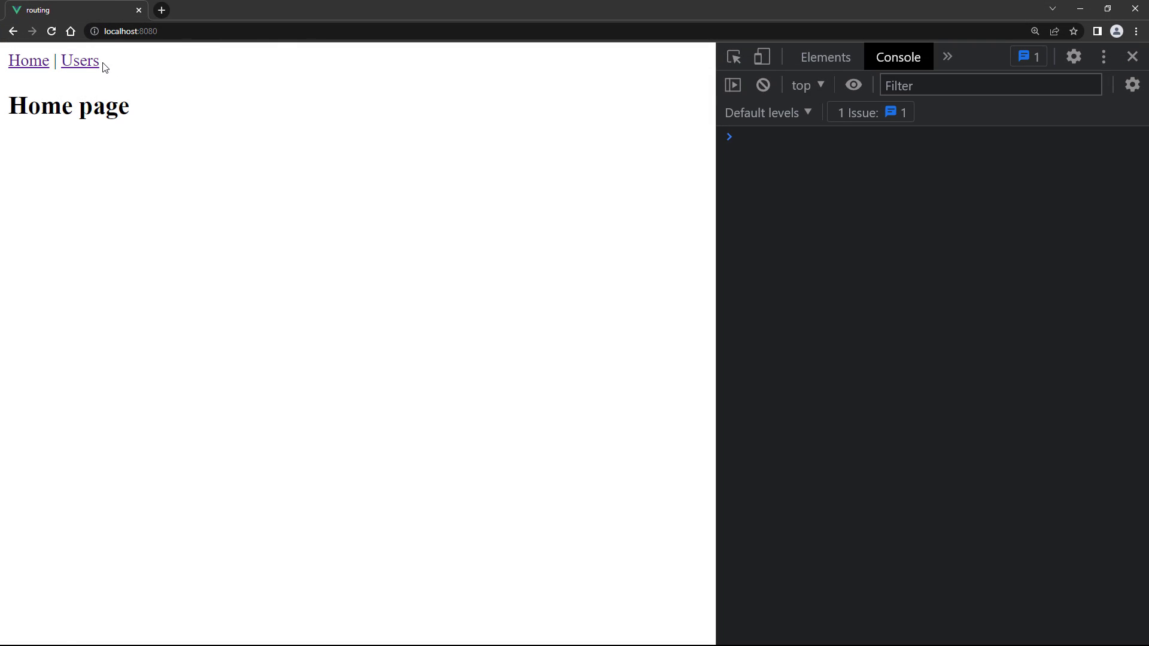
mouse_move(79, 61)
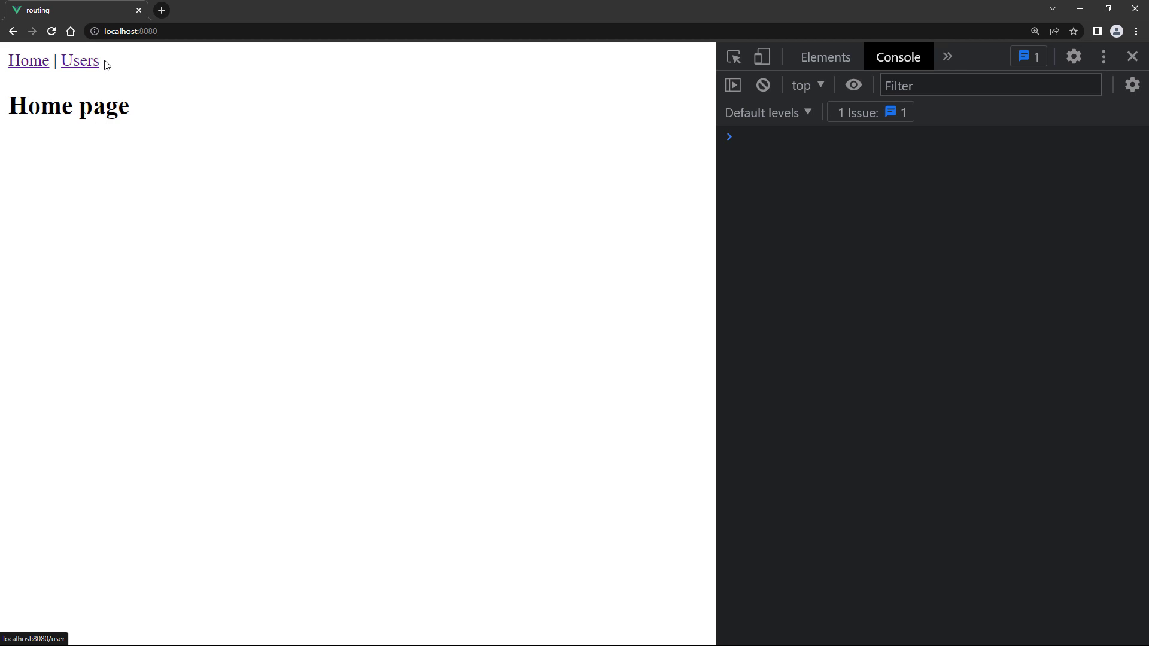
mouse_move(115, 65)
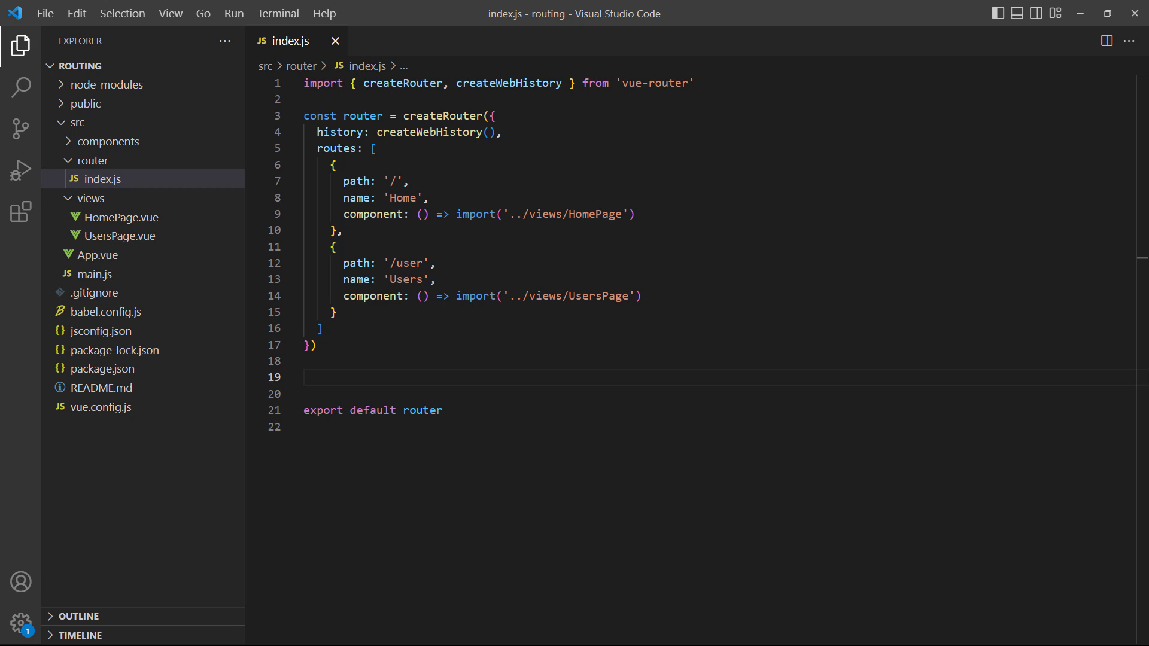
Add router.beforeResolve logging 'User Authenticated', 'Coming from:' from.path and 'Going to:' to.path
text(router.beforeResolve((to, from) => {)
click(720, 393)
text(c)
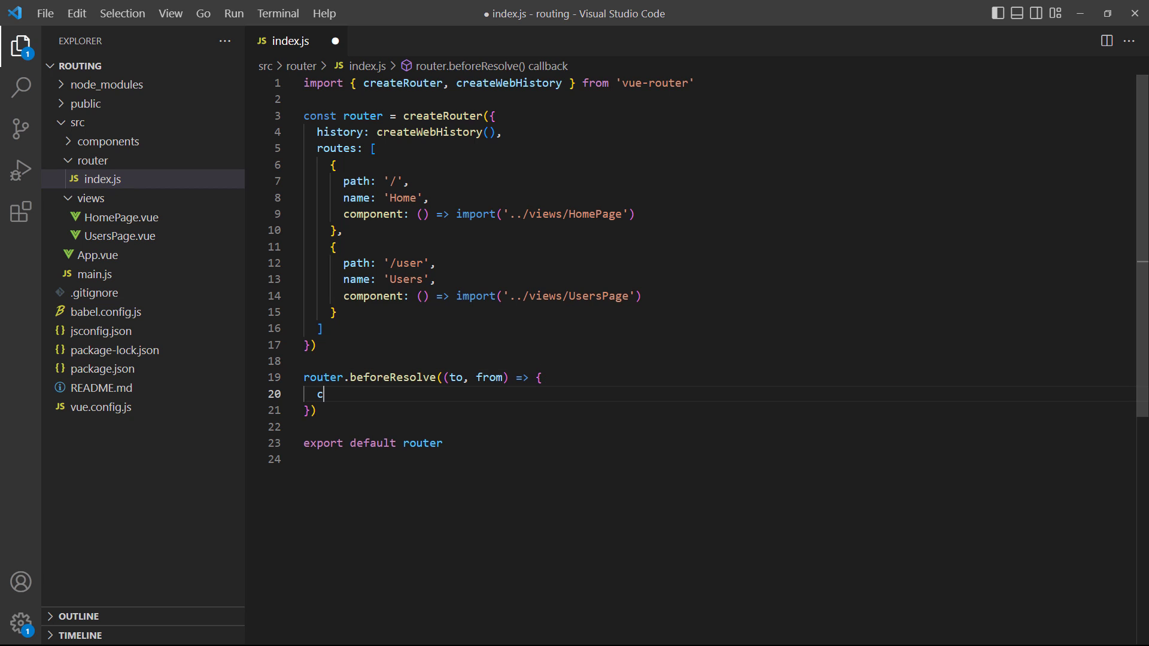
text(onsole.log('User Auth'))
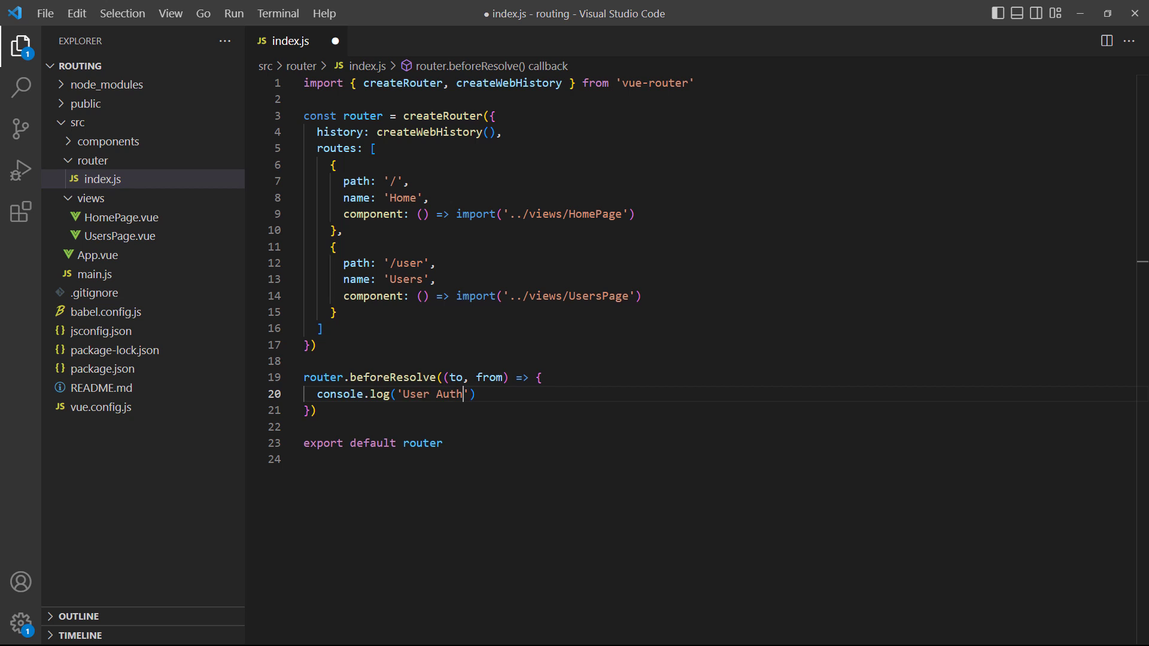
text(enticated)
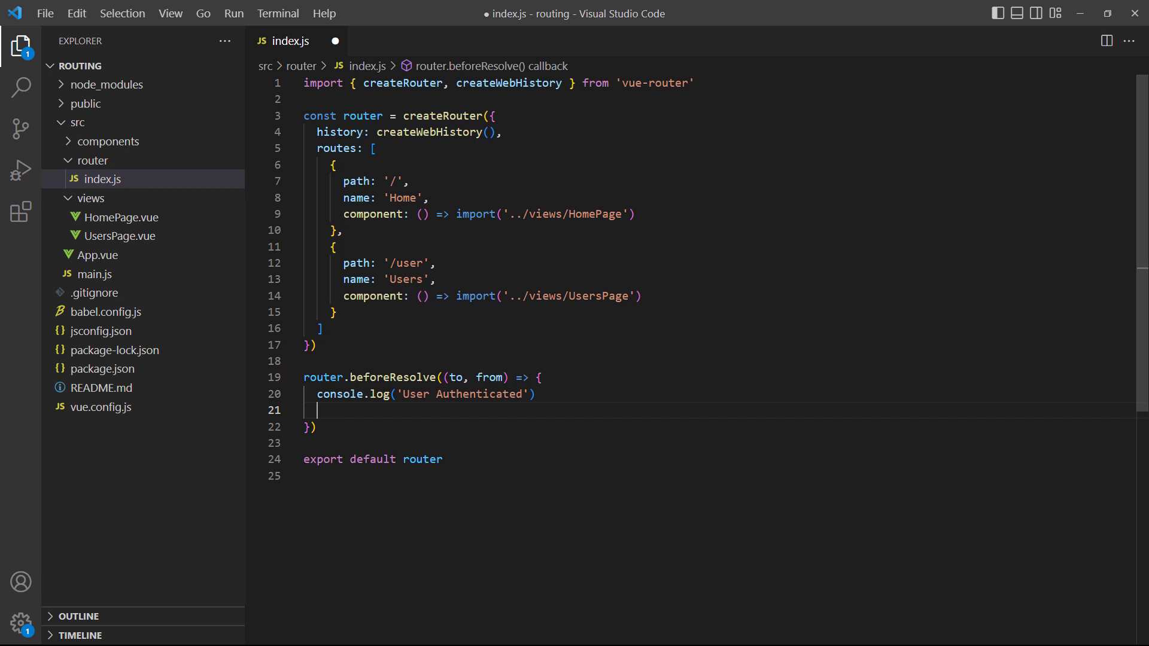
text(console.log('Coming fr'))
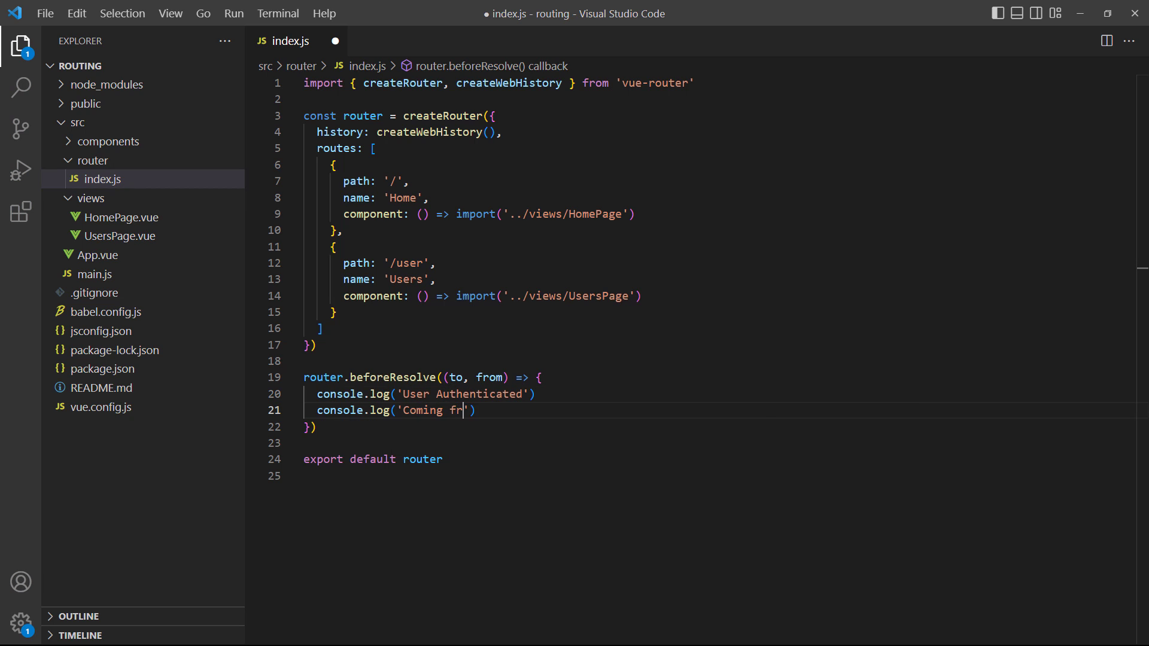
text(om:', from.path))
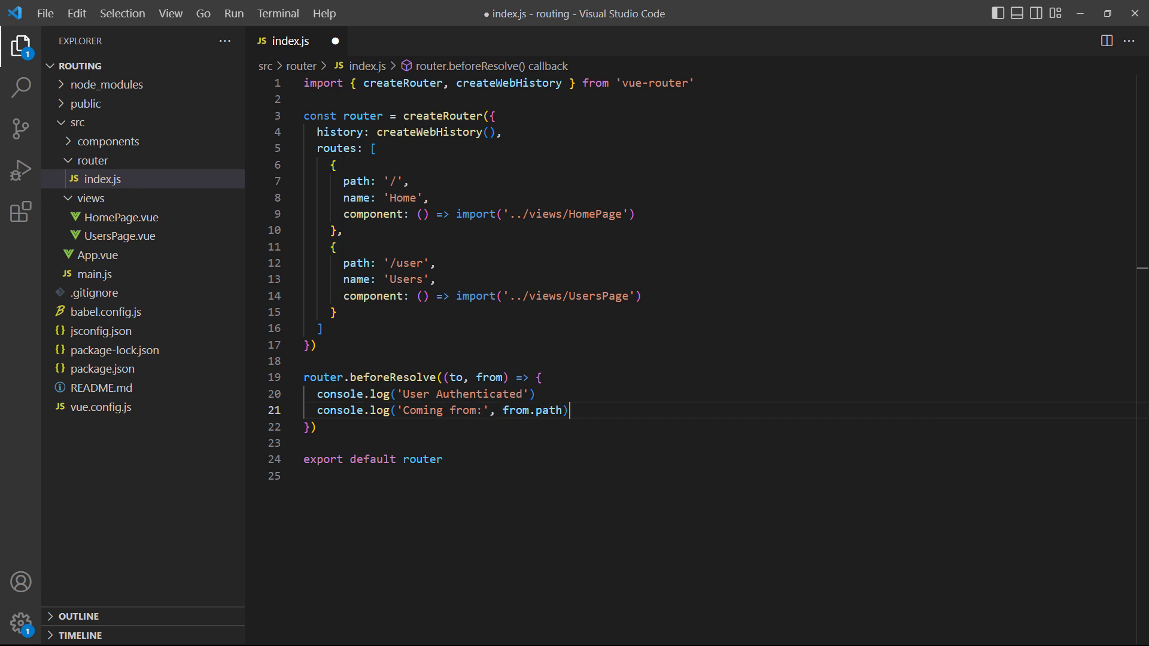
text(console.log('Goi'))
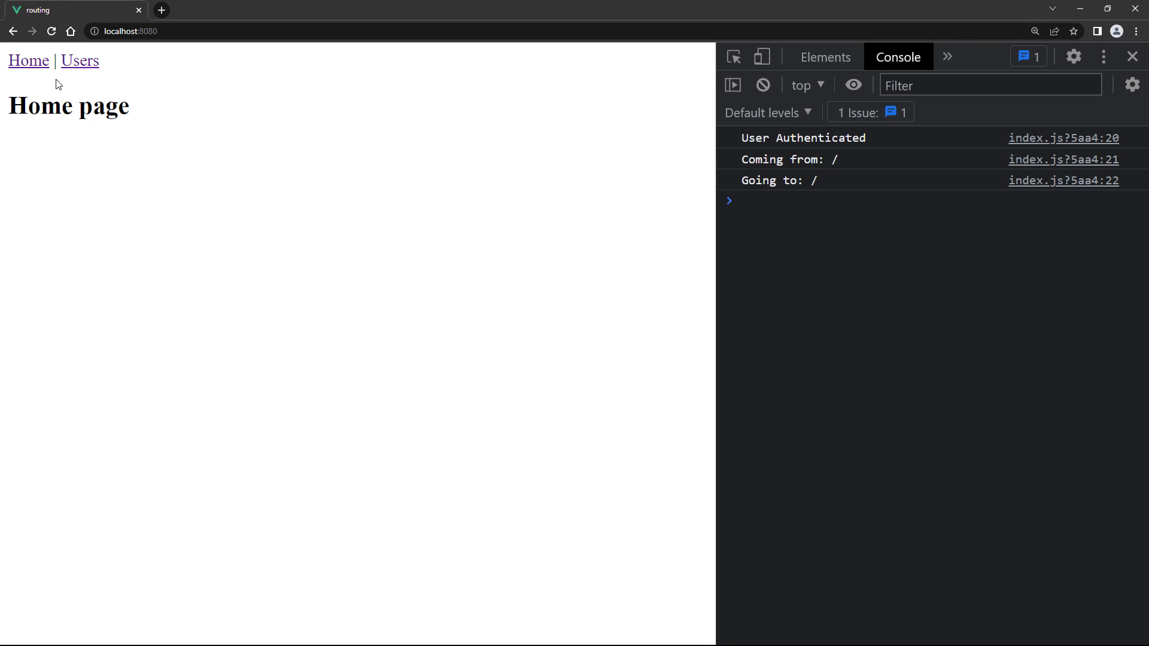
mouse_move(70, 79)
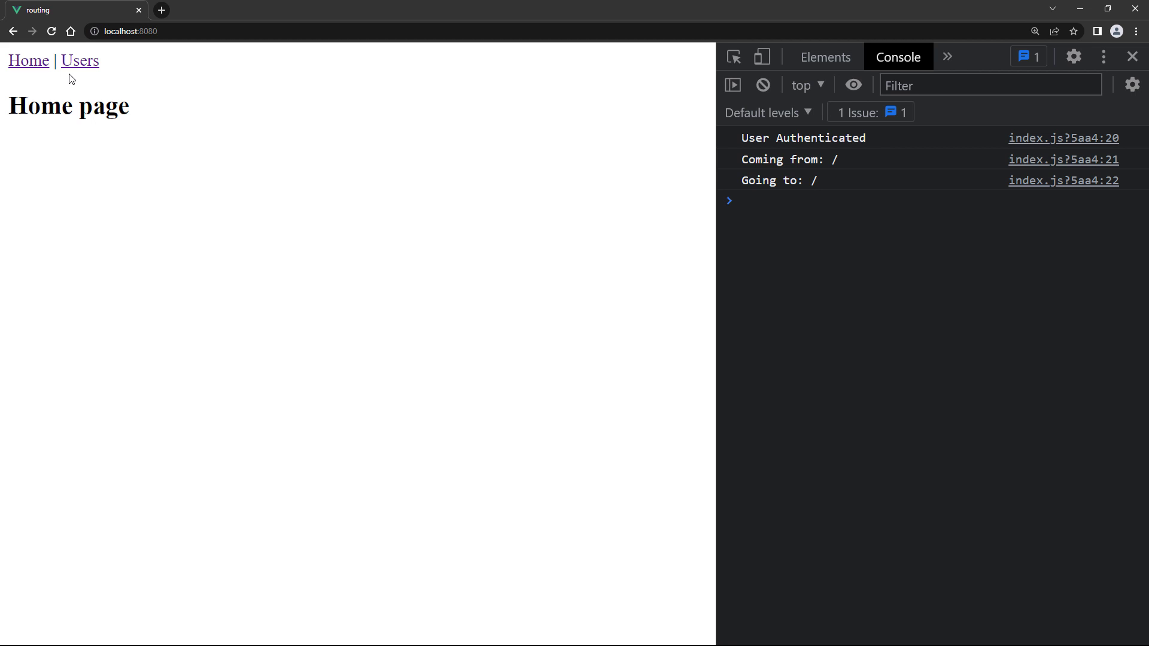
Visit the Users link then Home in Chrome to log the from/to guard messages
click(79, 60)
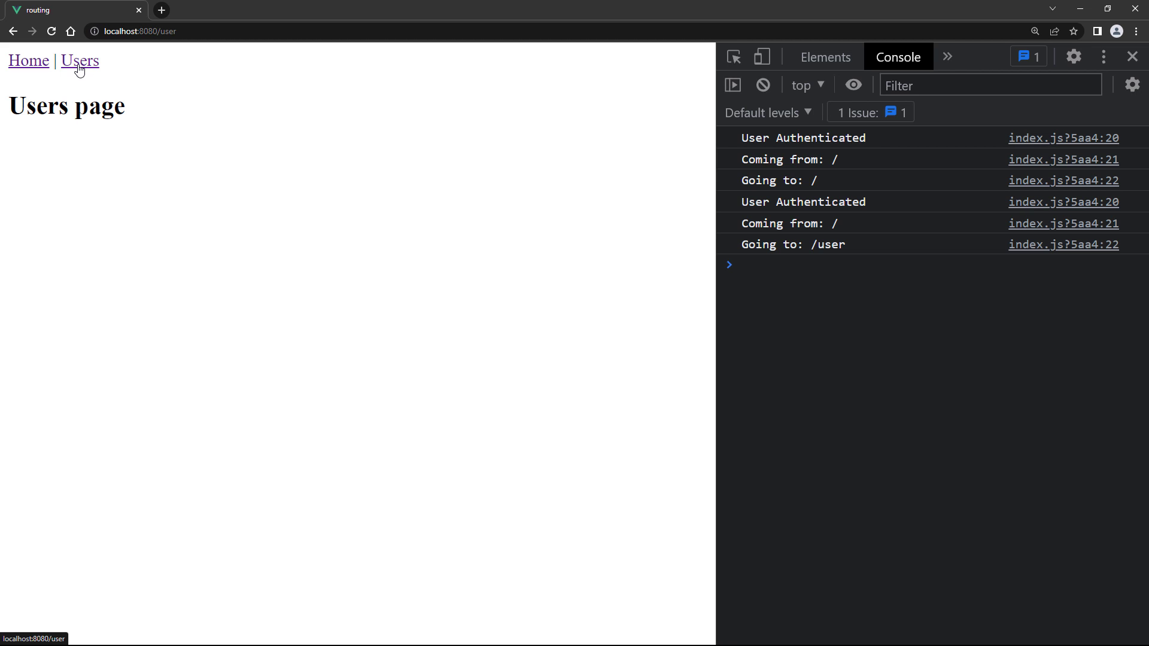
mouse_move(49, 79)
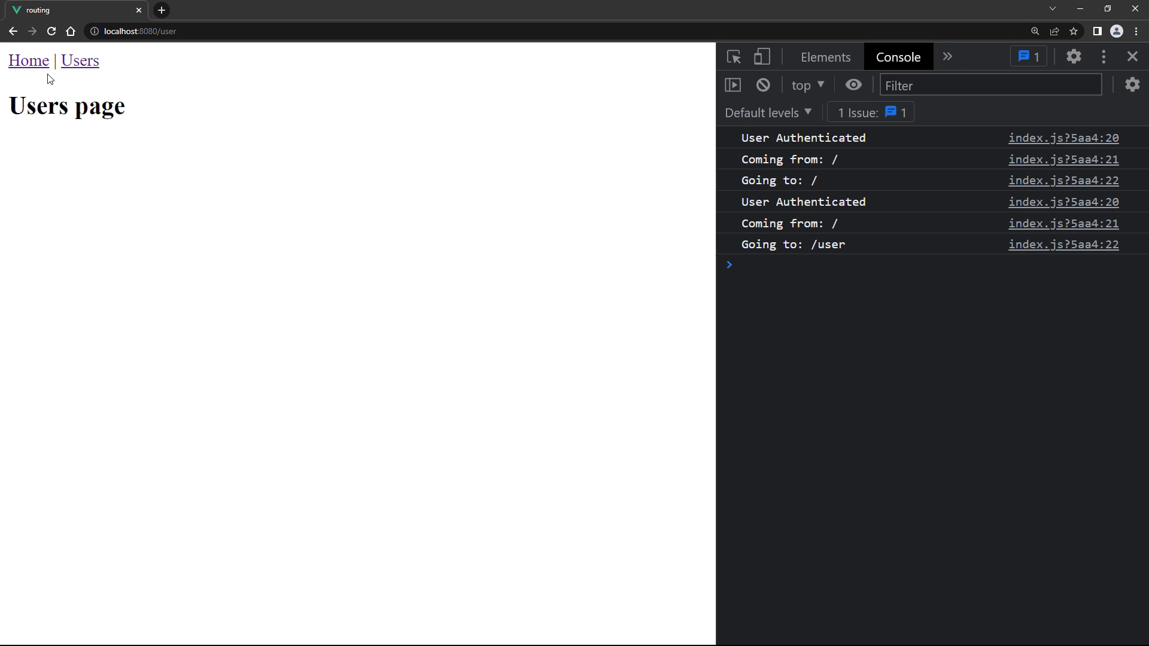
click(28, 61)
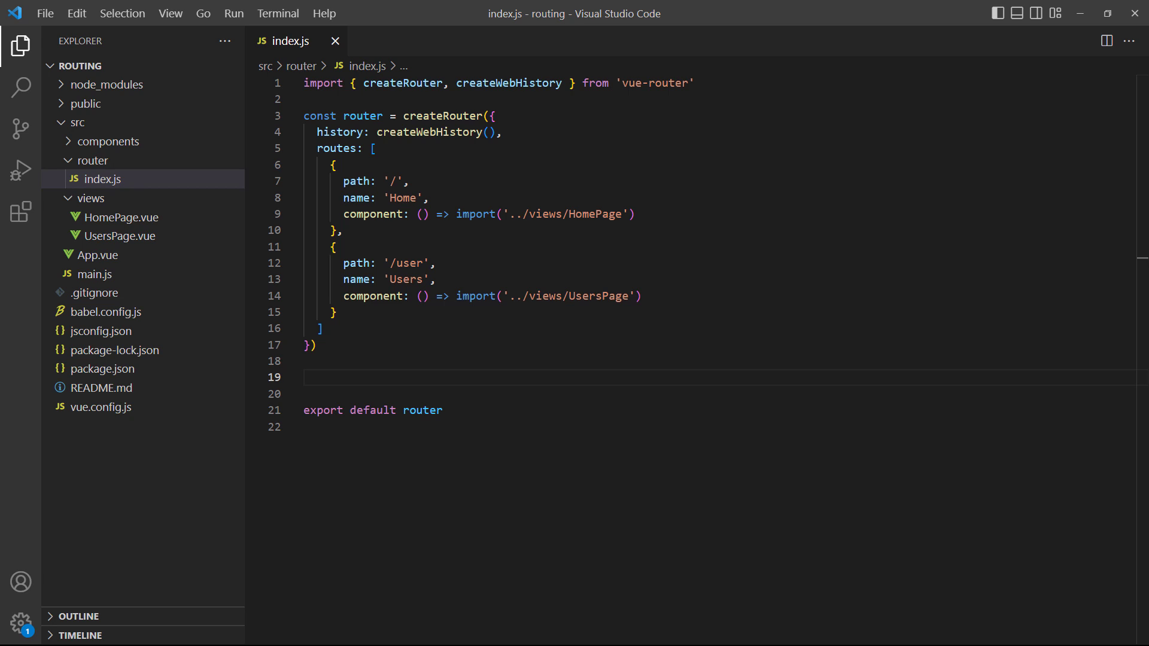
Add beforeEach logging 'before navigation' and beforeResolve logging 'oute loaded'
text(router.beforeEach(() => {)
text(console.log('Before r)
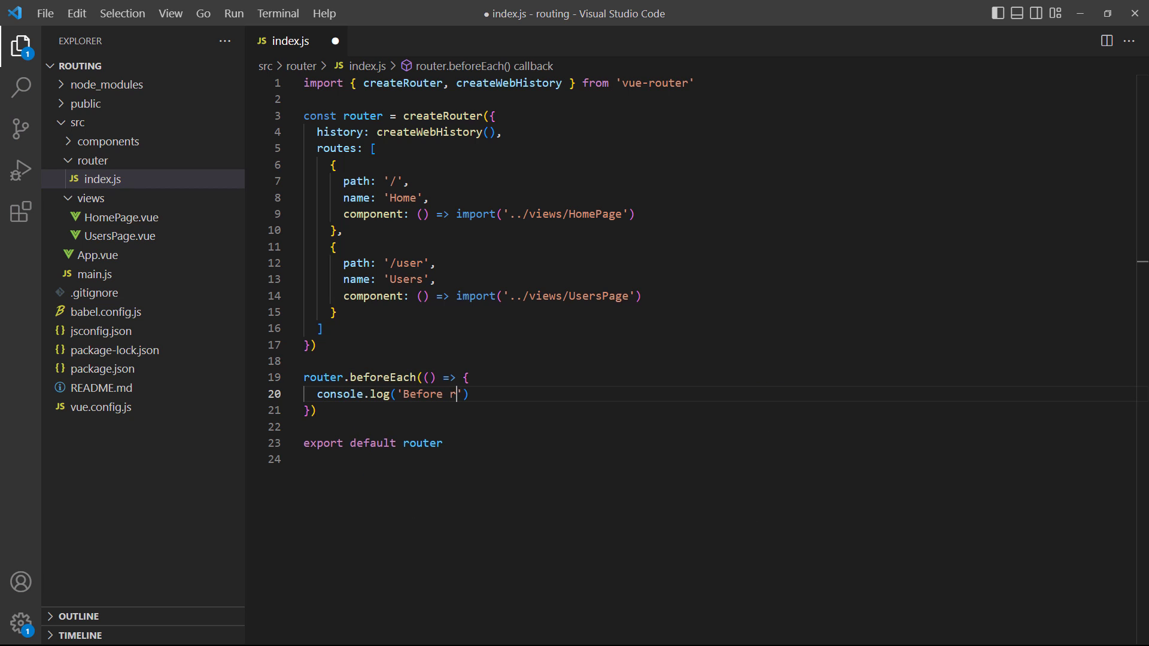
text(oute loaded)
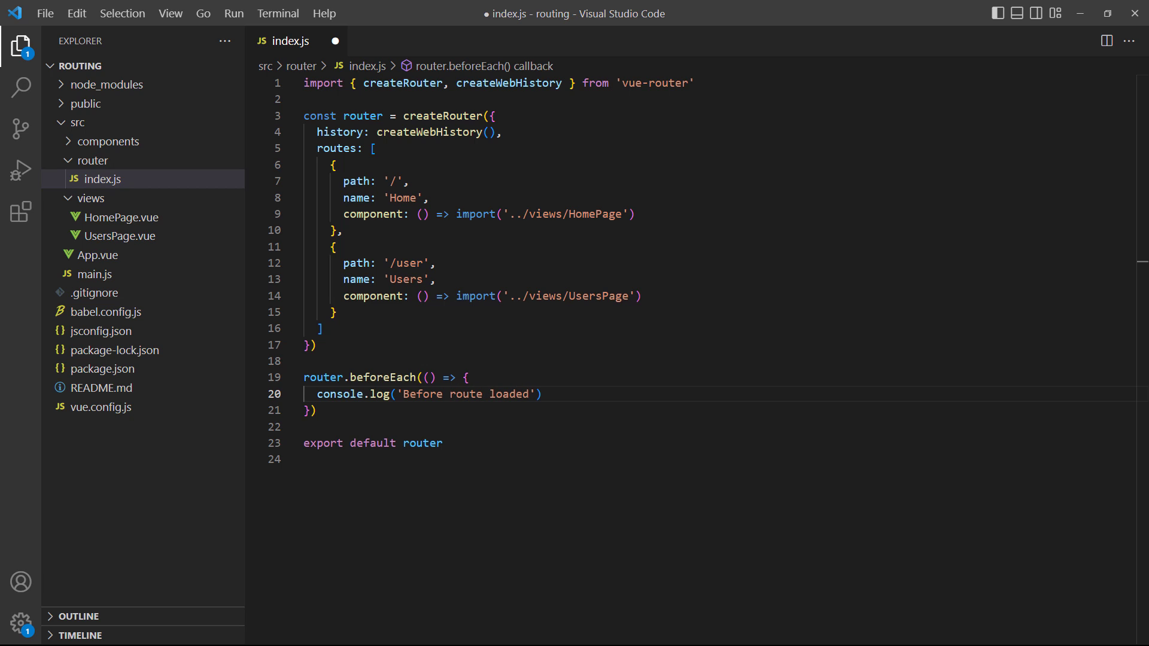
text(router.beforeResolve(() => {)
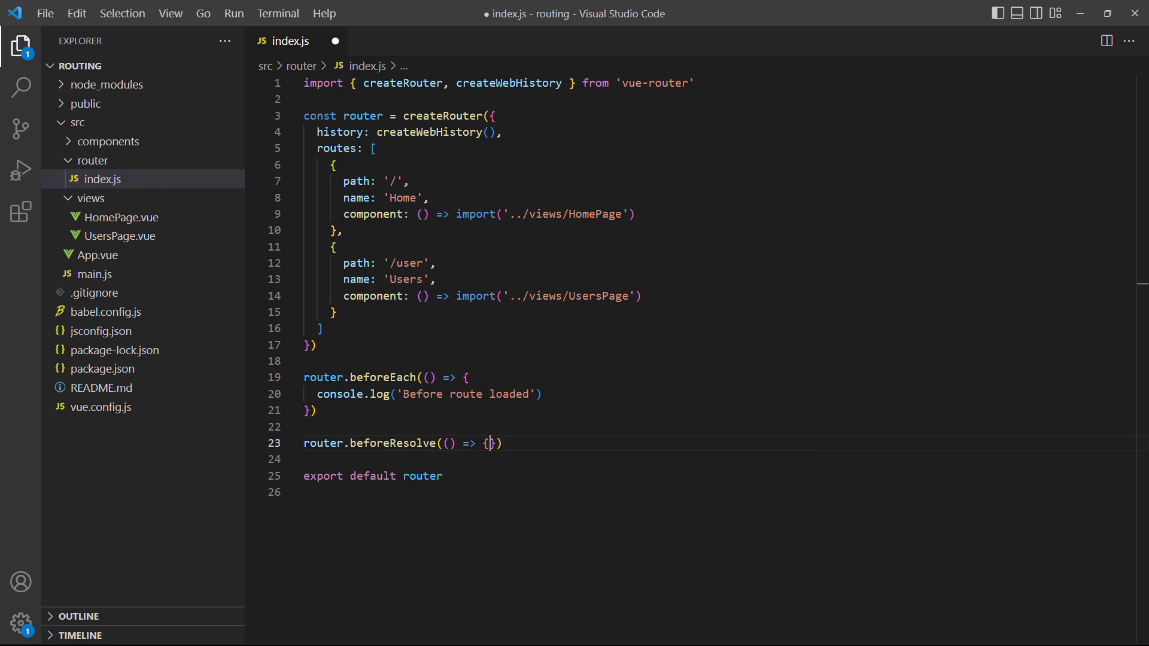
text(console.log('After route loaded,)
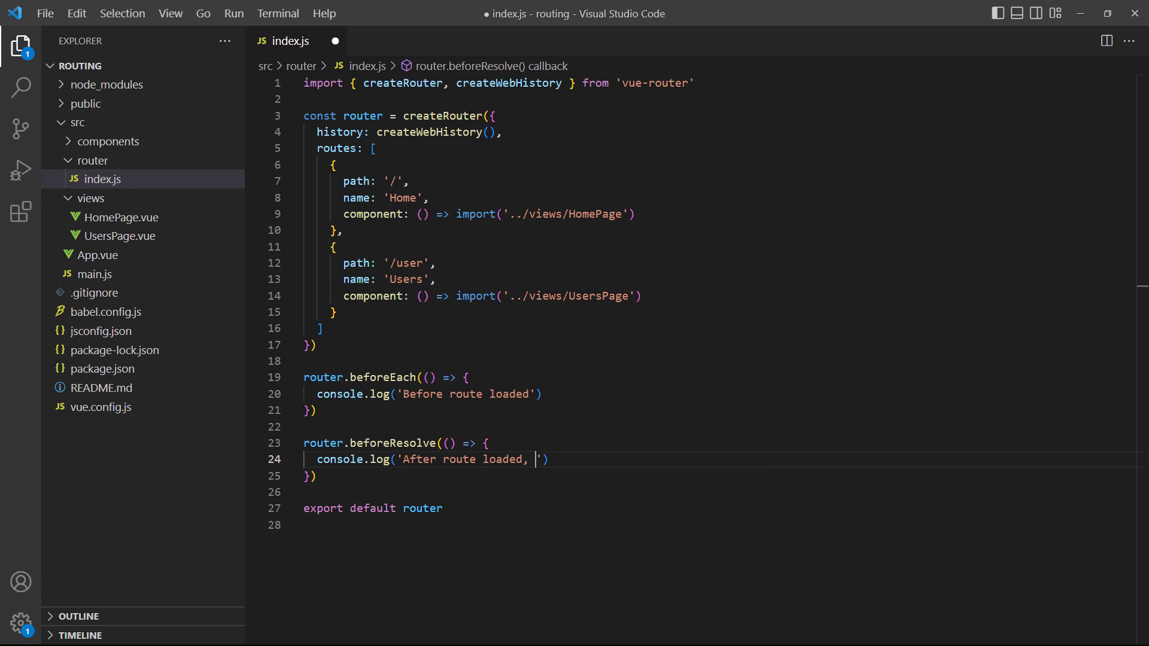
text(before navigation)
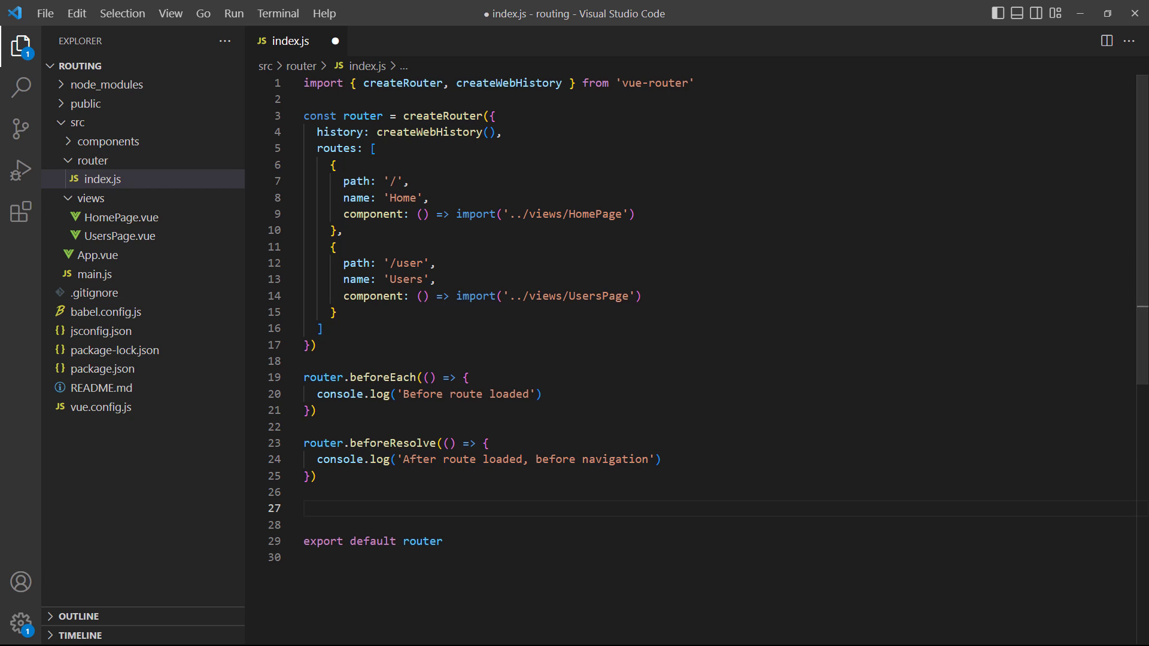
Add router.afterEach logging 'After navigation' and save index.js
text(router.afterEach(() =>)
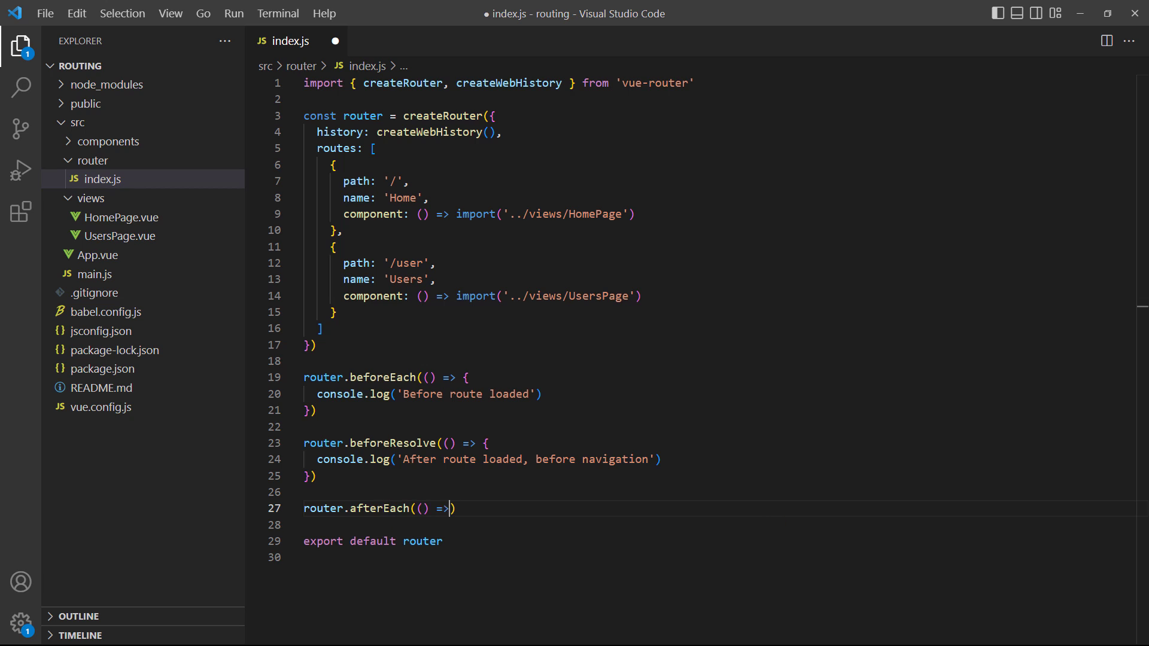
text(console.log('After navigation)
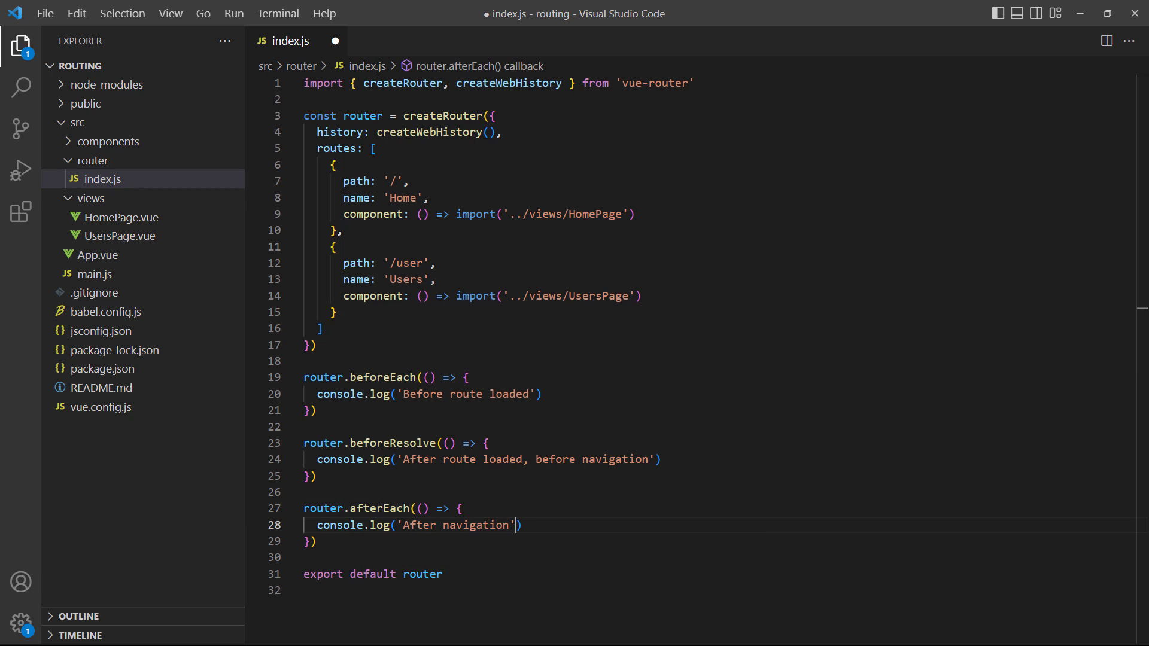
key(ctrl+s)
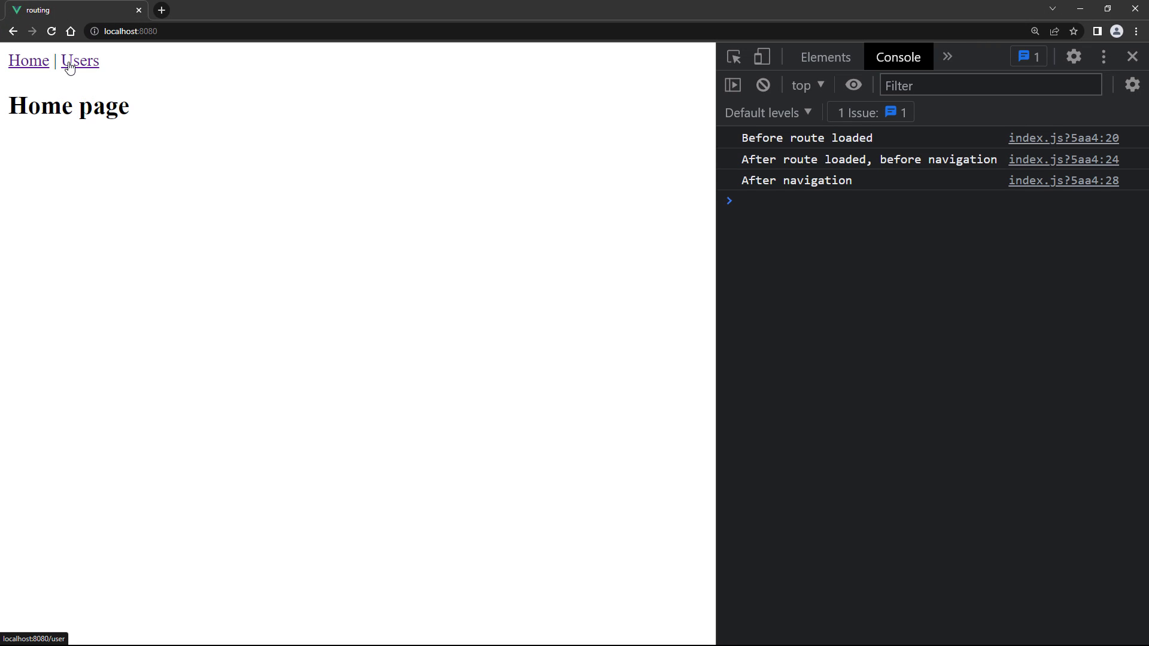
Visit Users three times so before, resolve and after hook messages repeat in the console
click(79, 61)
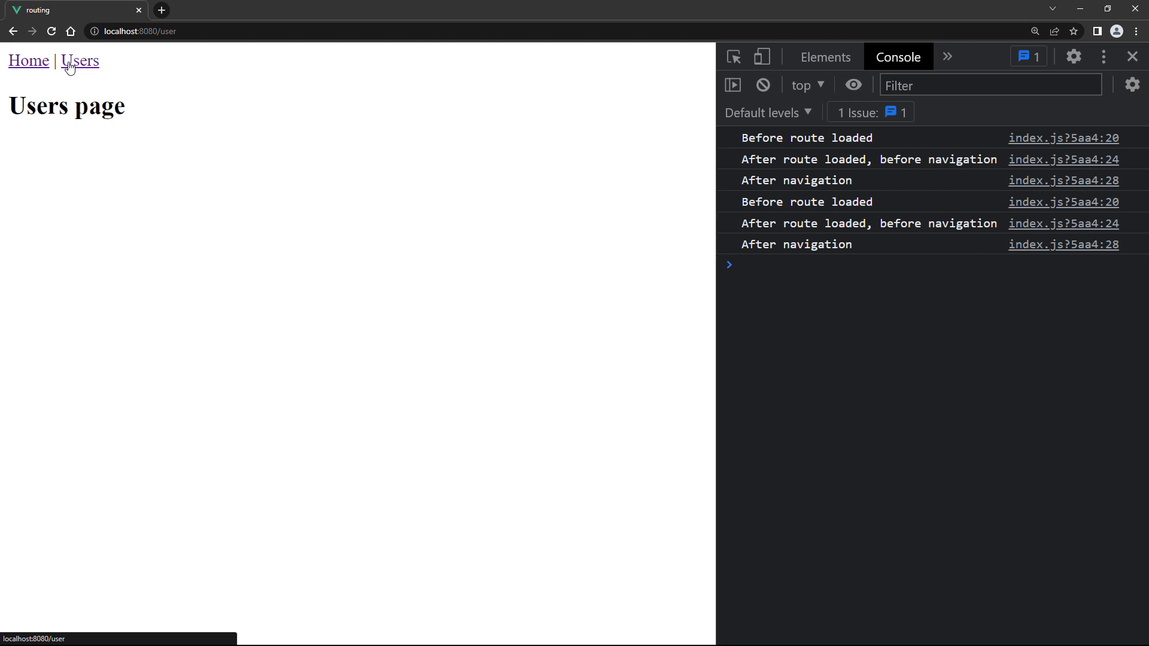
click(79, 61)
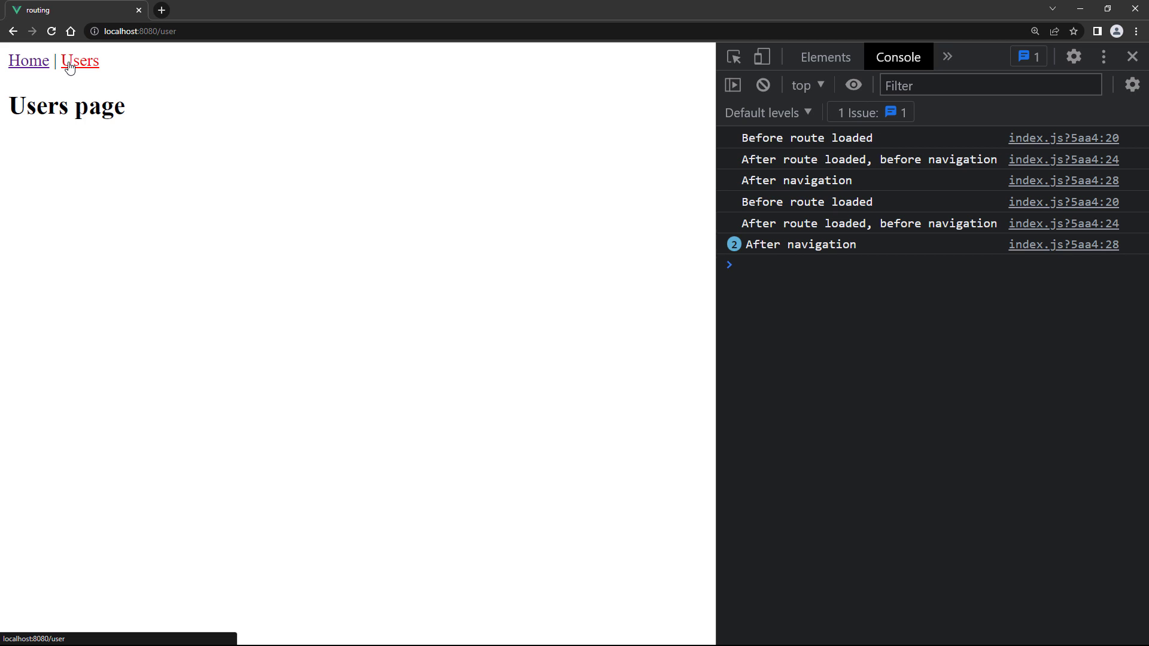
click(79, 60)
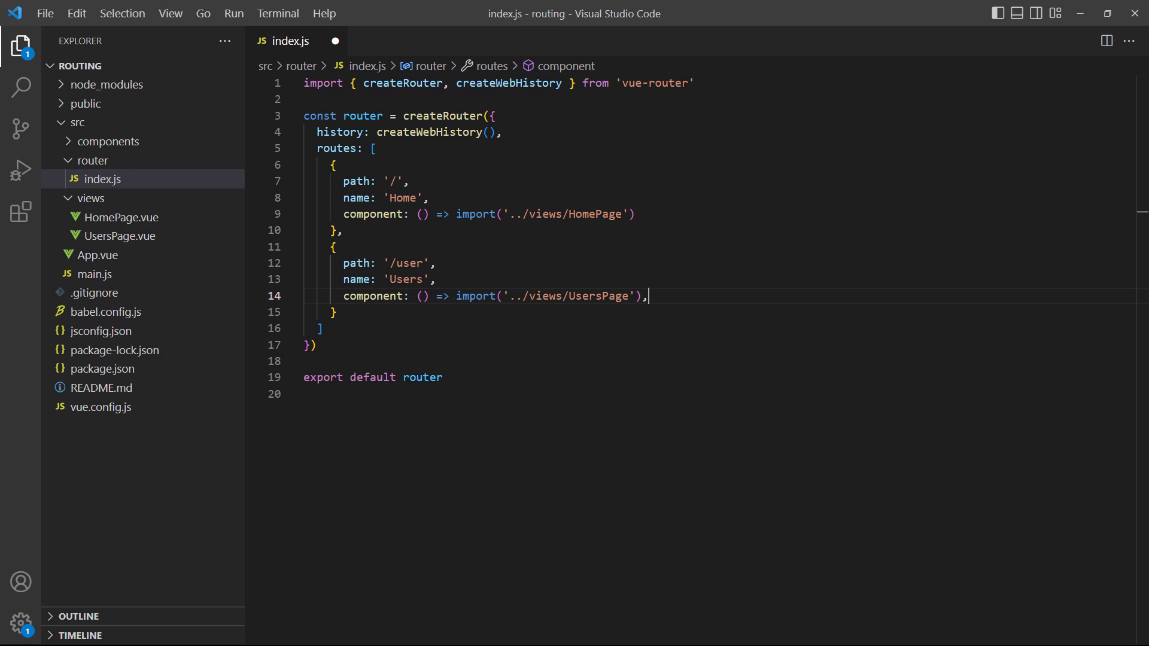
Give the /user route a beforeEnter alerting 'You're not authorized to view this page' returning false, then test Users
text(beforeEnter() {)
text(alert("Y)
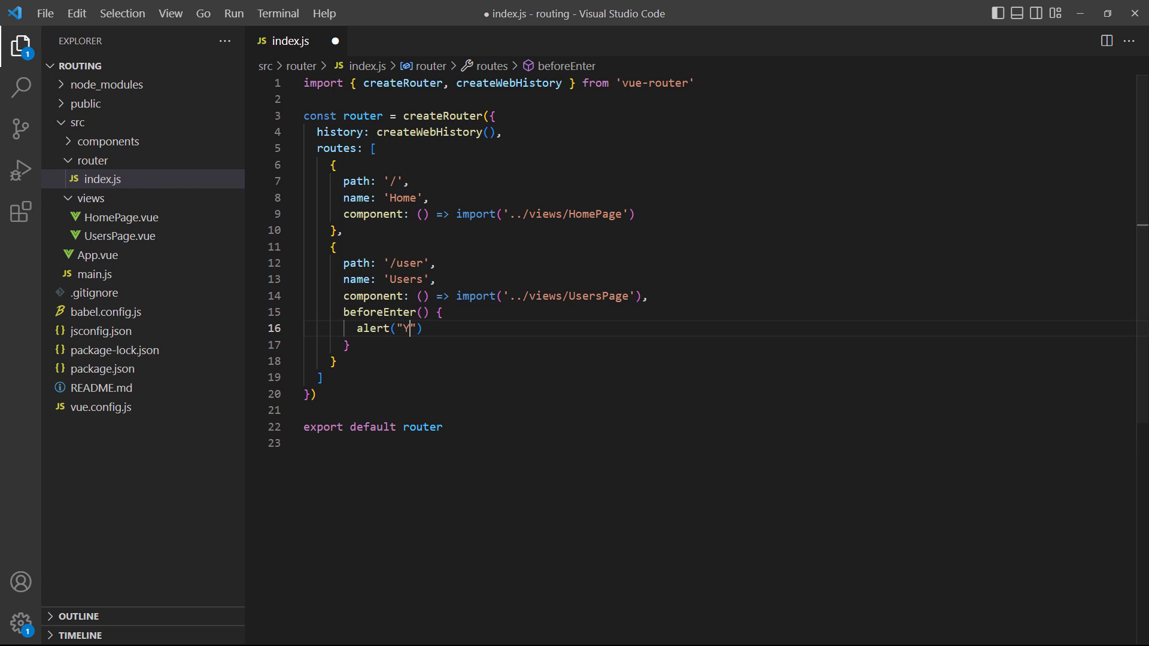
text(ou're not authorized)
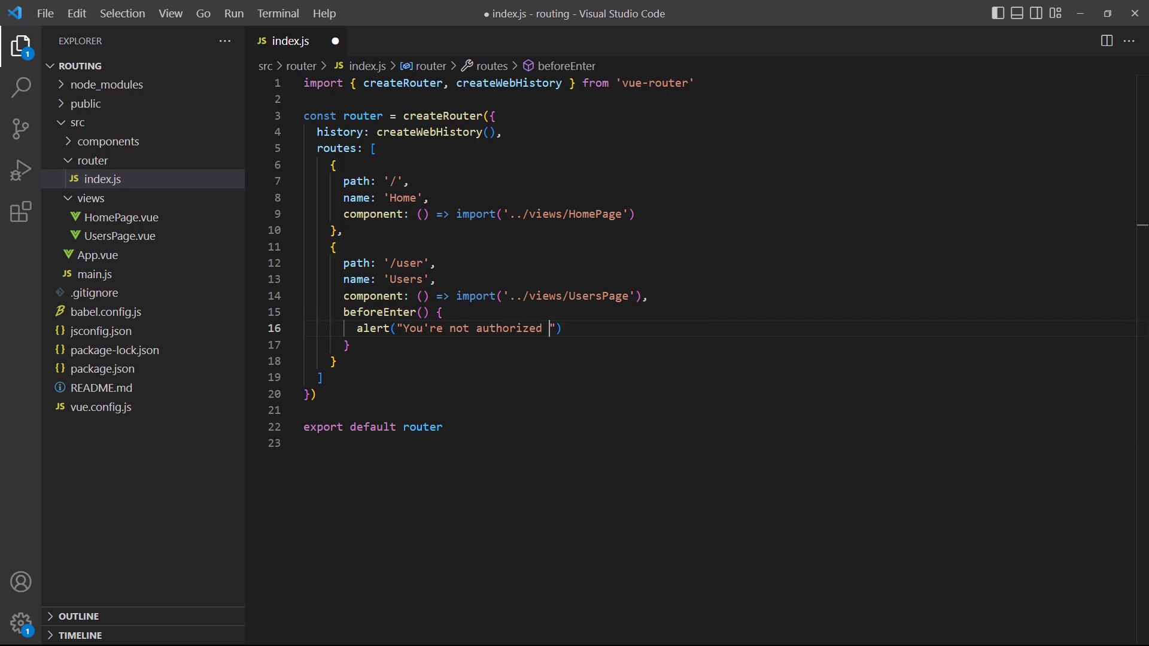
text(to view this page)
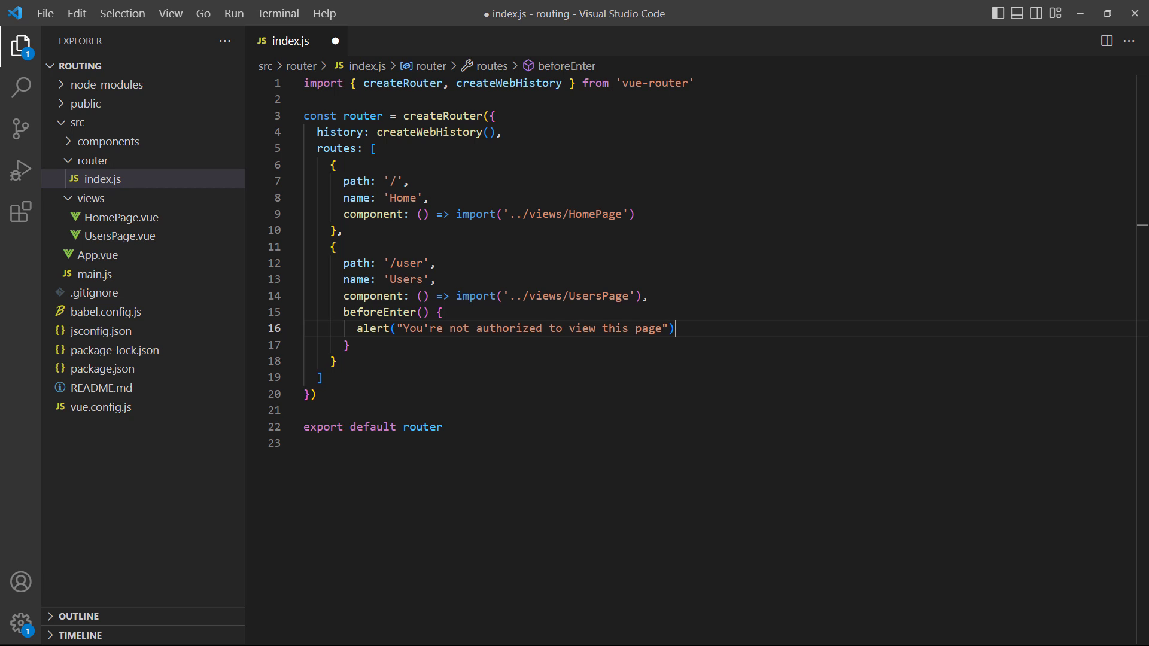
text(return fals)
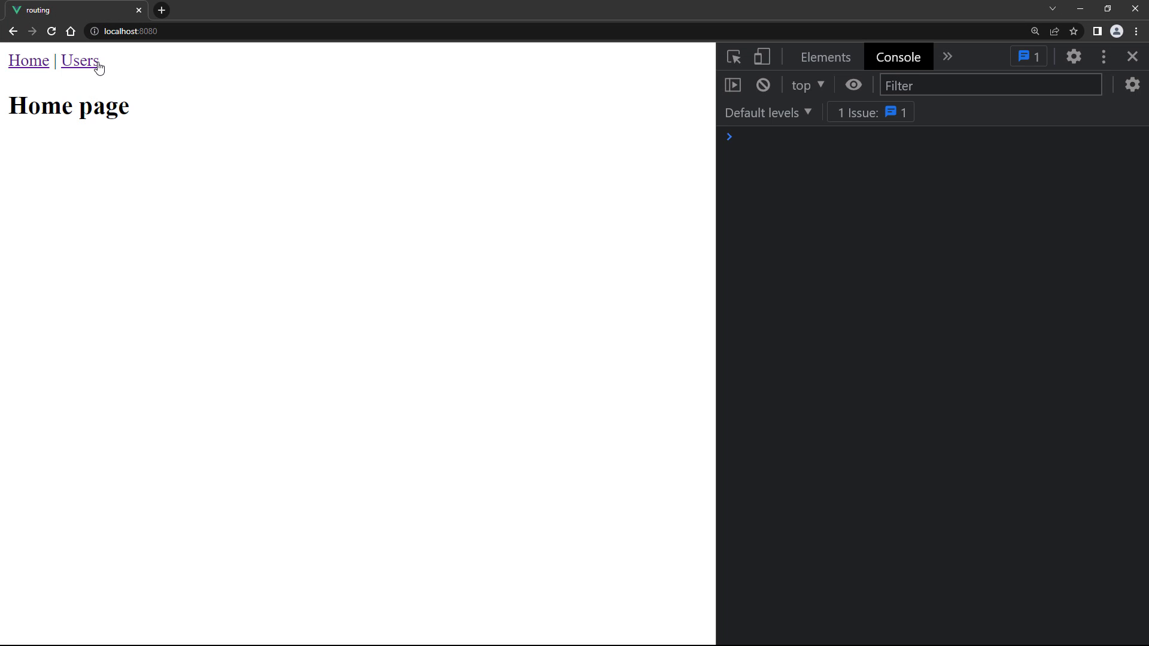
click(79, 61)
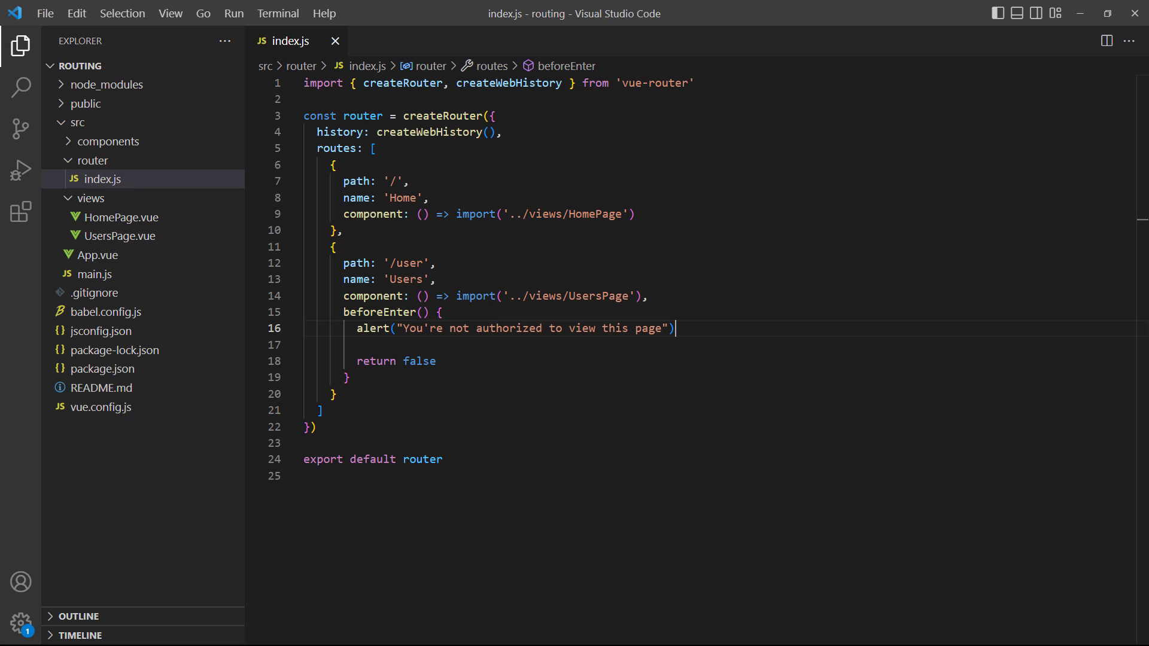
Change the alert to 'Please login first' and return '/' if to.name !== 'Home'
text(Please login first"))
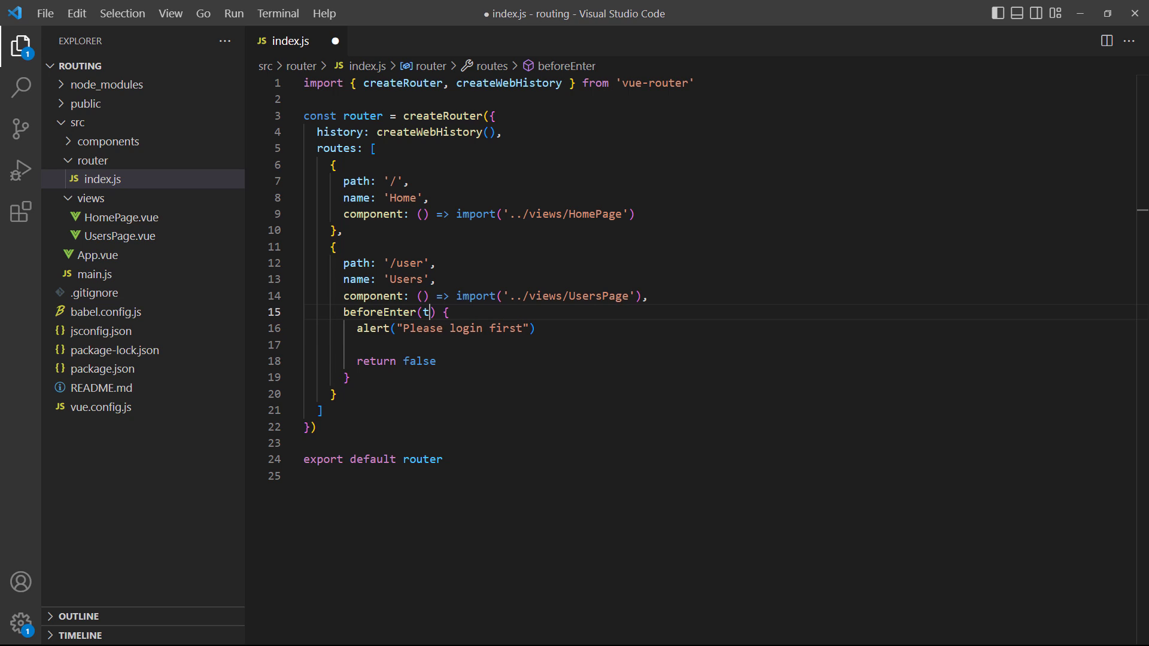
text(o)
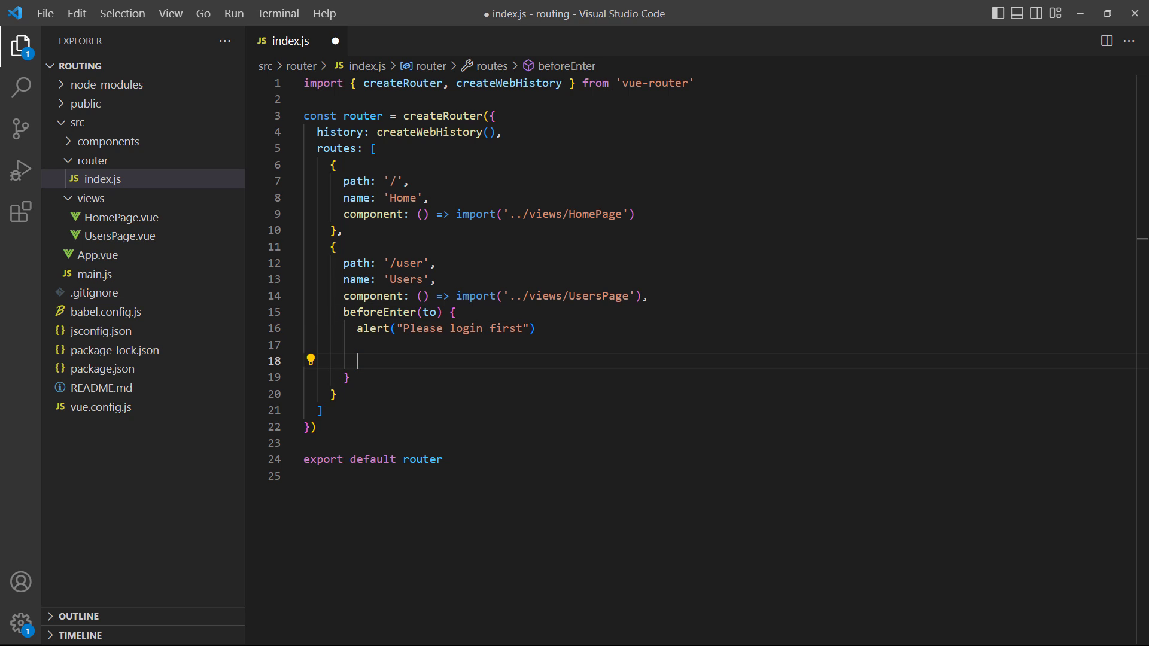
text(if (to.name !== 'Home') {)
text(r)
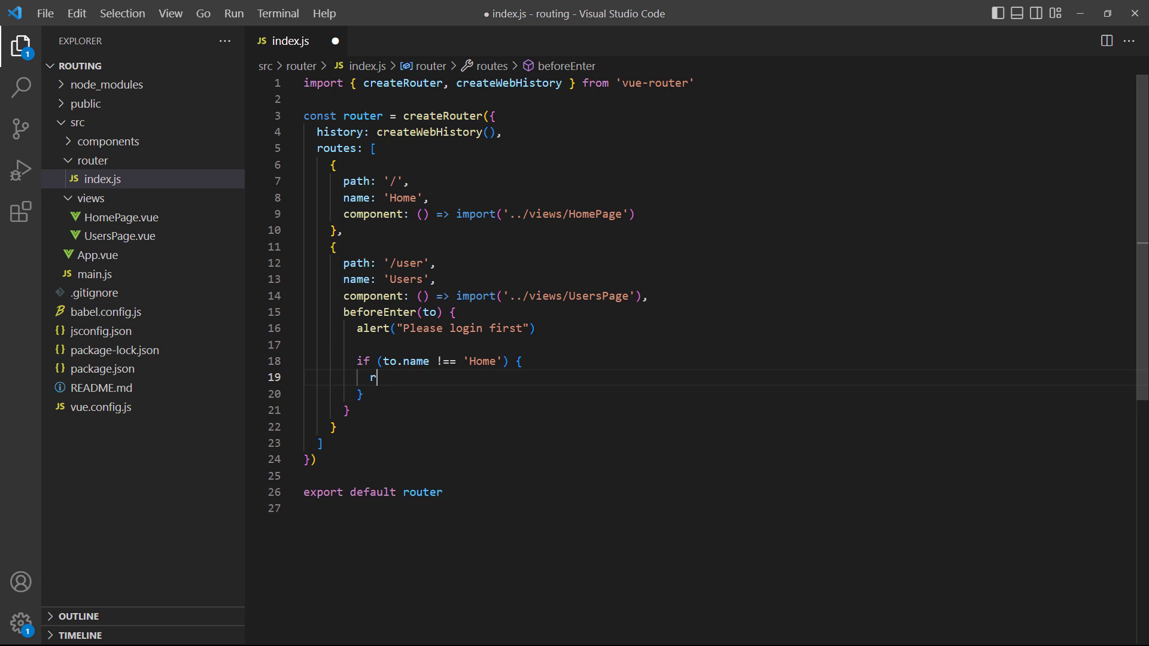
text(eturn '/')
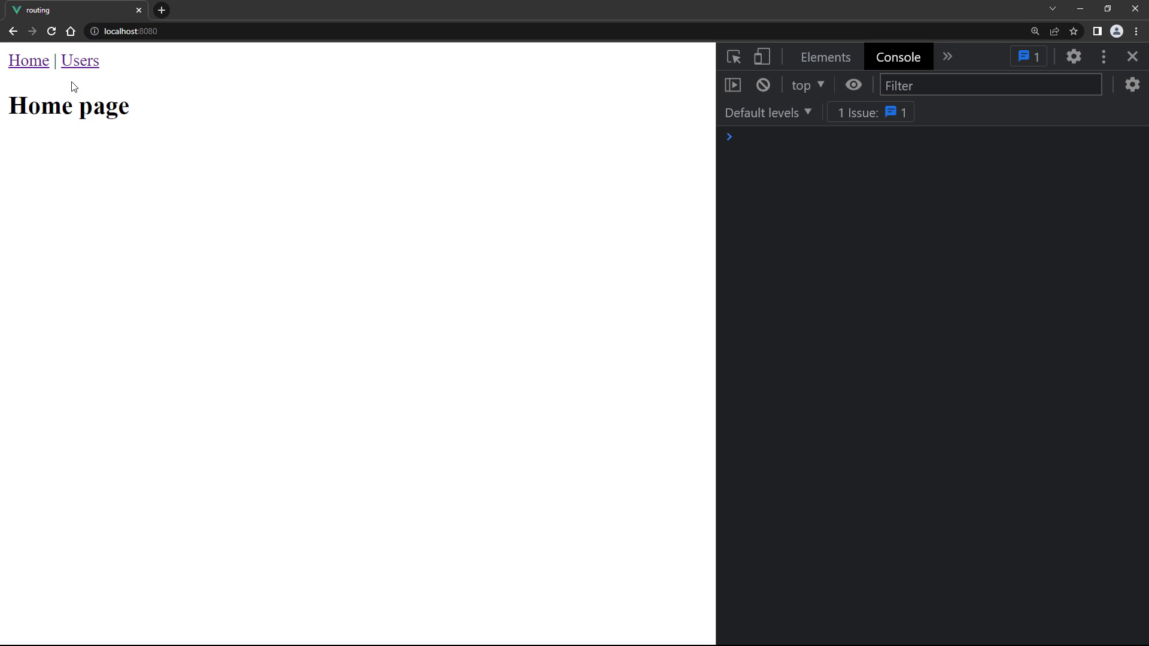
mouse_move(79, 61)
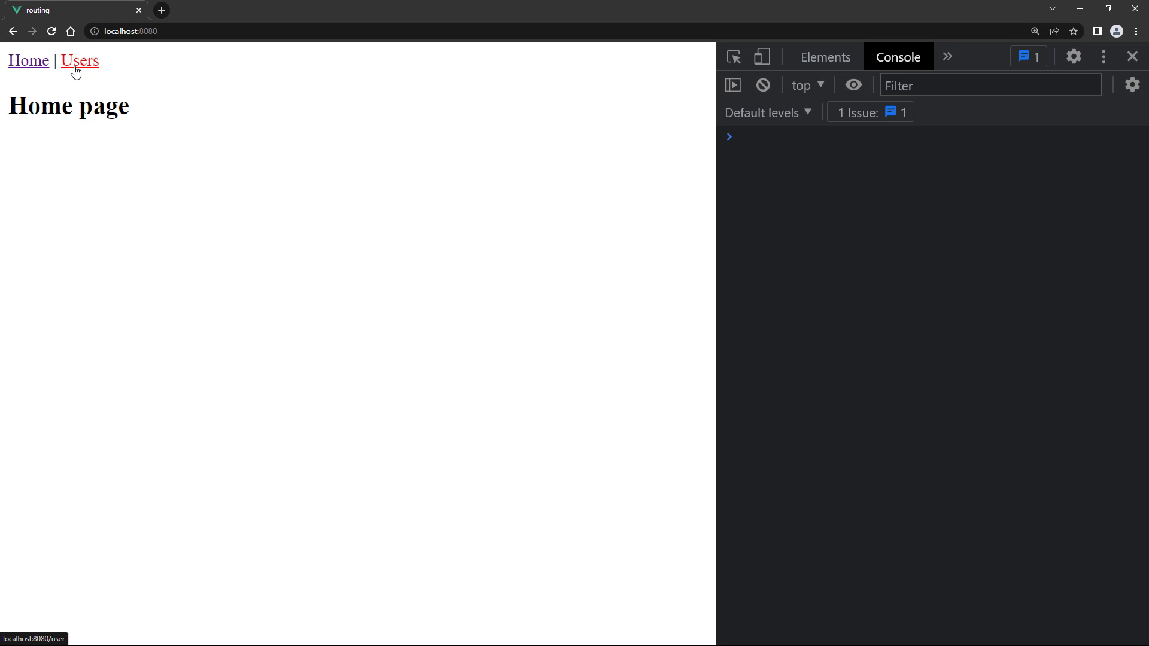
Visit Users in Chrome and dismiss the 'Please login first' alert, staying on Home
click(79, 61)
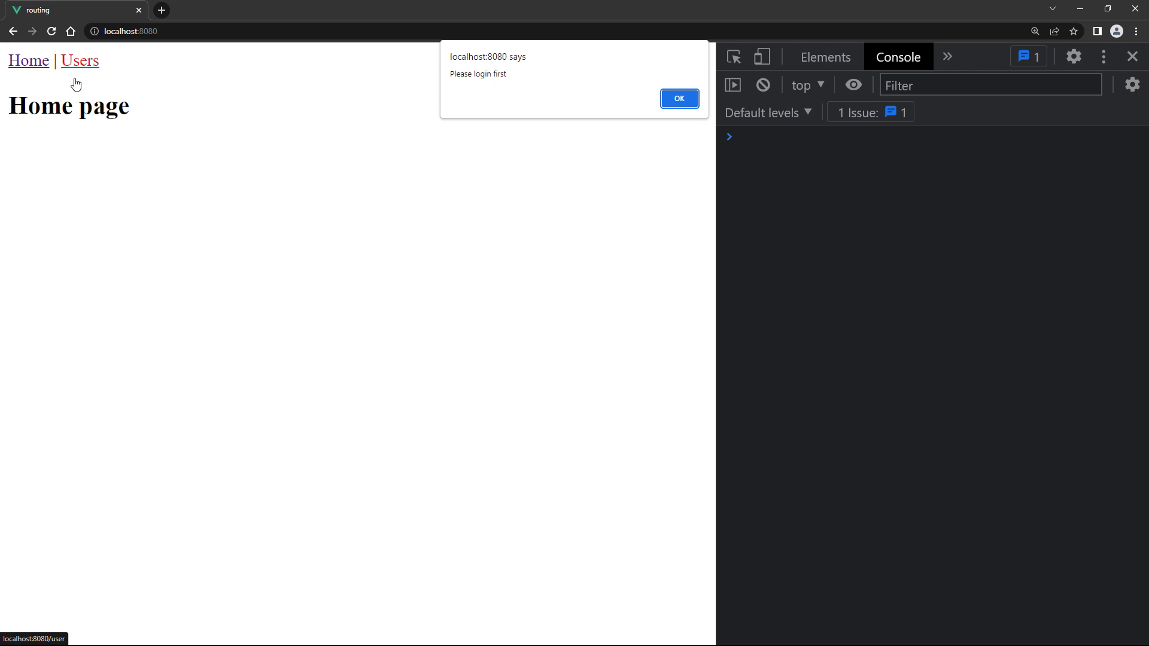
click(678, 99)
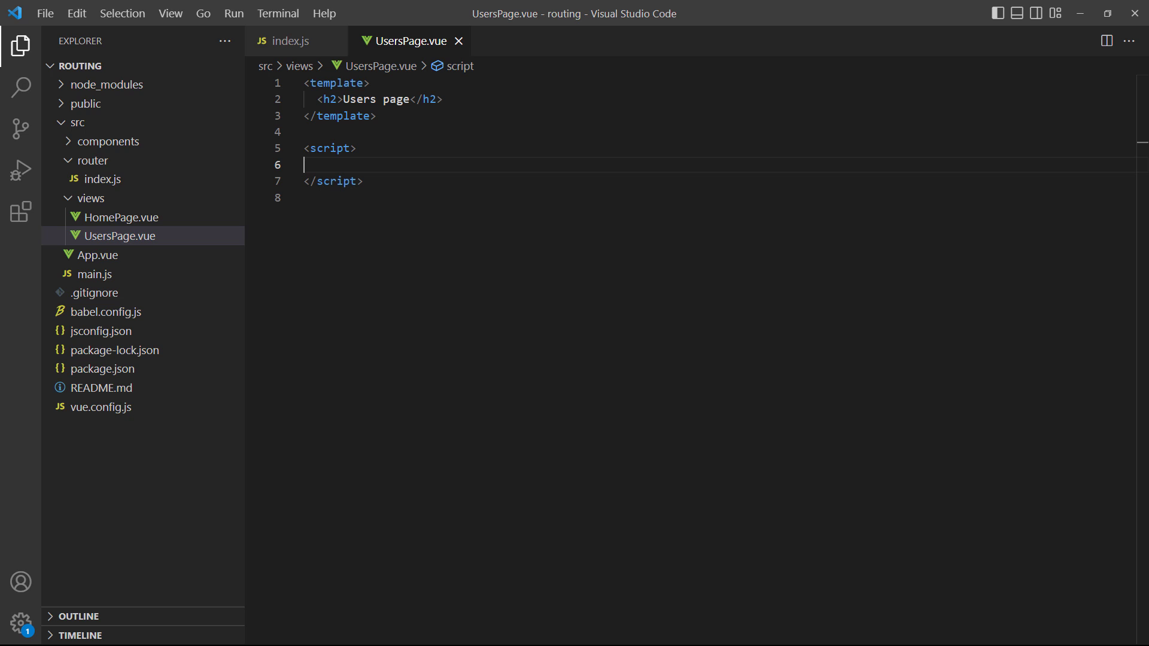
Add export default with beforeRouteEnter(to) alerting 'Please login first' and returning '/' unless to.name is 'Home'
text(export default {})
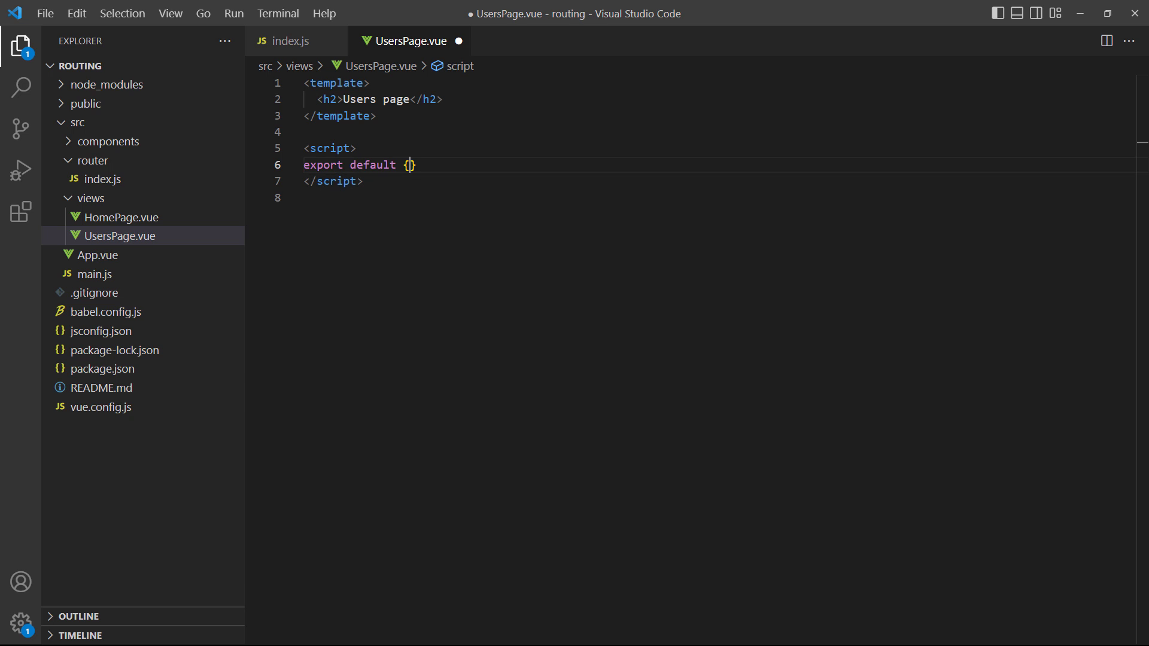
text(beforeRouteEnter(to) {)
text(if (to)
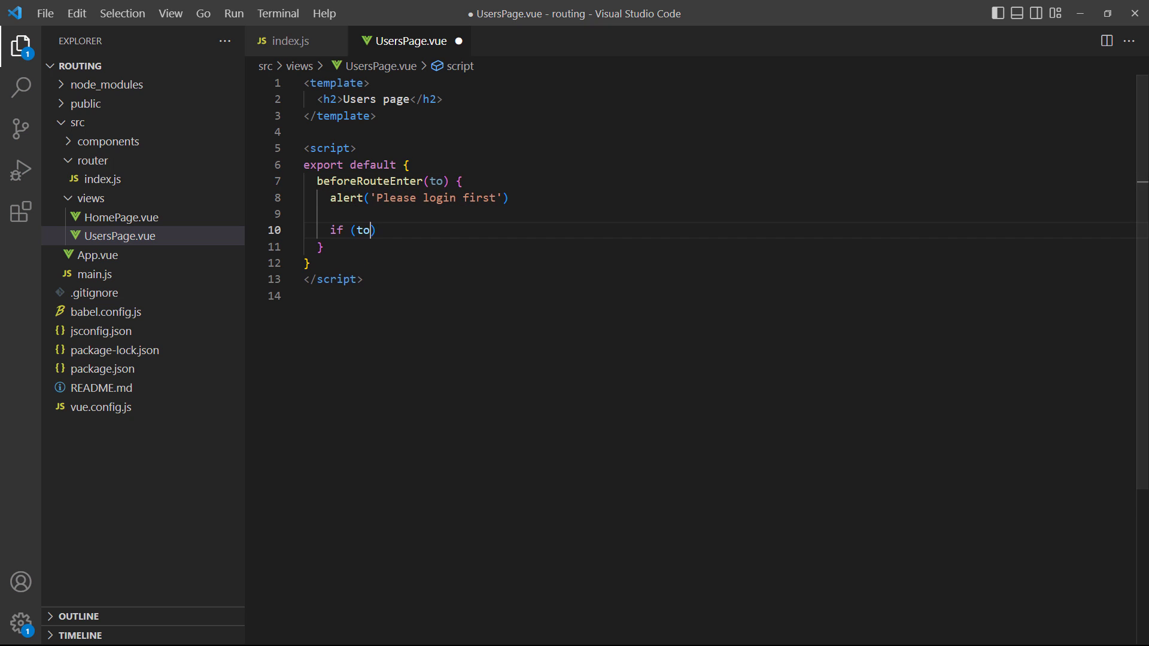
text(.name !== 'Home') {)
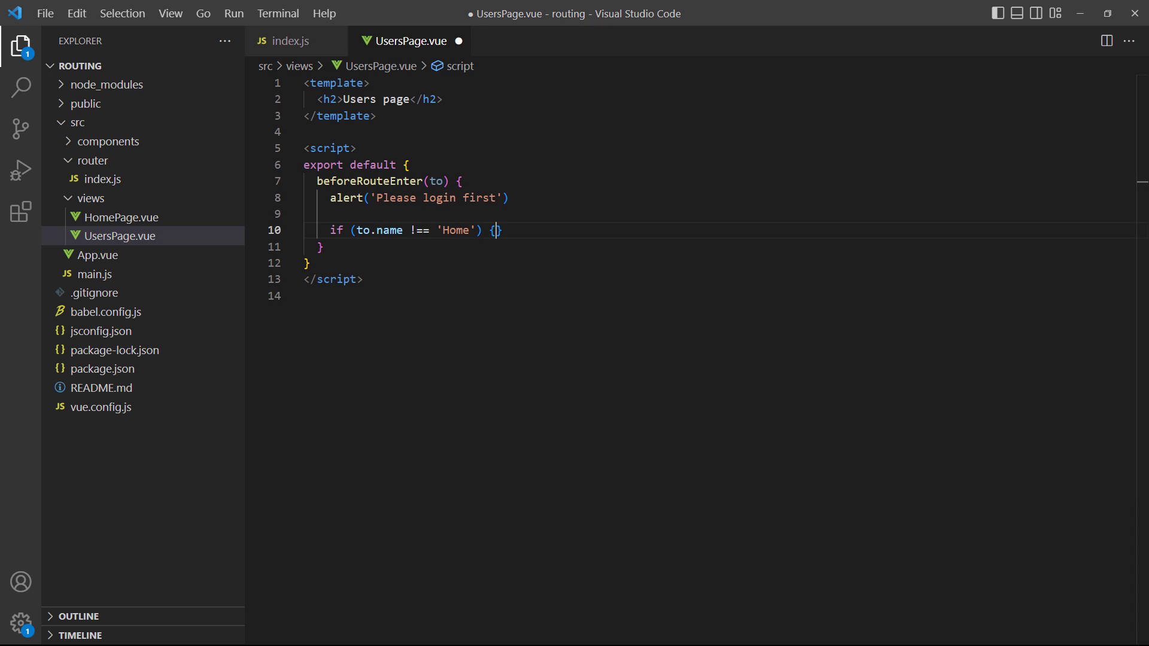
text(return '/')
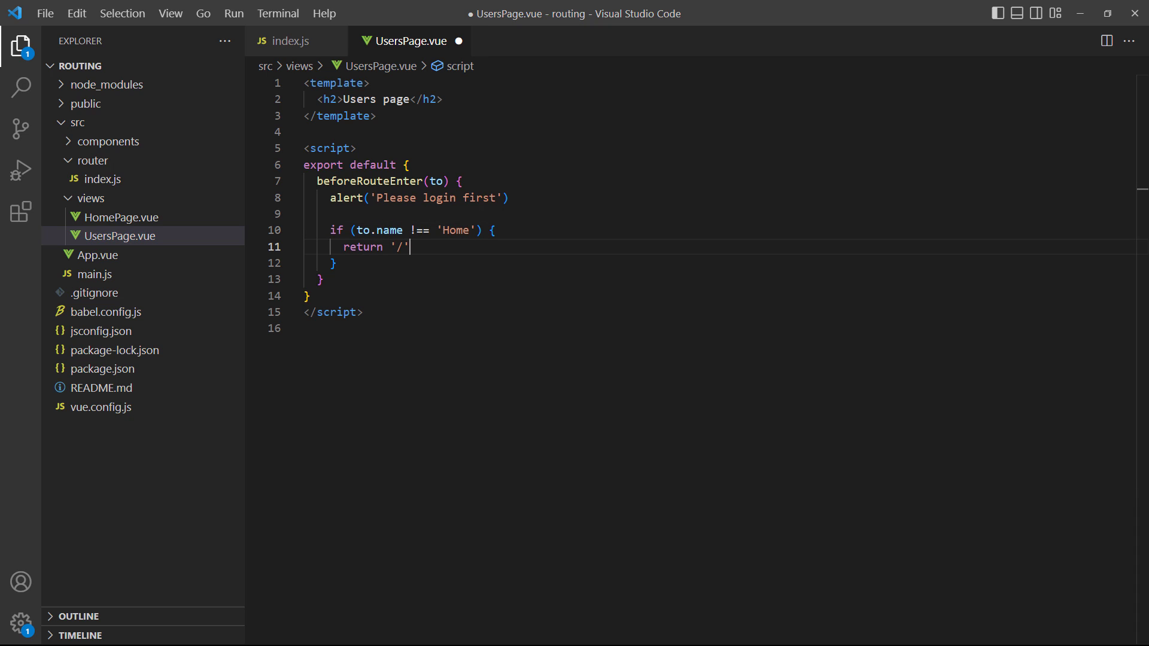
click(291, 41)
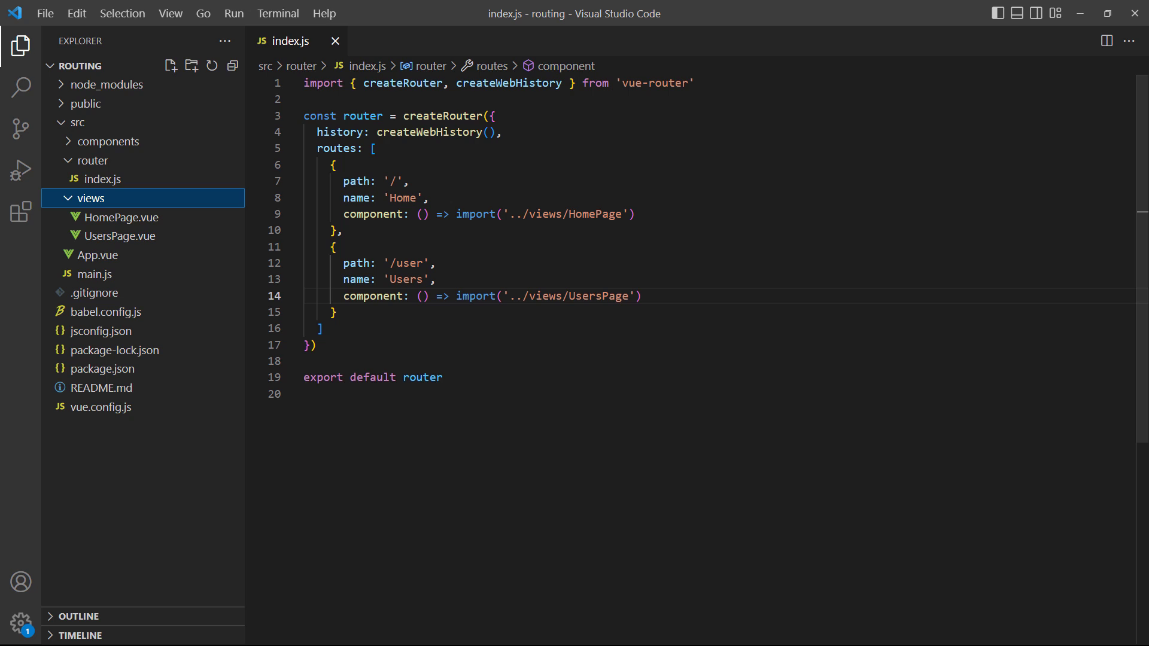
Create a new file UserSingle.vue inside the views folder
right_click(90, 198)
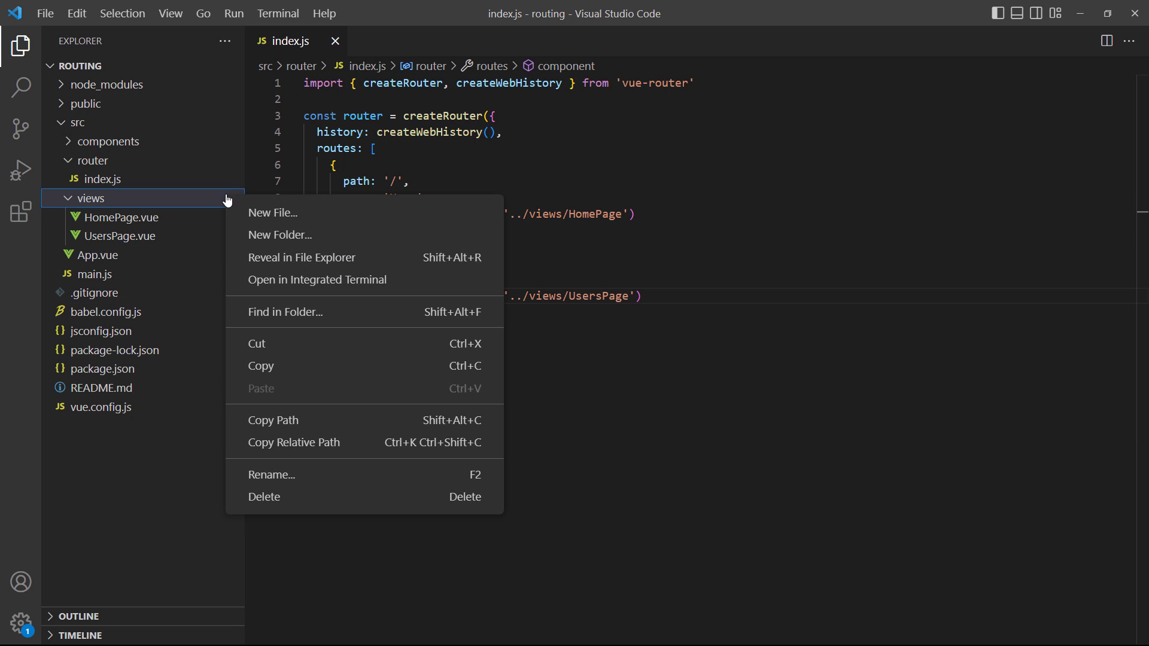
click(273, 213)
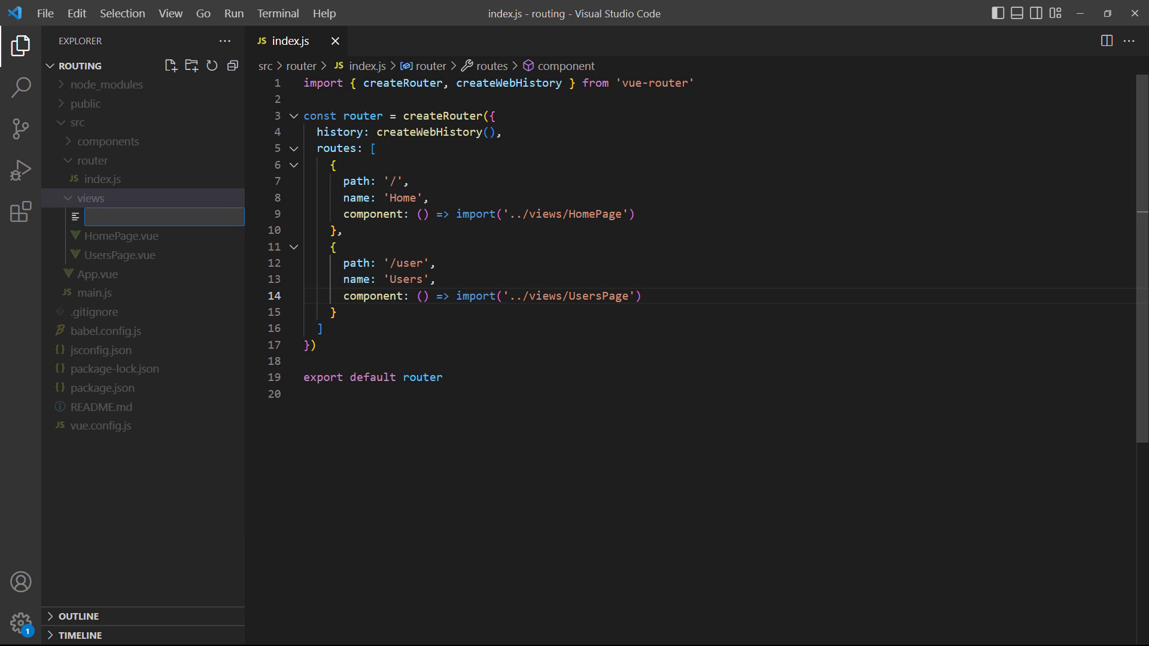
text(UserSingle.vue)
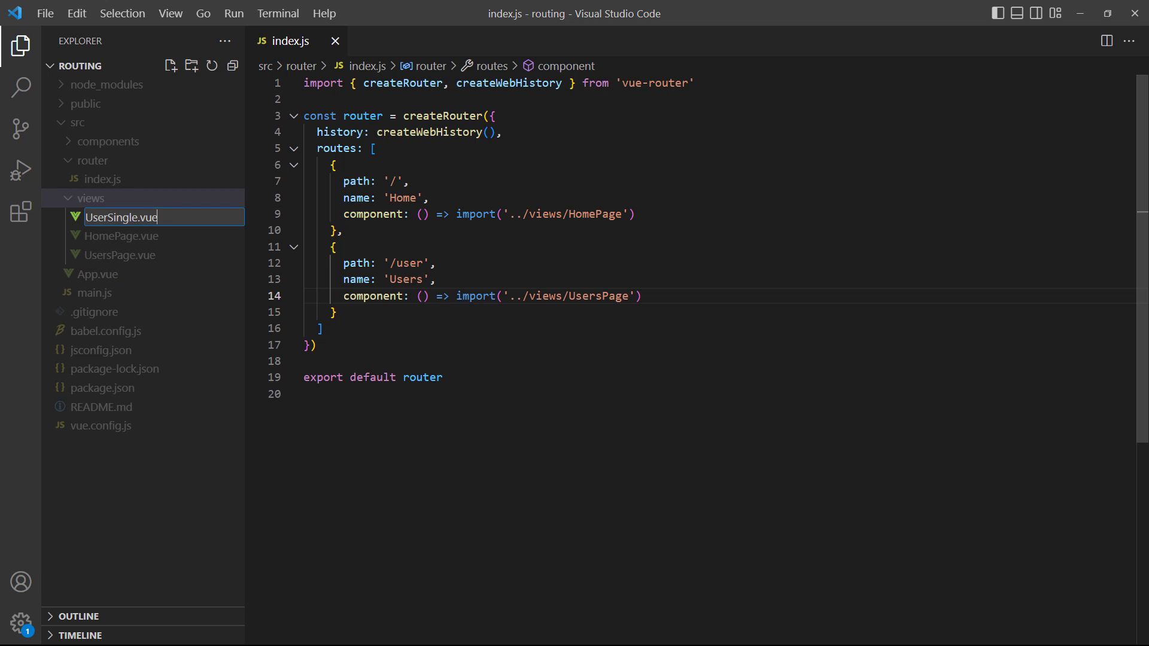
key(Enter)
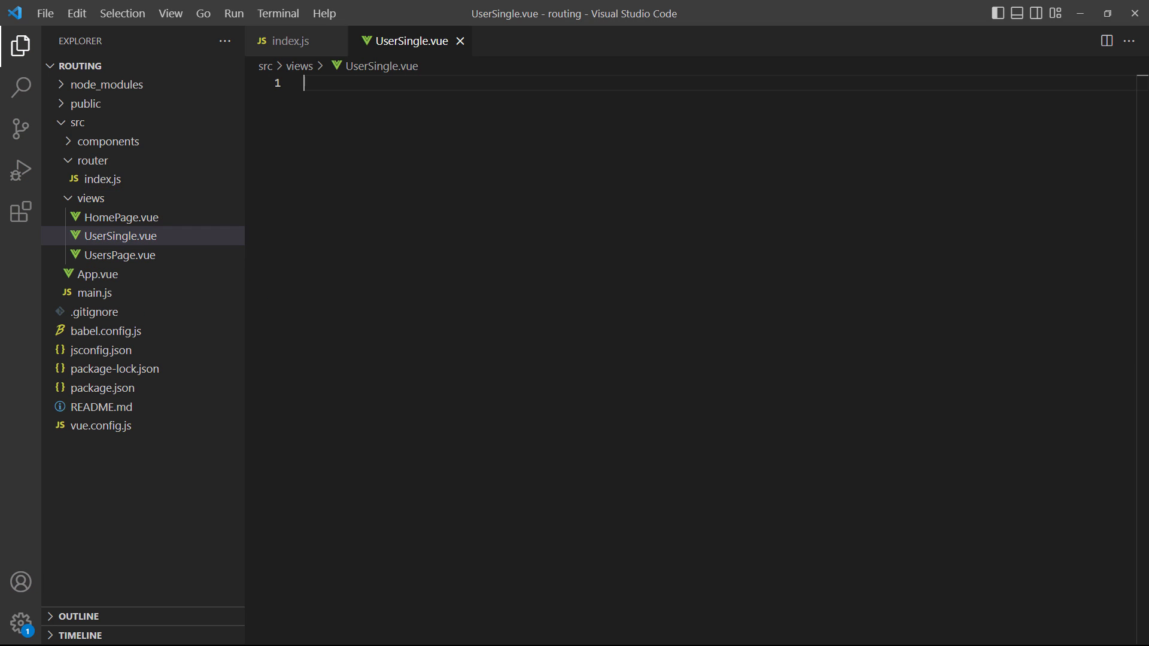
Write UserSingle.vue's template with an h2 'Single User page' and a 'User ID: {{ id }}' paragraph
text(<template>)
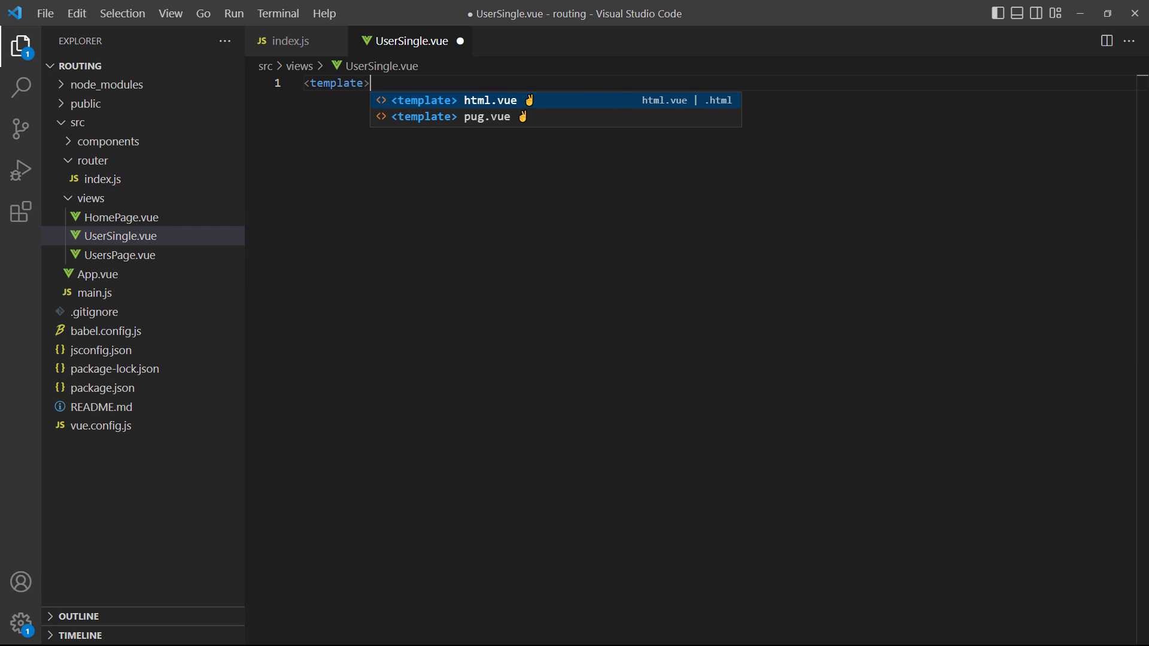
text(<h2>Singl)
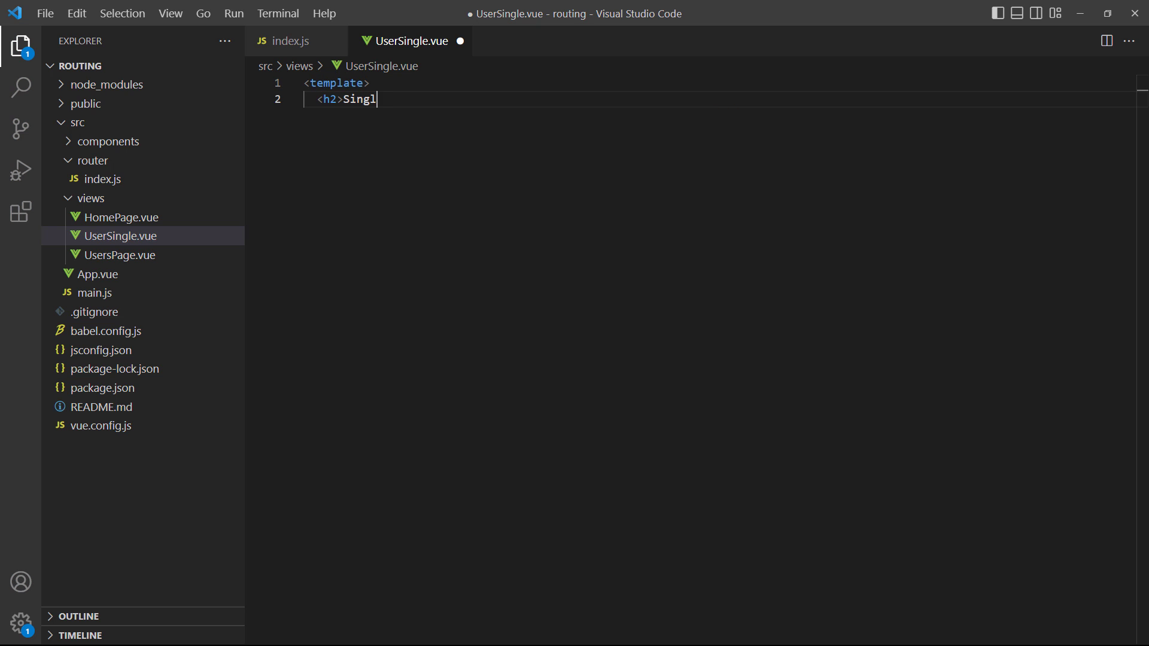
text(e User page</h2>)
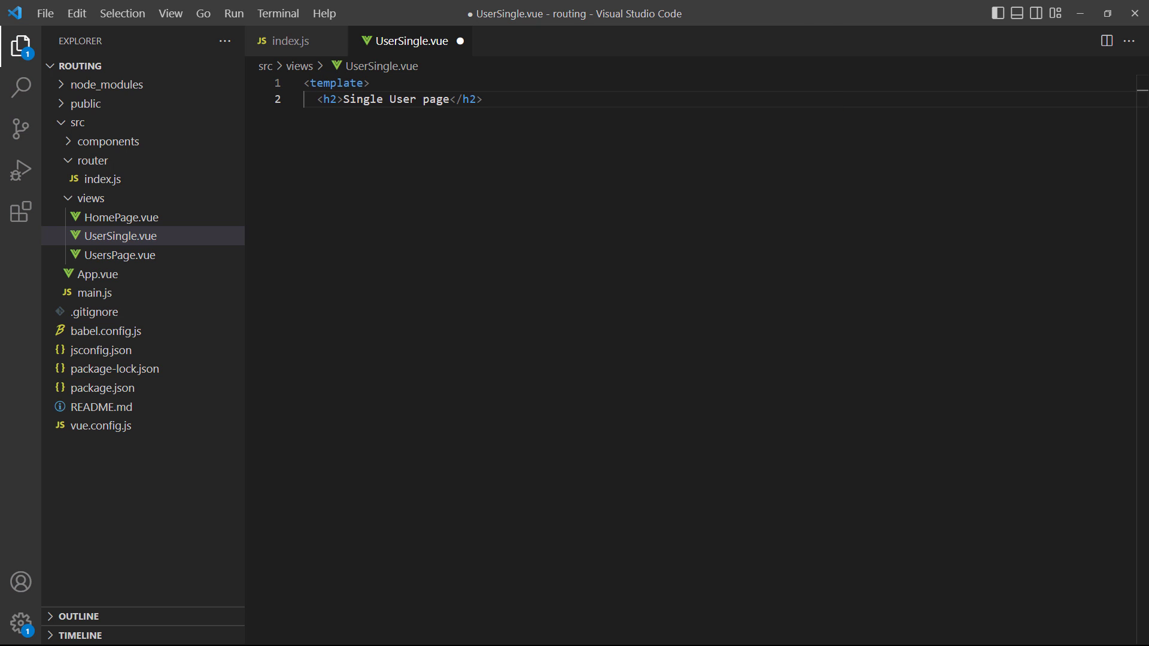
text(<p>User ID: {{ }})
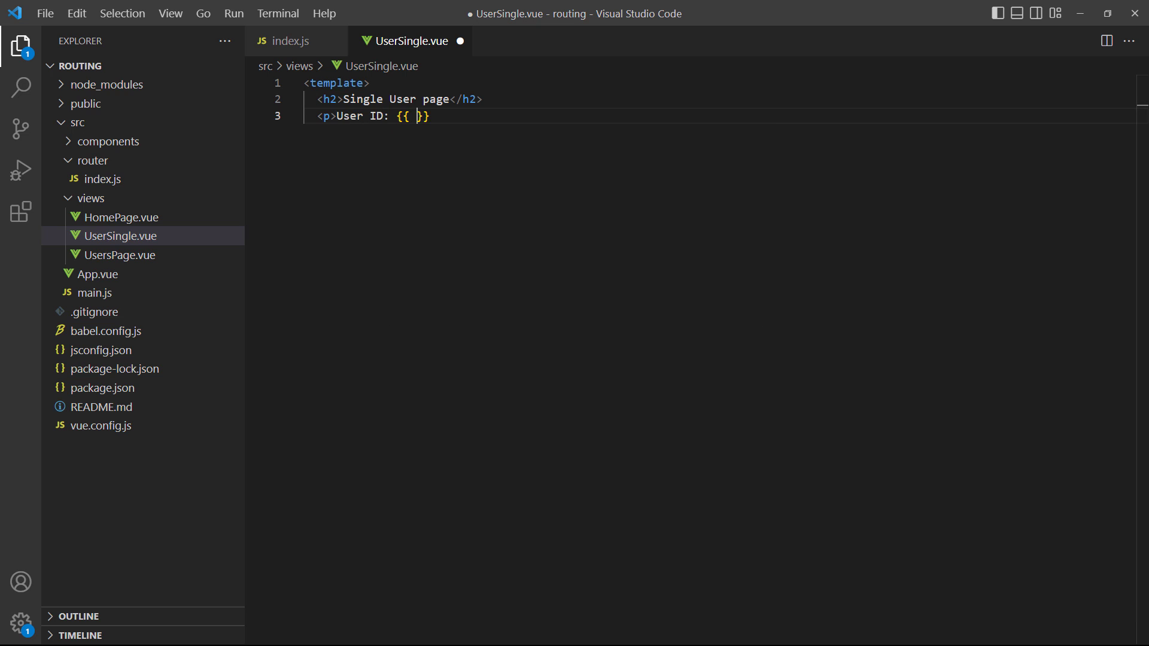
text(id }}</p>)
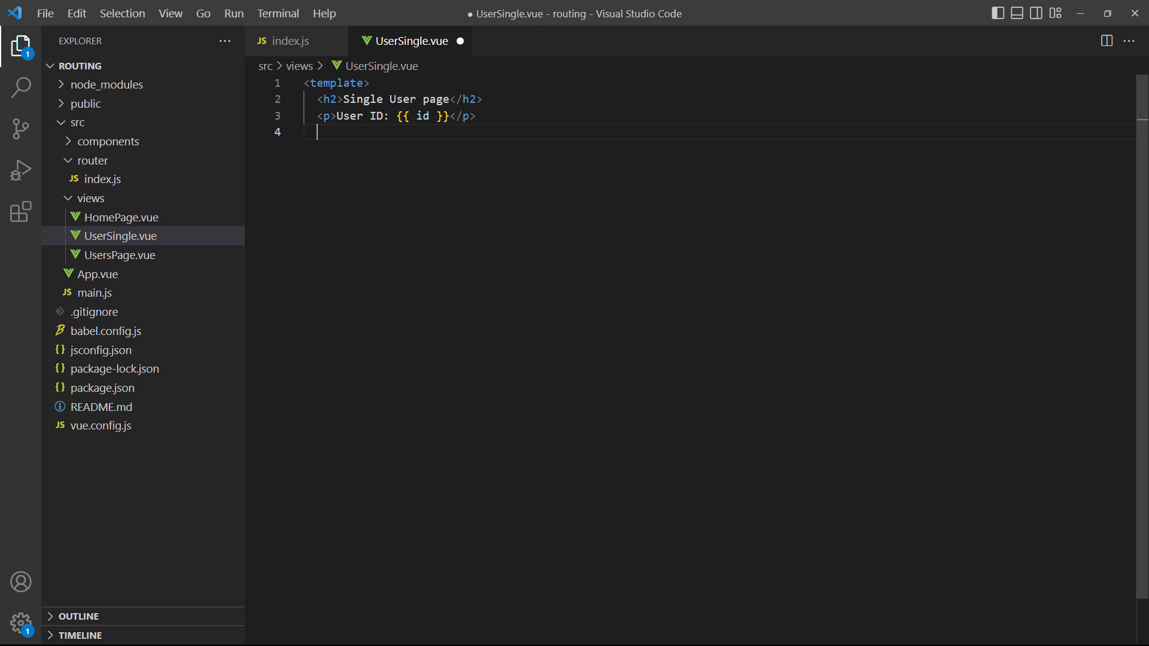
text(</template>)
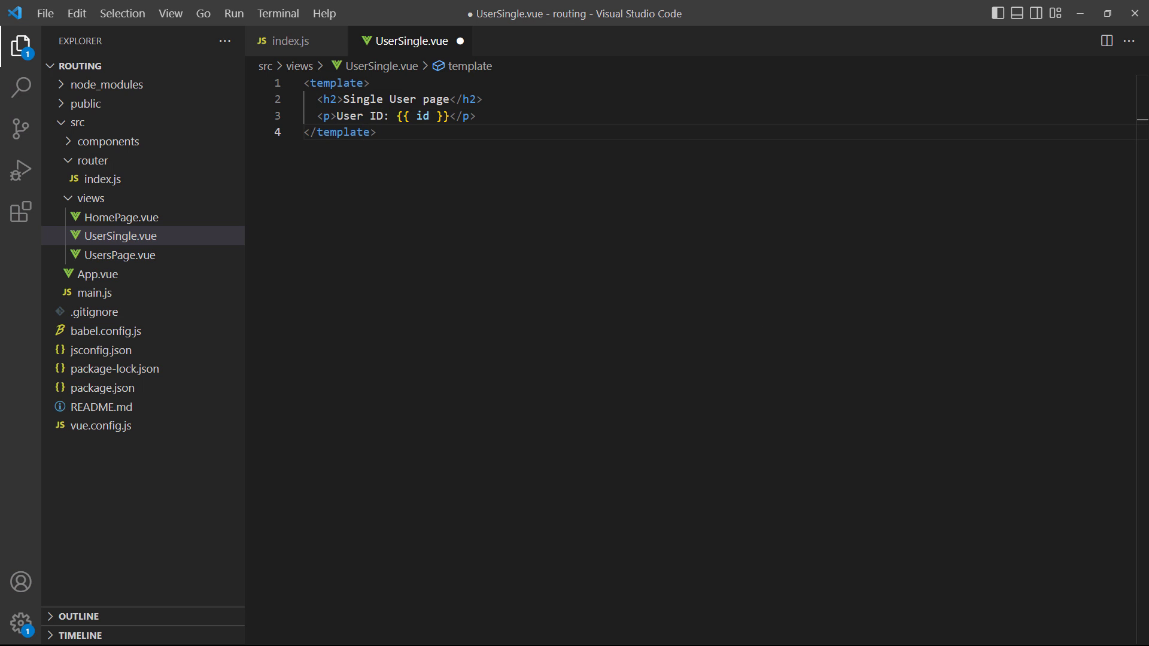
Add a script block exporting props: ['id'] to UserSingle.vue
text(<script>)
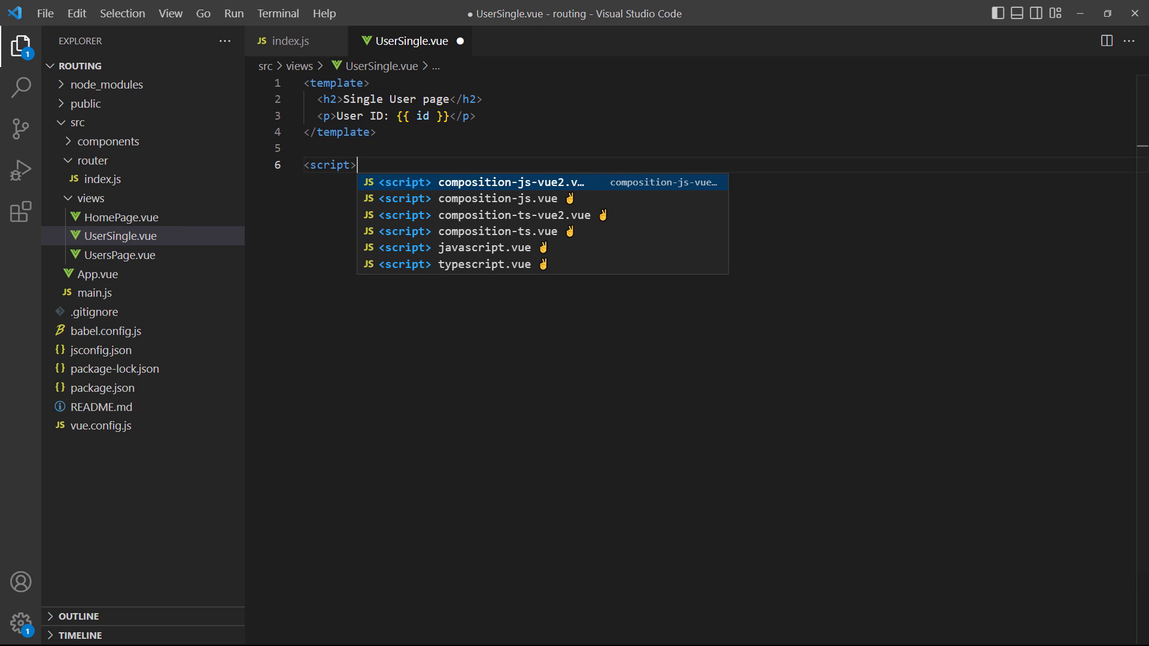
text(export default {)
text(props: ['id)
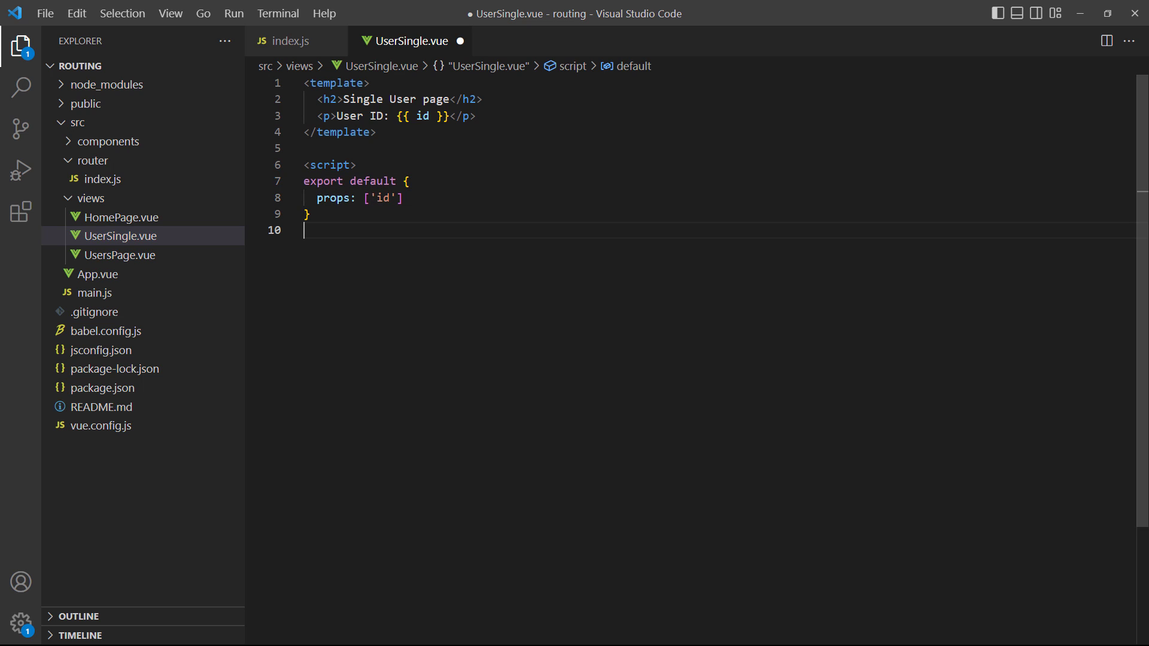
text(</script>)
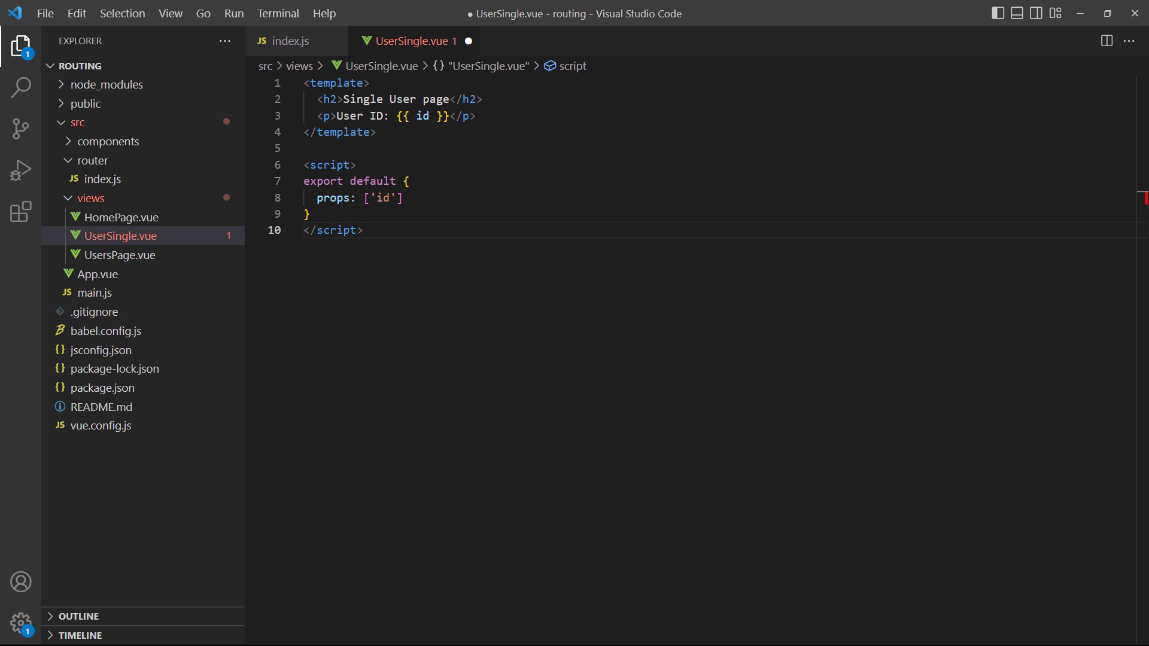
click(289, 41)
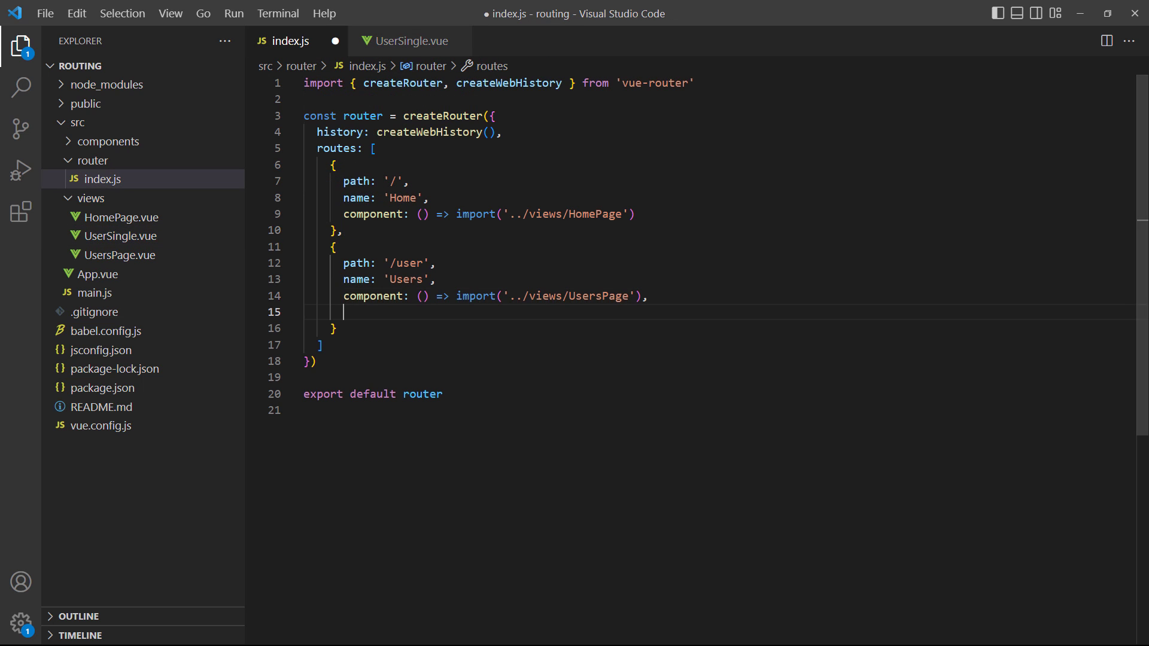
Add a children route '/user/:id' named UserSingle with a lazy UserSingle import and props: true
text(children: [)
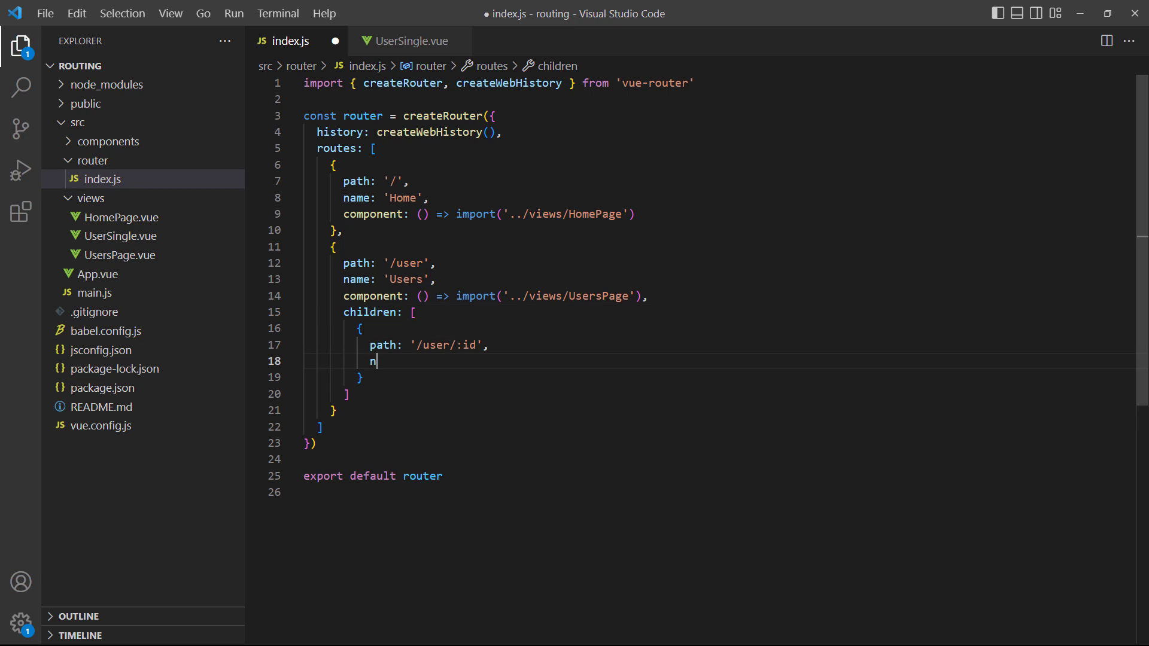
text(ame: 'UserSingle',)
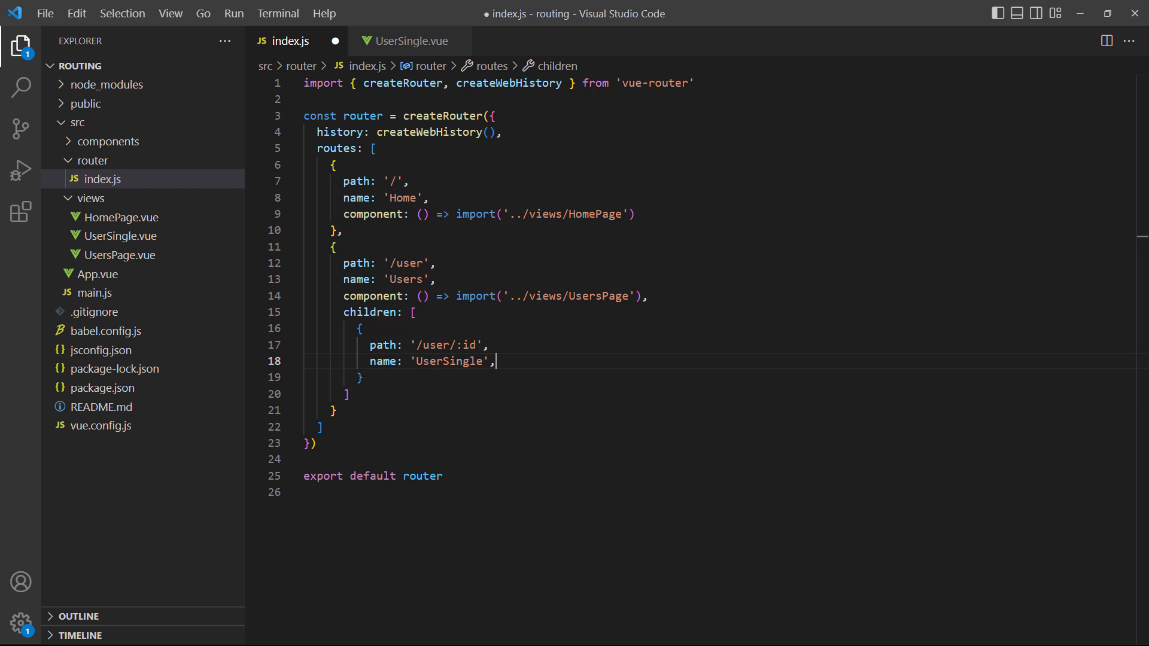
text(component: () => import('../views/U)
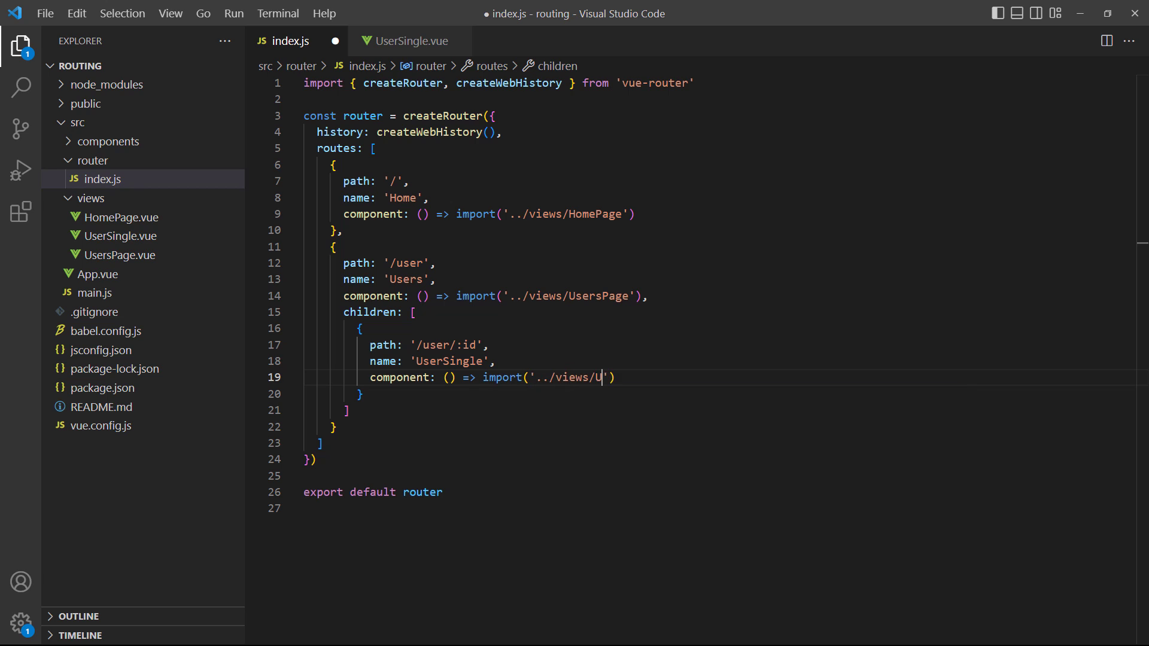
text(serSingle'),)
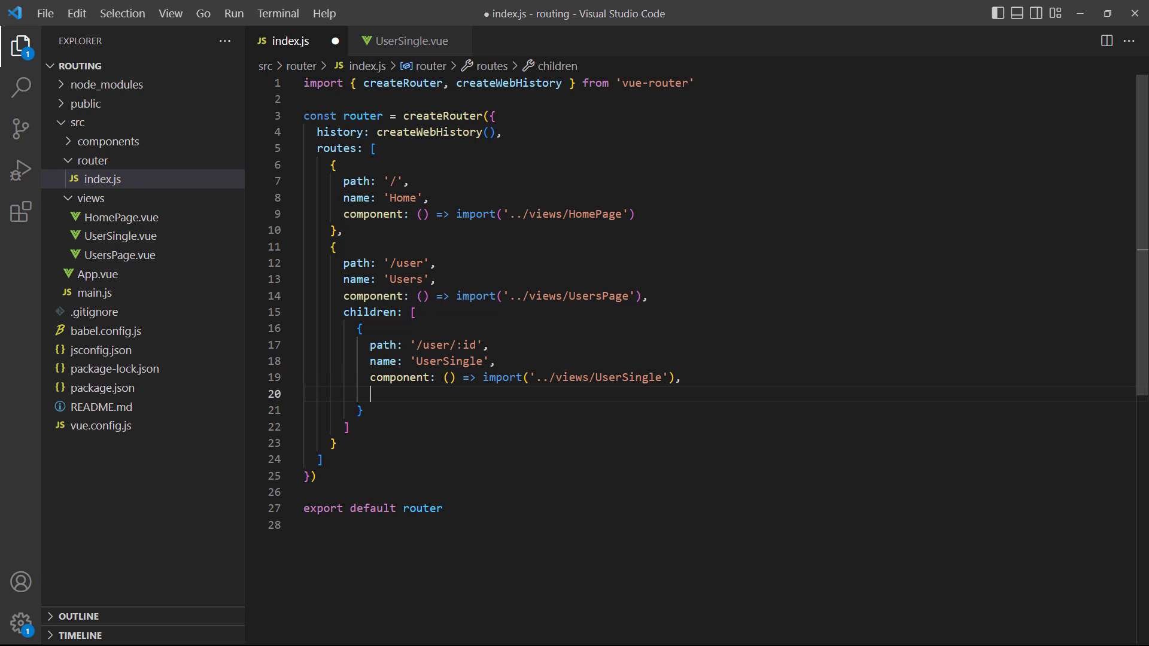
text(props: true)
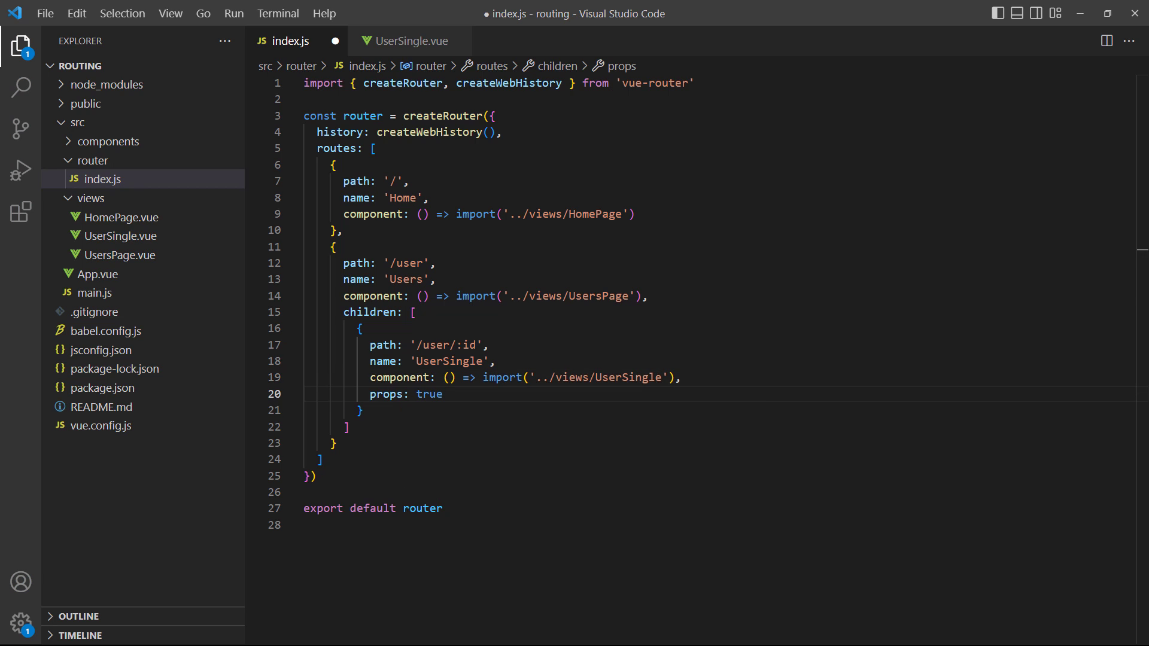
In UsersPage.vue, add data() returning users John, Jane, Jack and Jill with ids 1 to 4
click(121, 255)
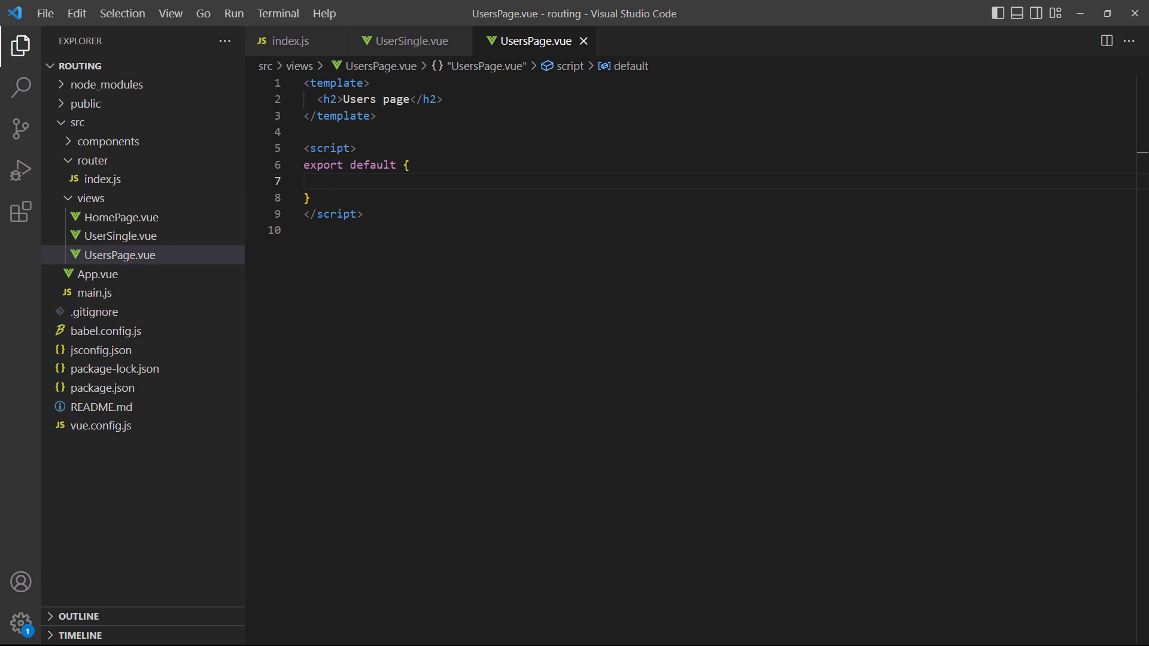
text(data() {)
text(return {)
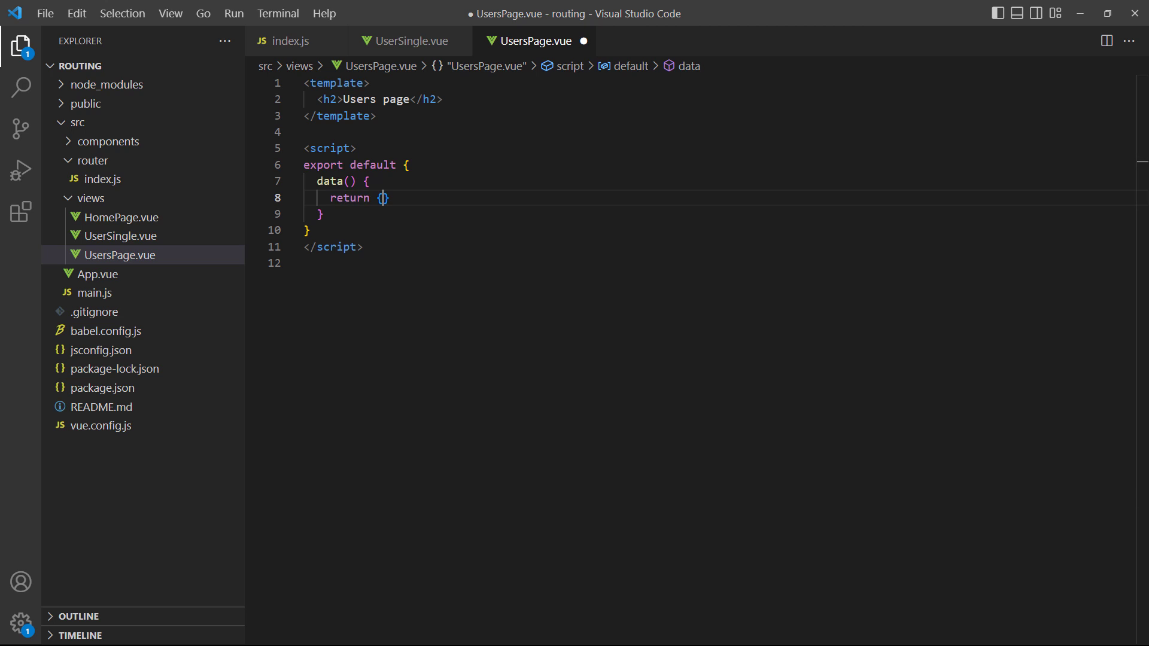
text(users: [)
text({ id: 3, name: ')
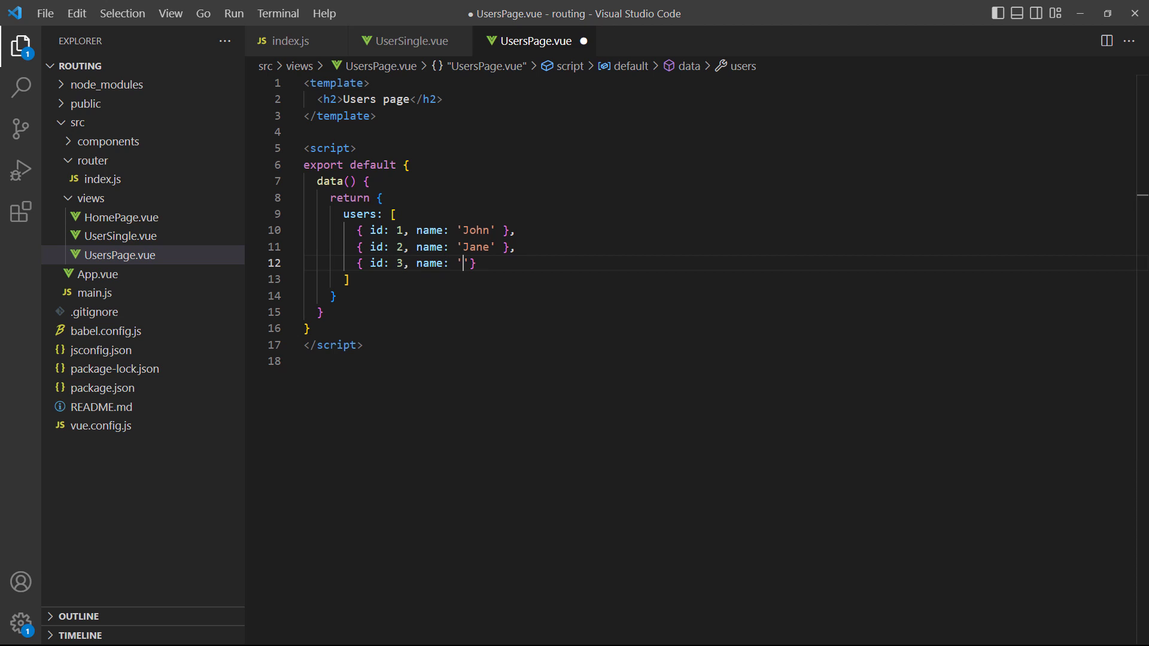
text(Jack' },)
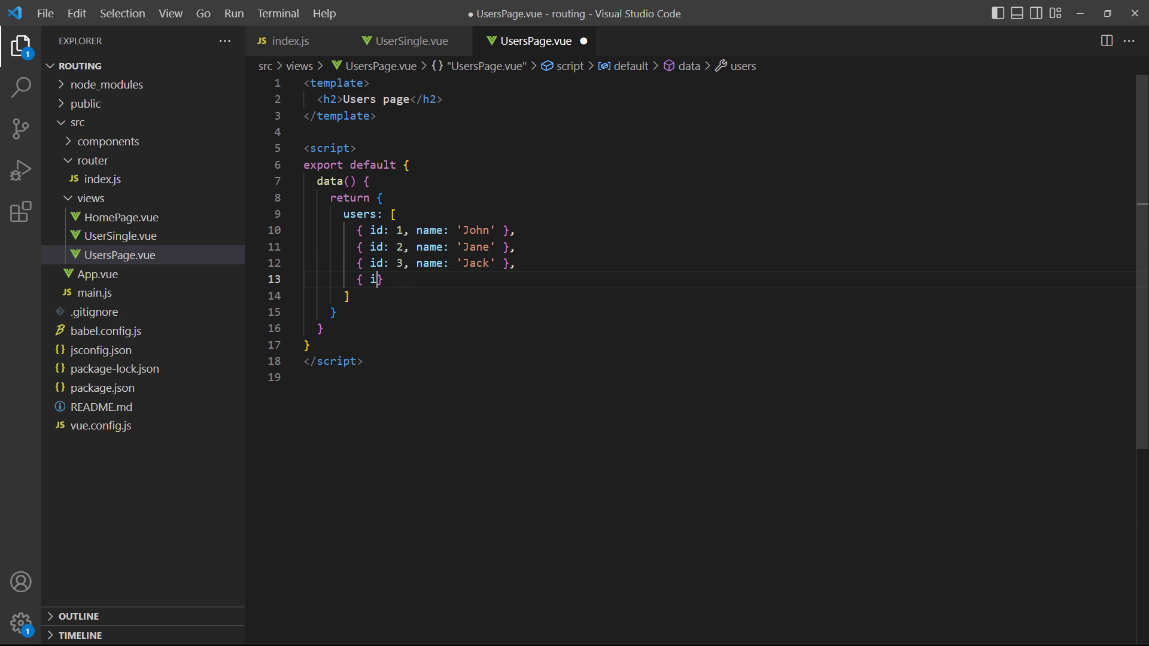
text(d: 4, name: 'Jill' })
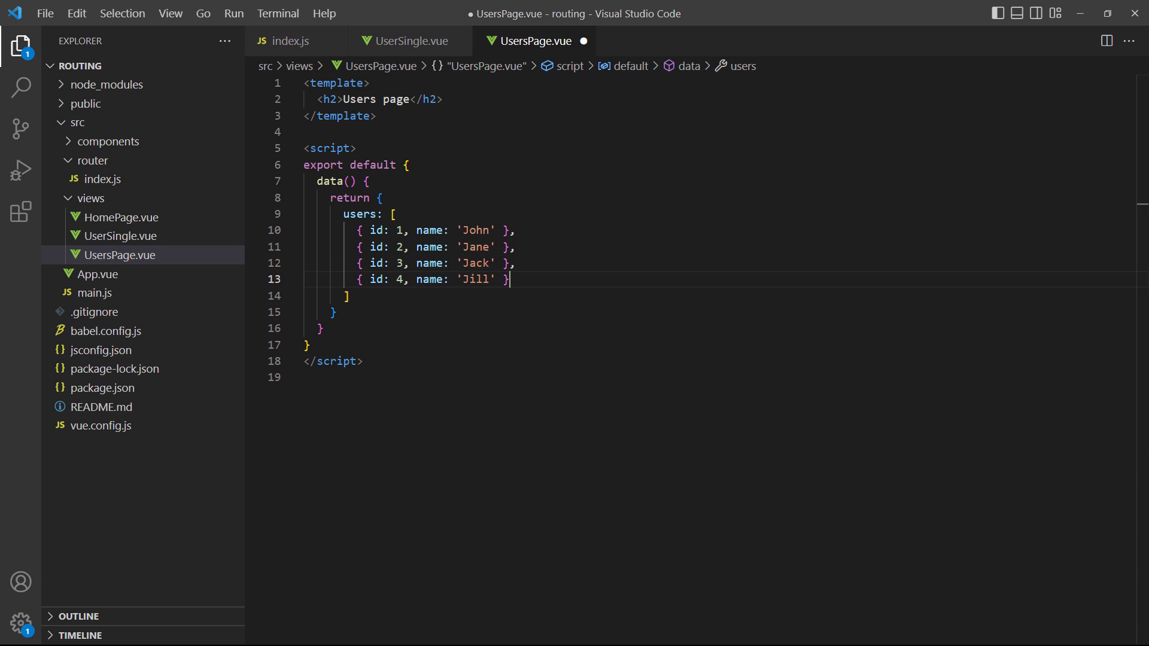
Loop users into router-links to UserSingle with params id, add a router-view, and begin beforeRouteUpdate
text(<p)
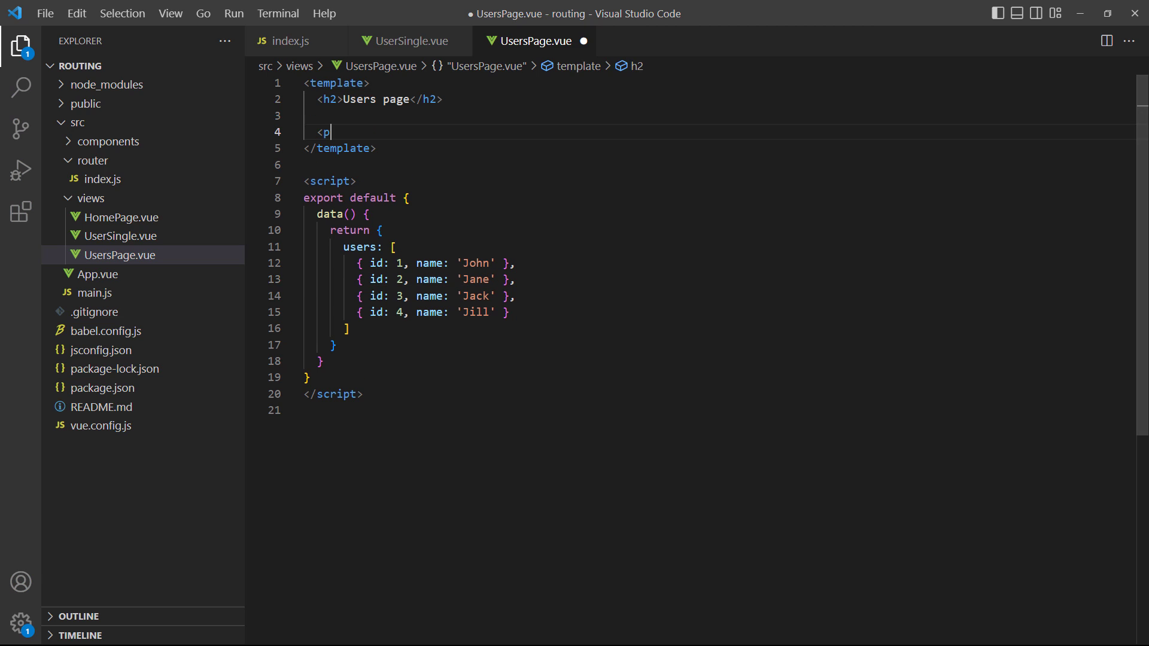
text(v-for="user in user)
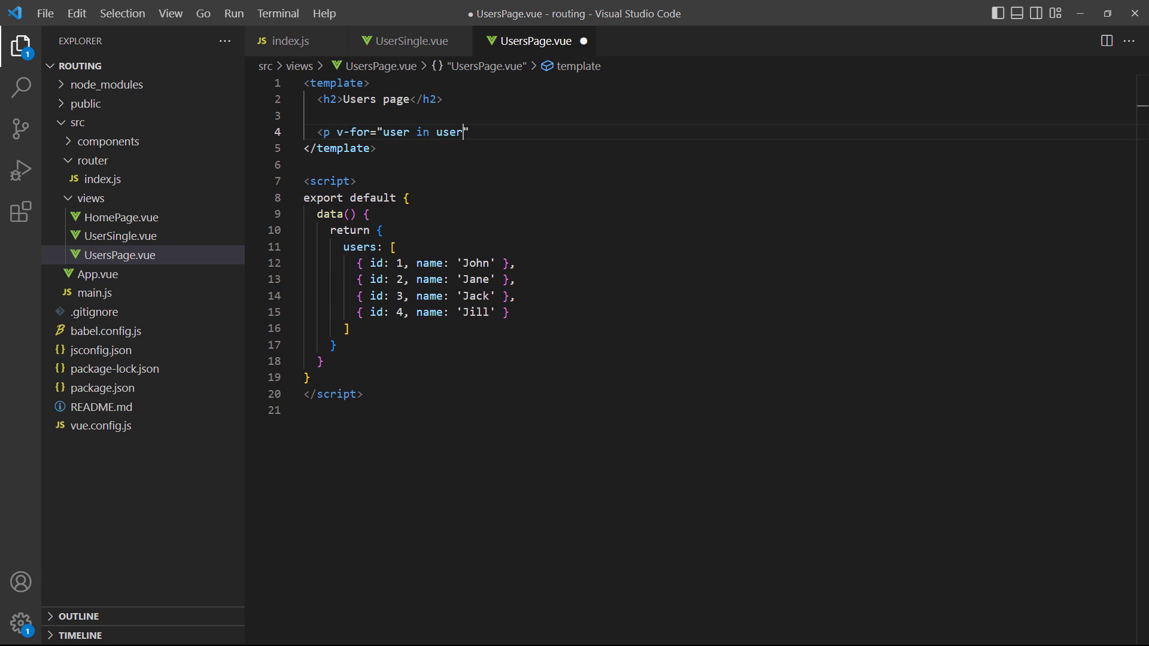
text(s" :key="user.id">)
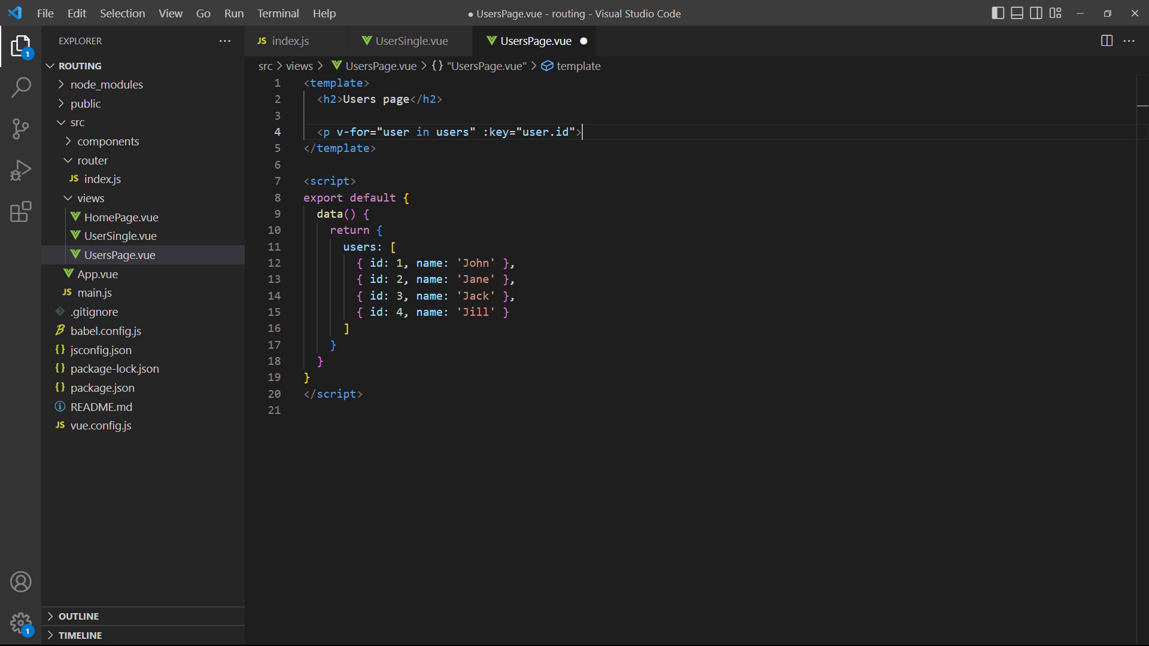
text(<router-link >)
text(name:)
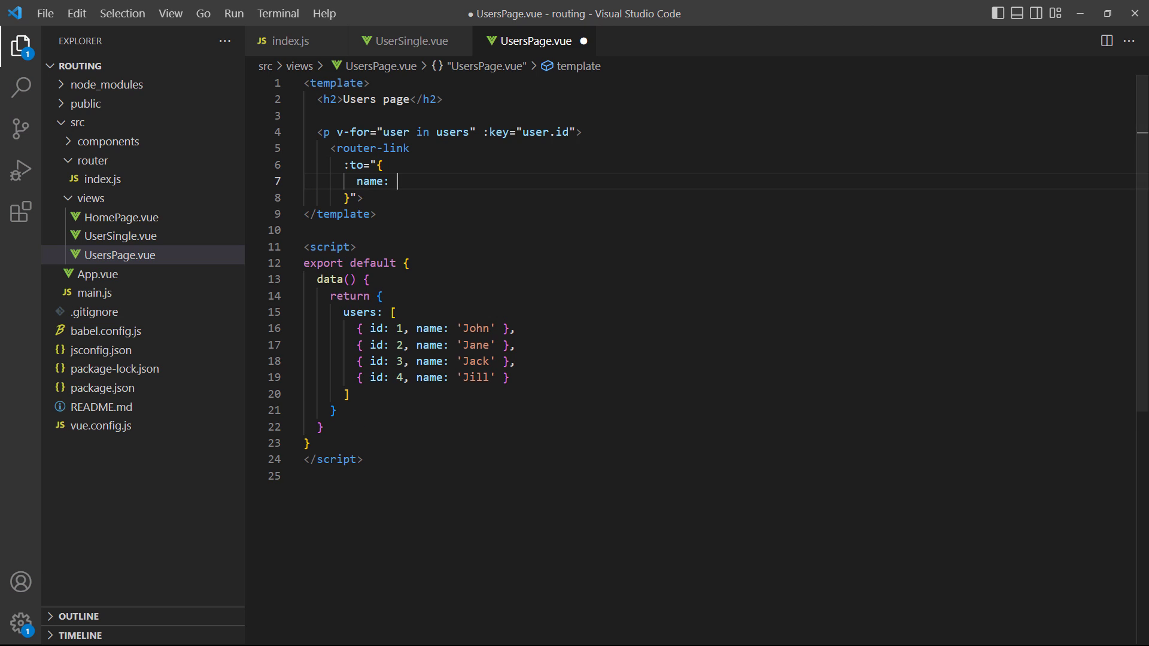
text('UserSingle',)
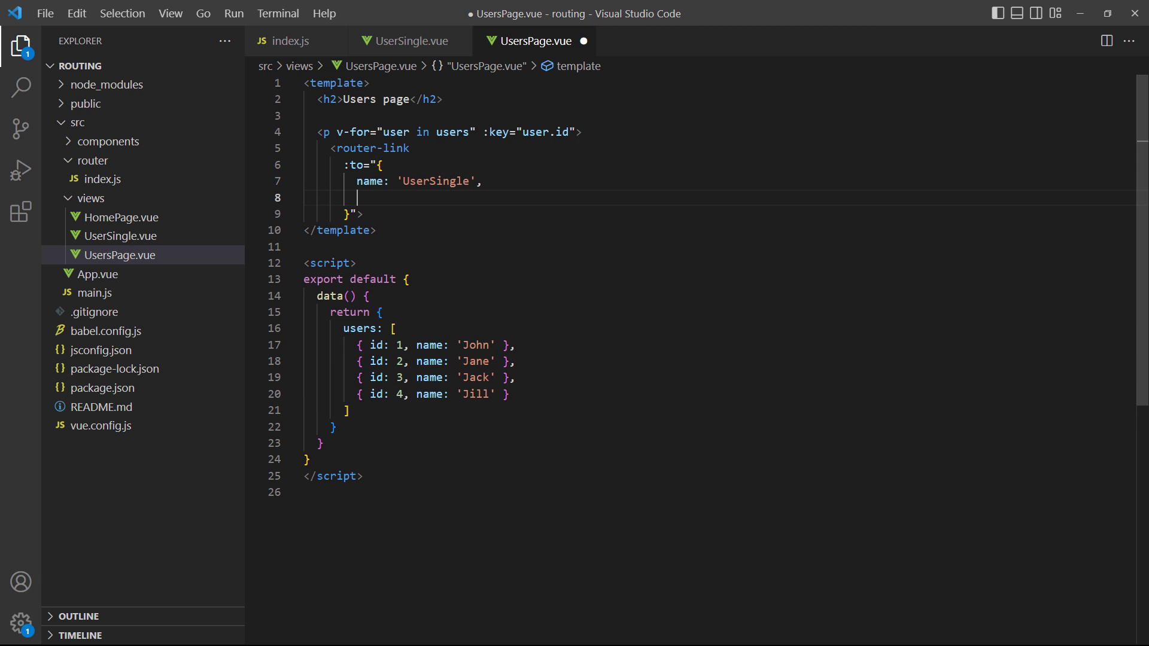
text(params: { id: user.id })
text(</rou)
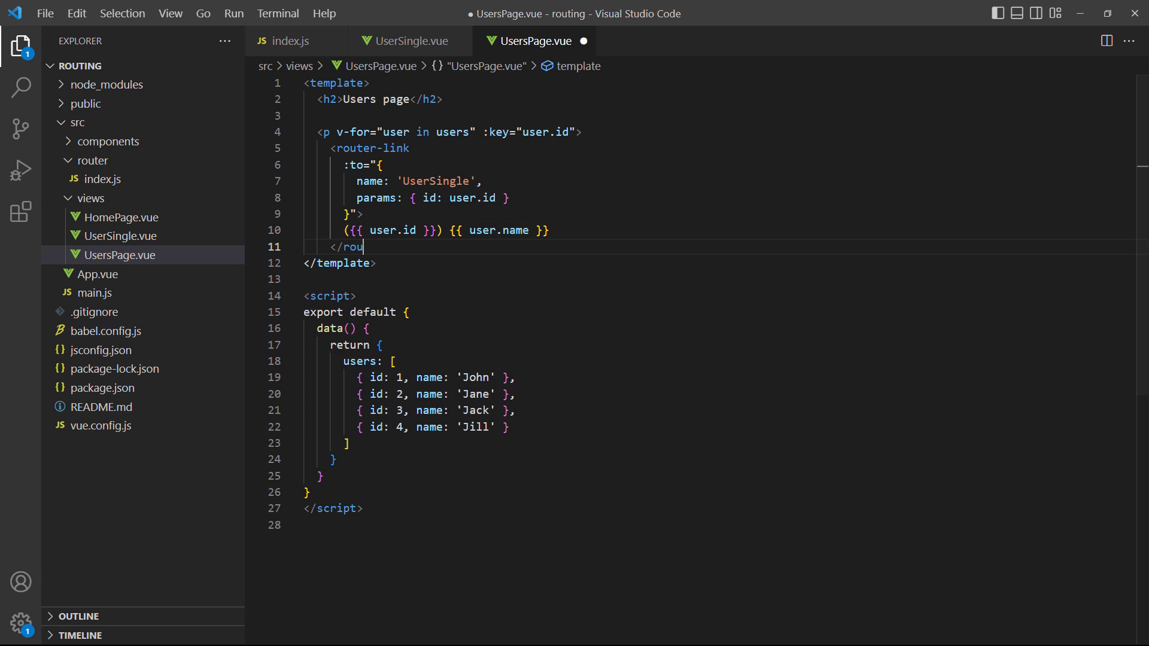
text(ter-link>)
text(<router-view />)
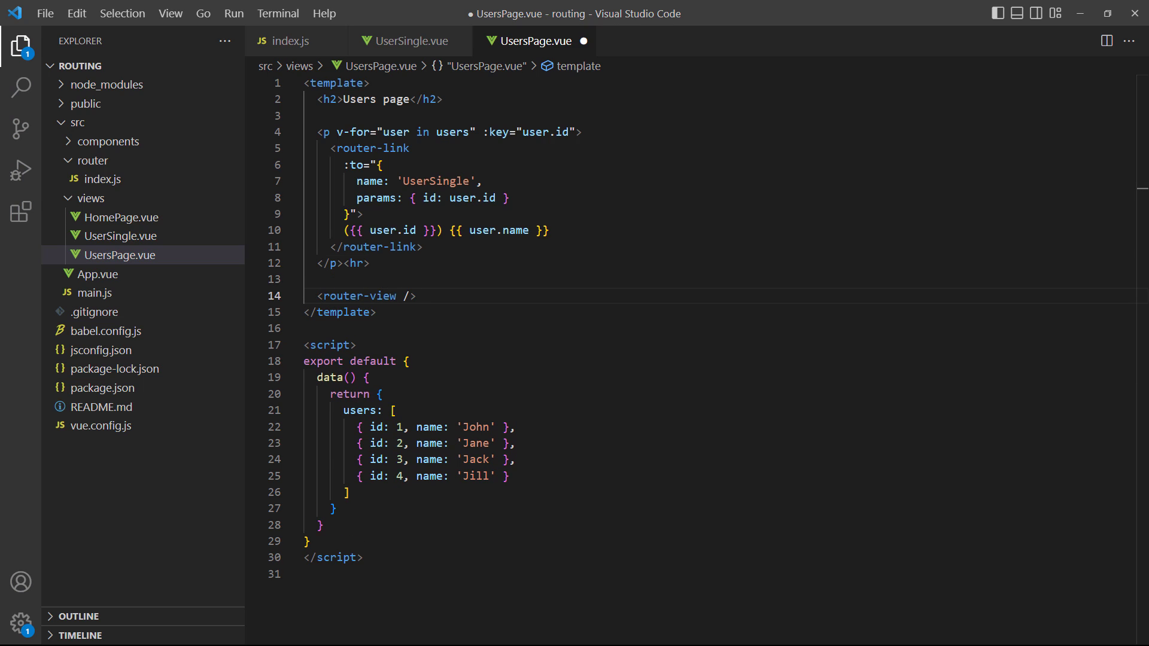
text(beforeRouteUpdate() {)
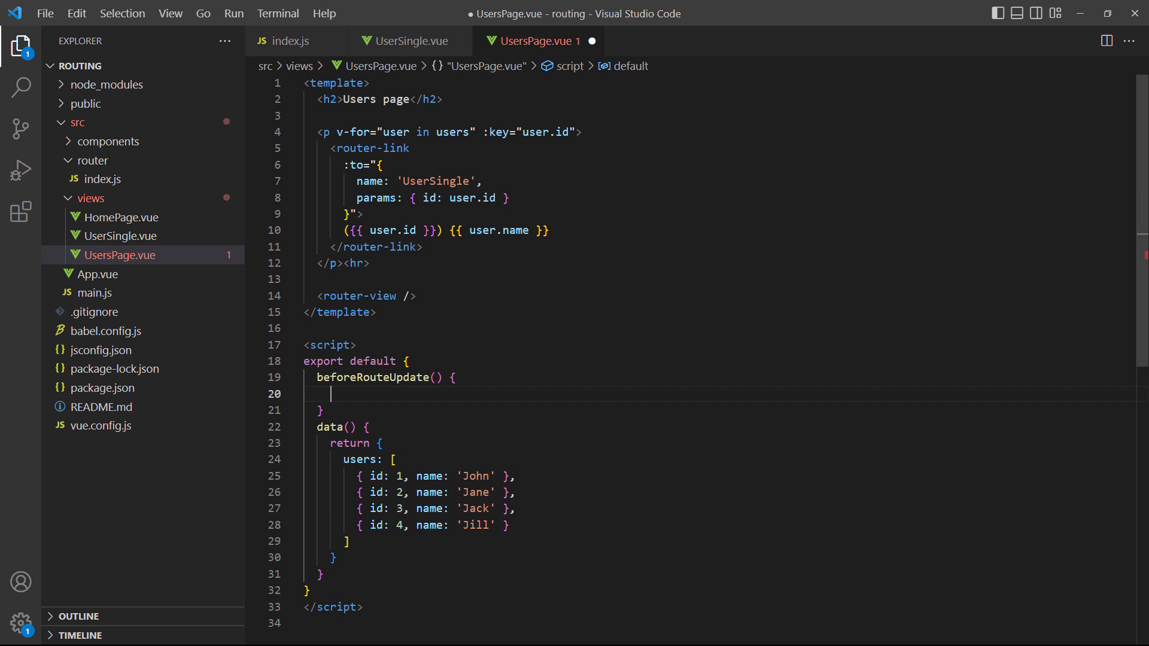
Make beforeRouteUpdate log 'Route updated' and save UsersPage.vue
text(console.log('Route'))
click(721, 411)
text(,)
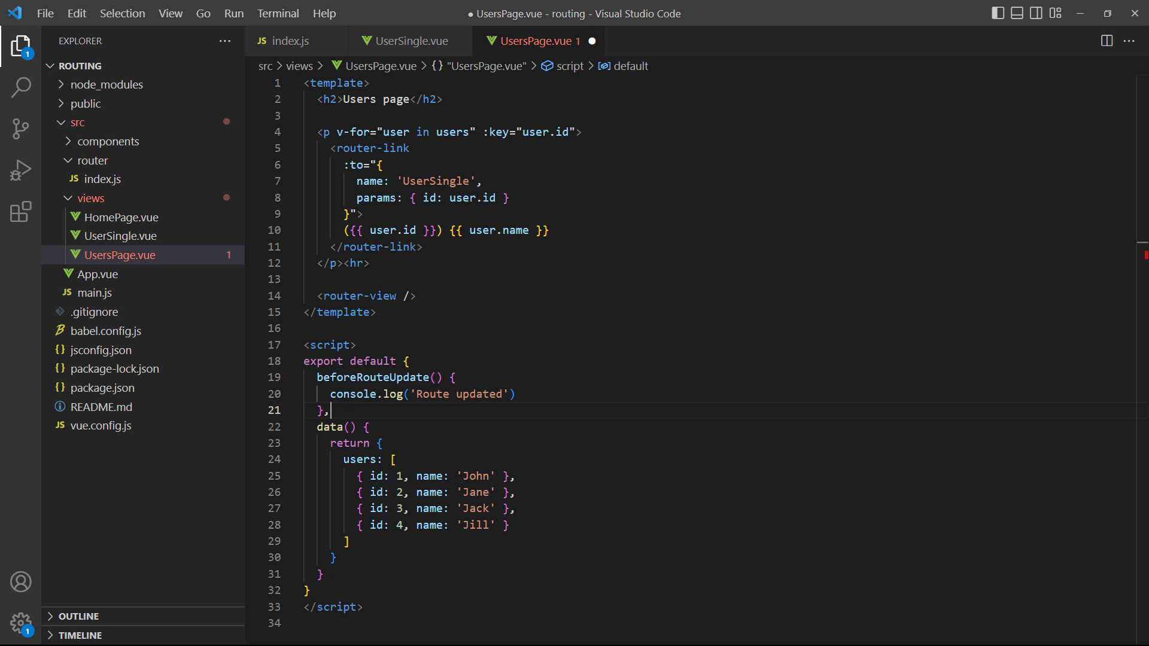
key(ctrl+s)
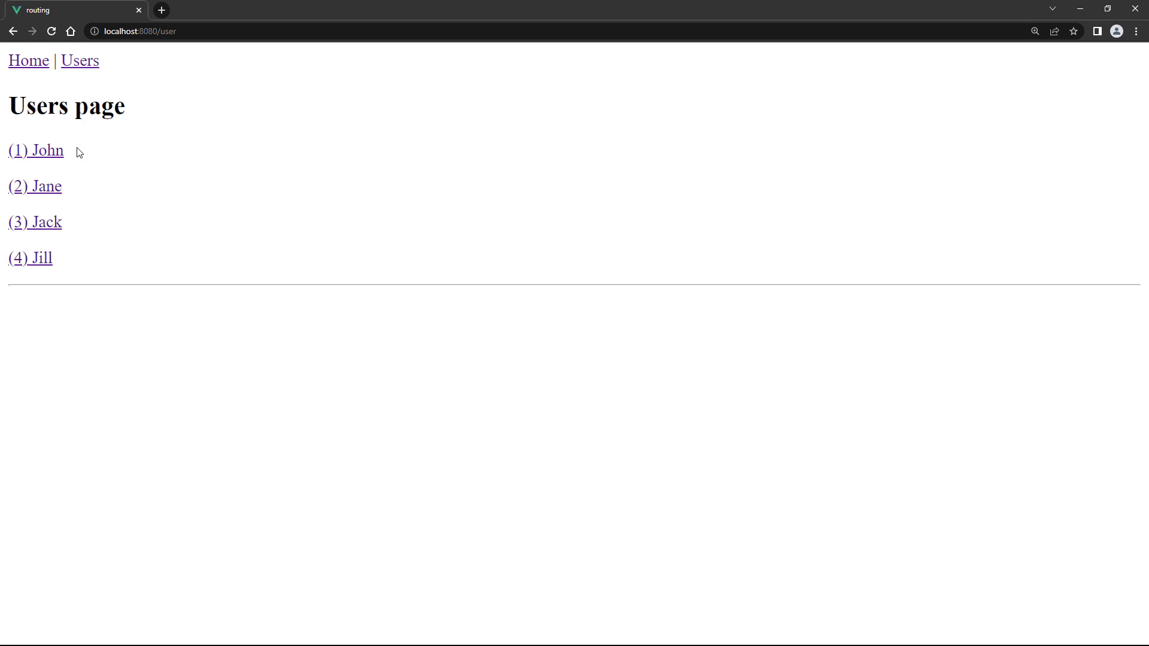
Load John's then Jane's single-user child view, ending at User ID: 2
click(35, 151)
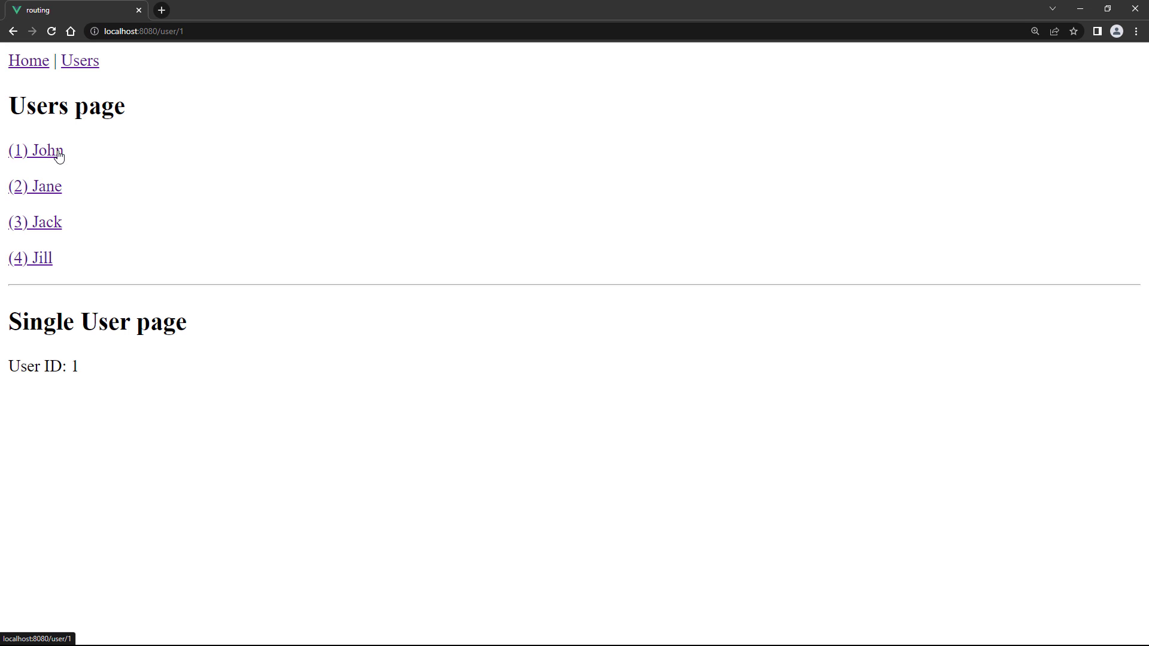
click(34, 186)
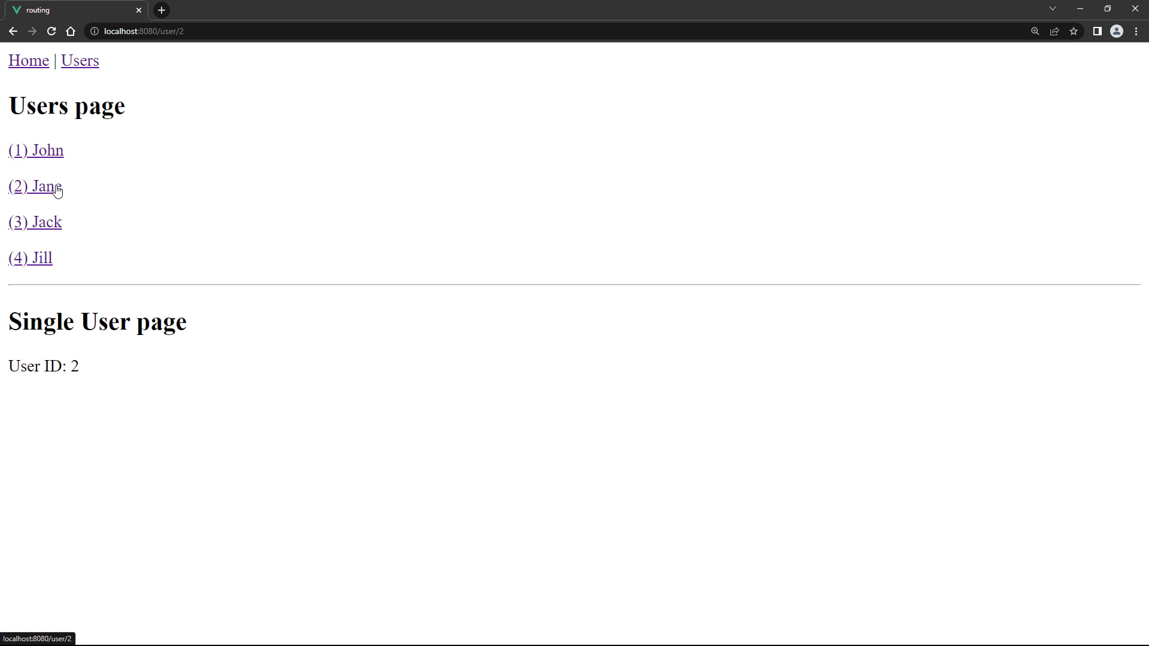
mouse_move(71, 190)
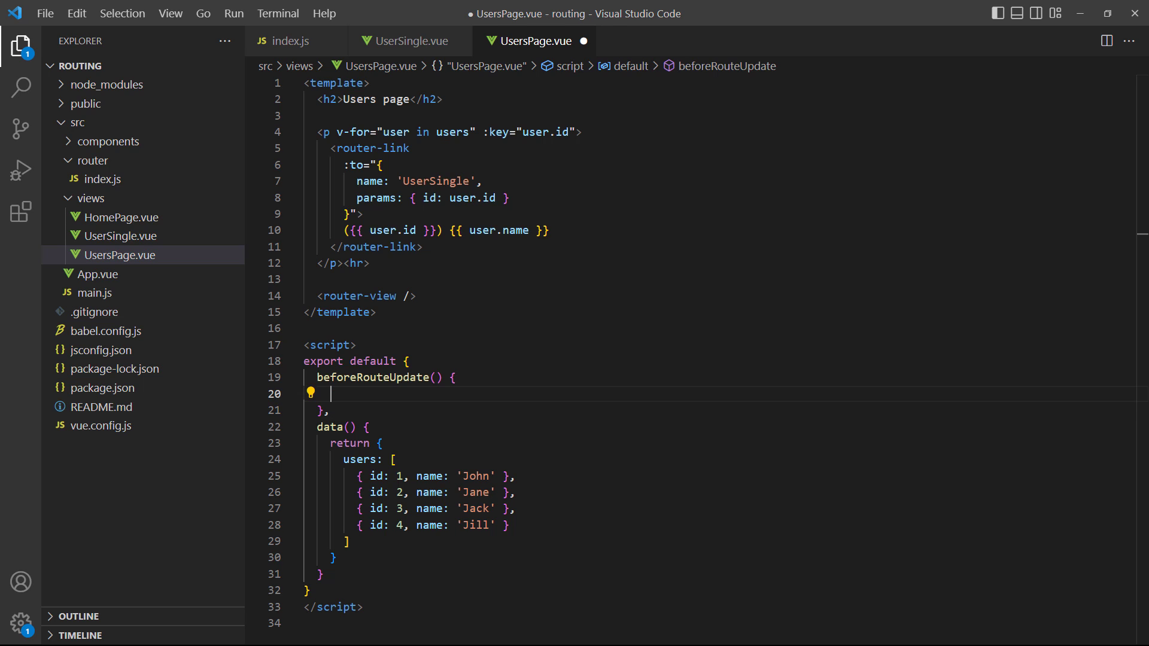
Replace the log with a '// has access to this' comment and this.users.forEach logging user.id and user.name
text(// has access)
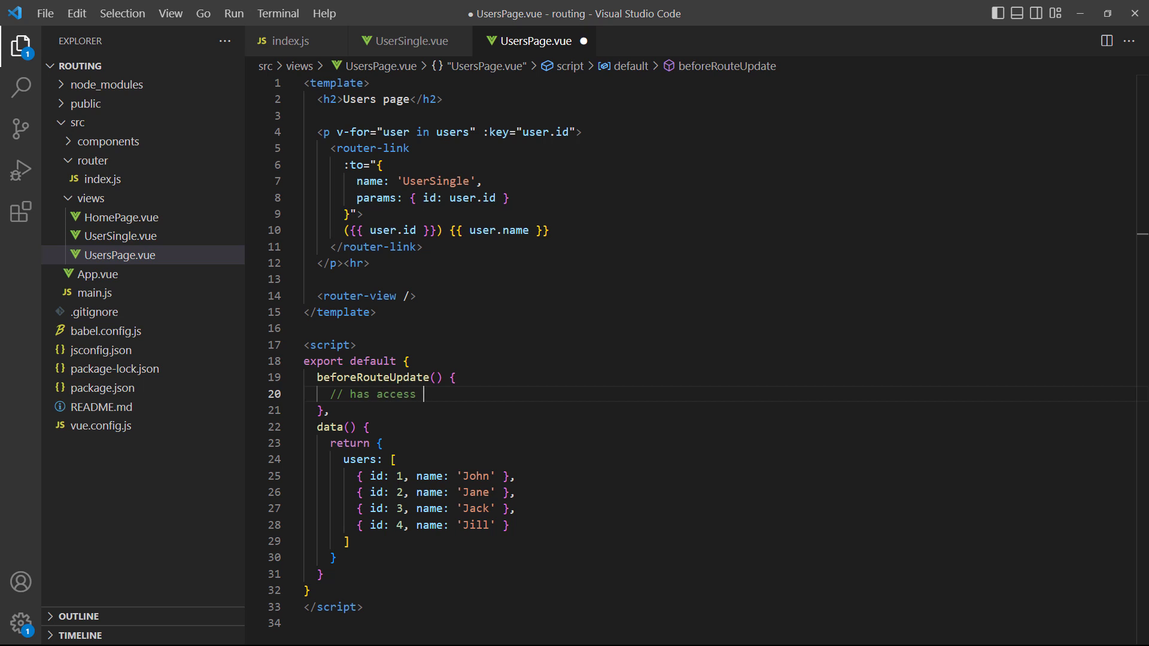
text(to 'this')
text(conso)
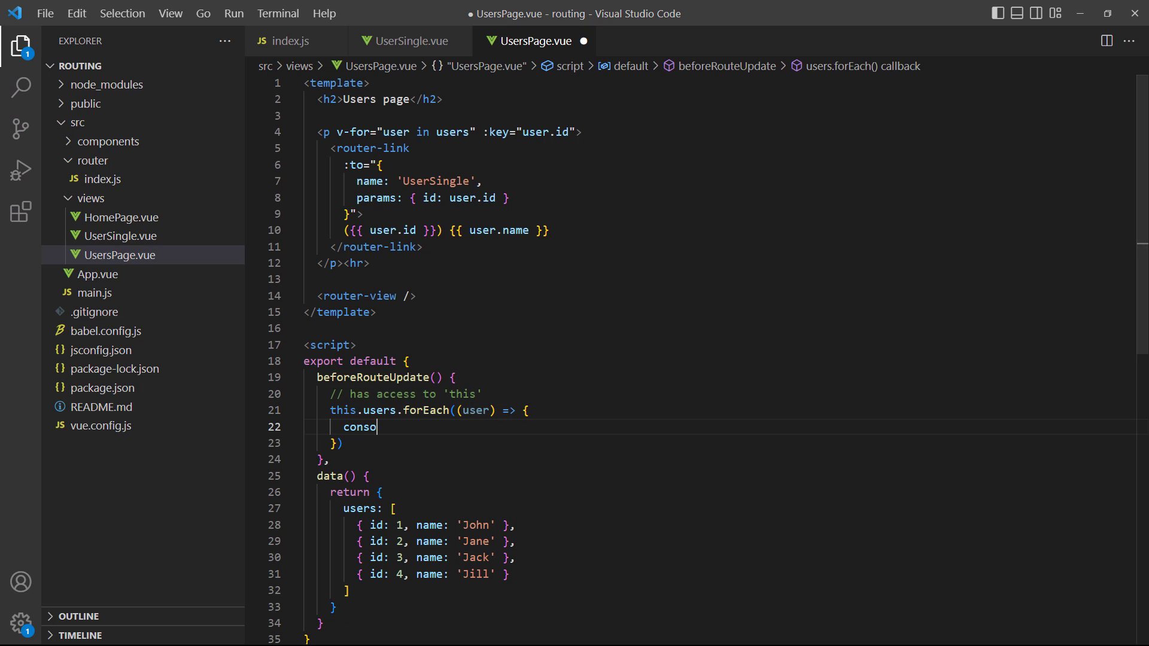
text(le.log(user.id, user.)
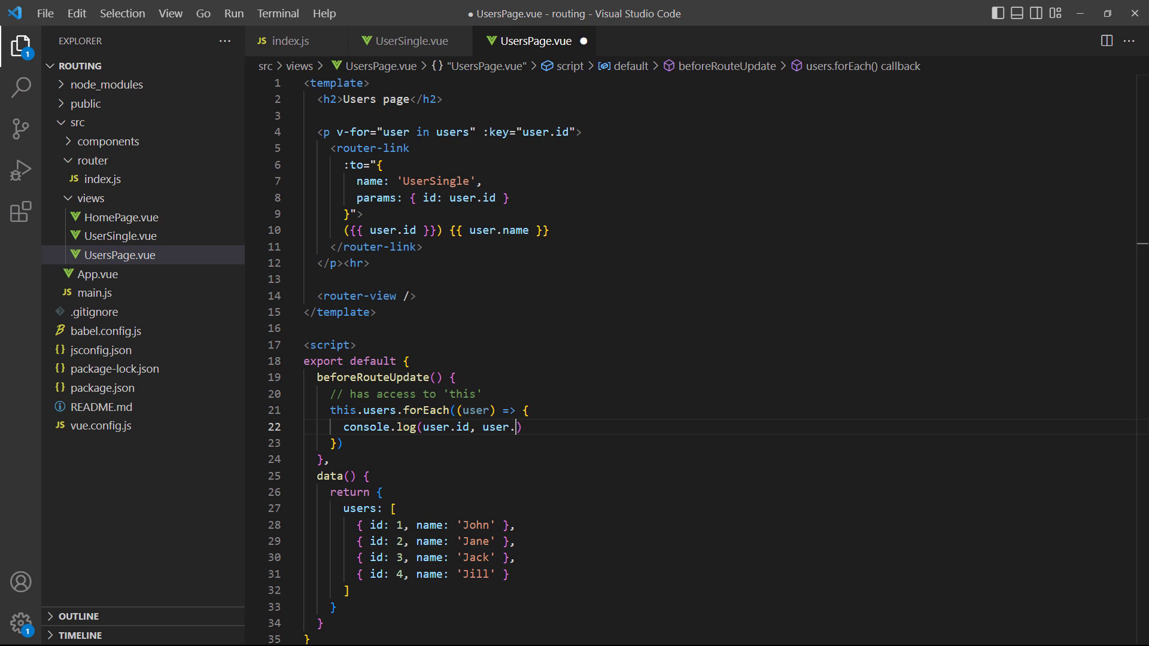
text(name)
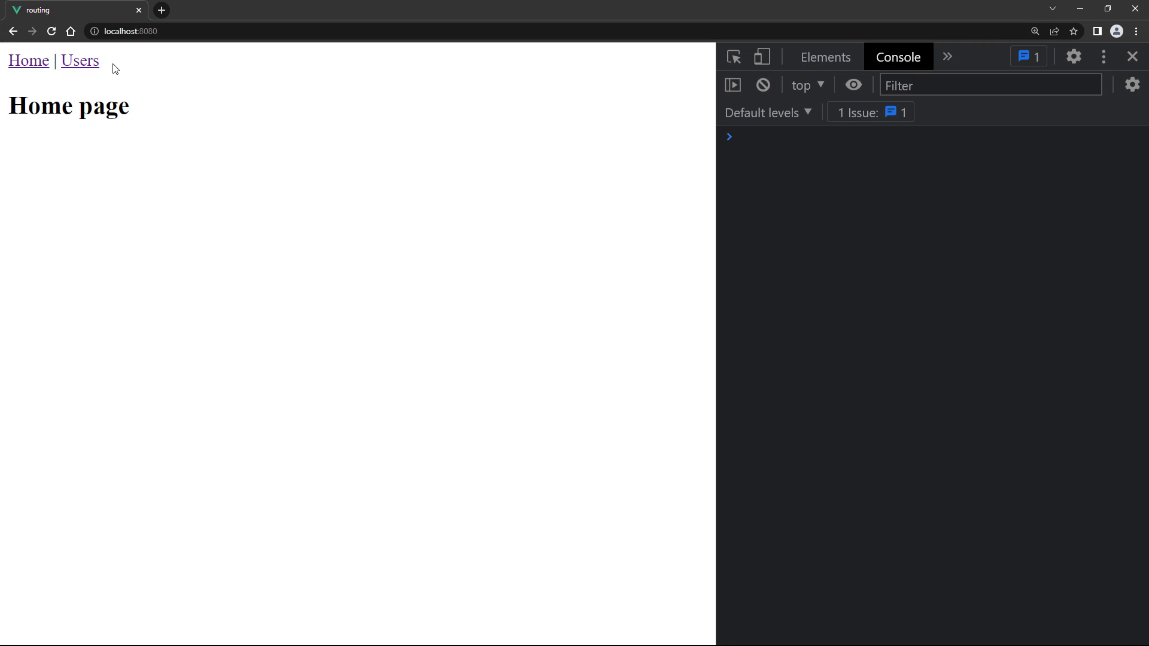
Navigate to Users and select John (1) so the update guard logs all four users
click(79, 61)
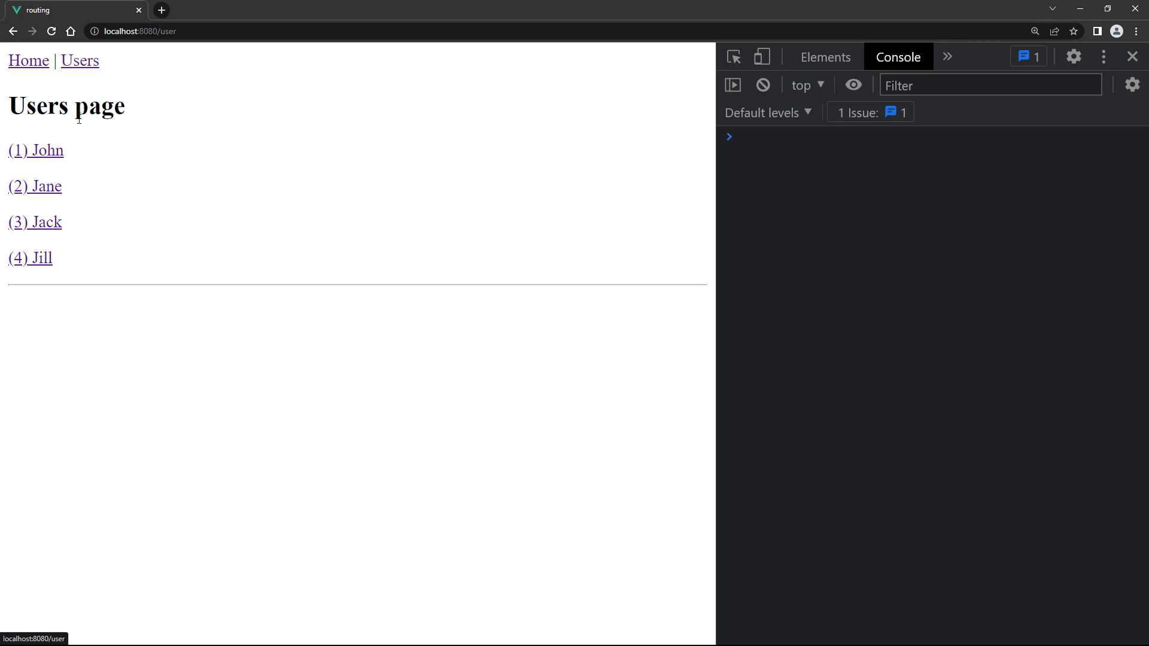
click(36, 151)
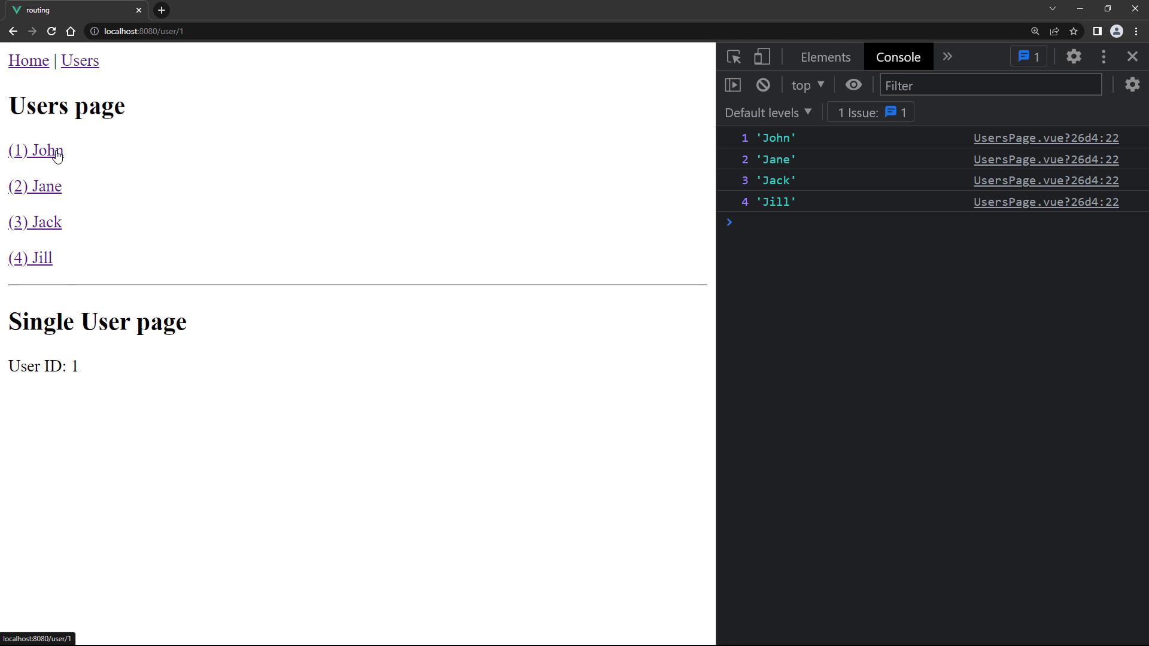
mouse_move(73, 156)
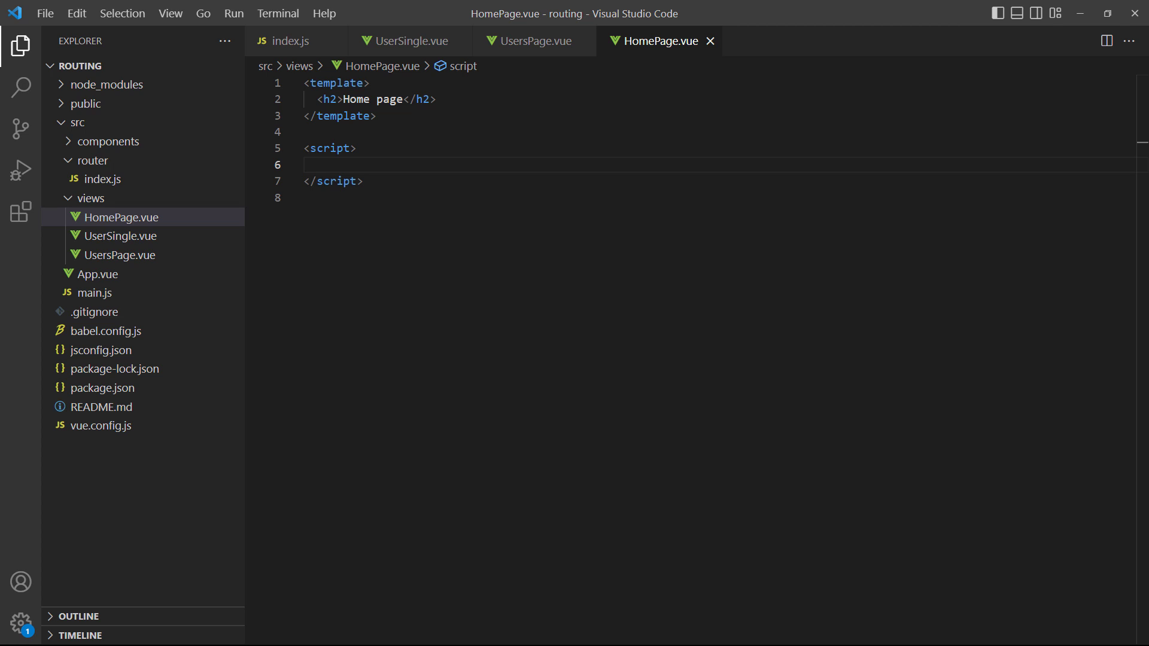
Add an export default with beforeRouteLeave calling window.confirm('You... Do you want to leave?')
text(export default {)
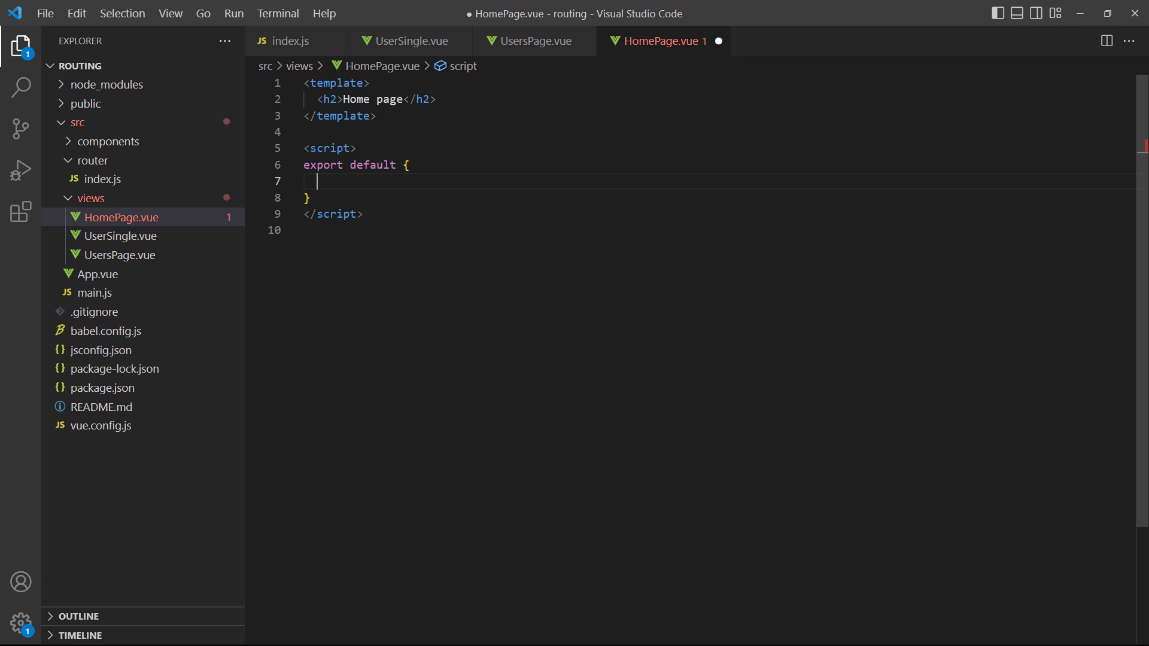
text(beforeRouteLeave() {})
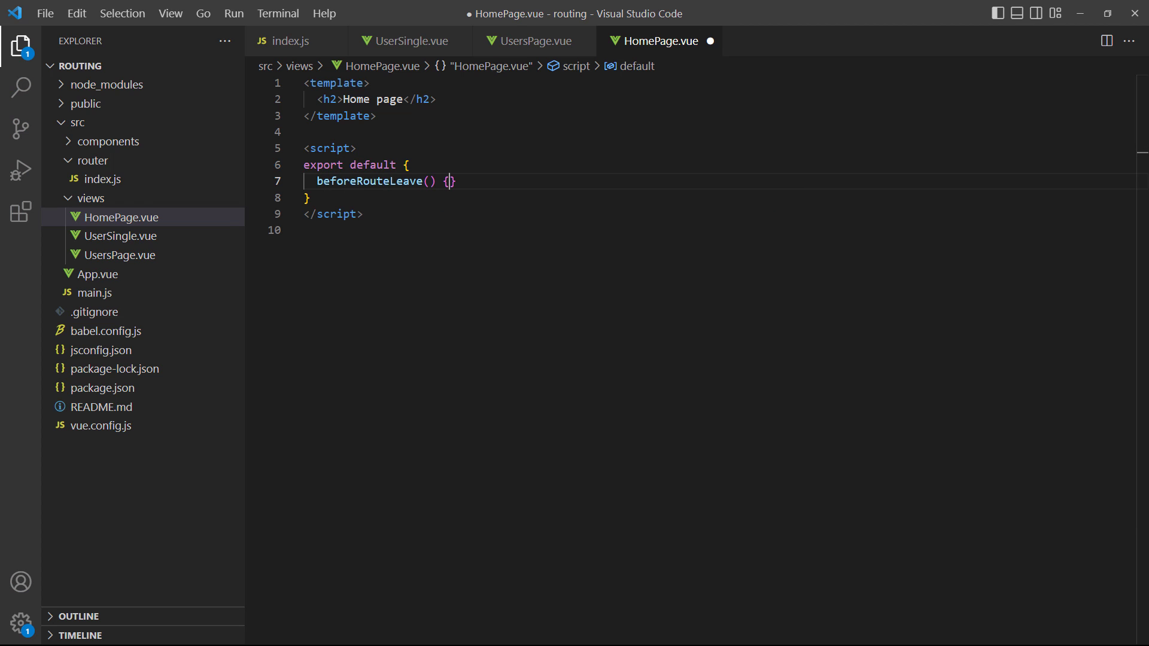
text(const reply)
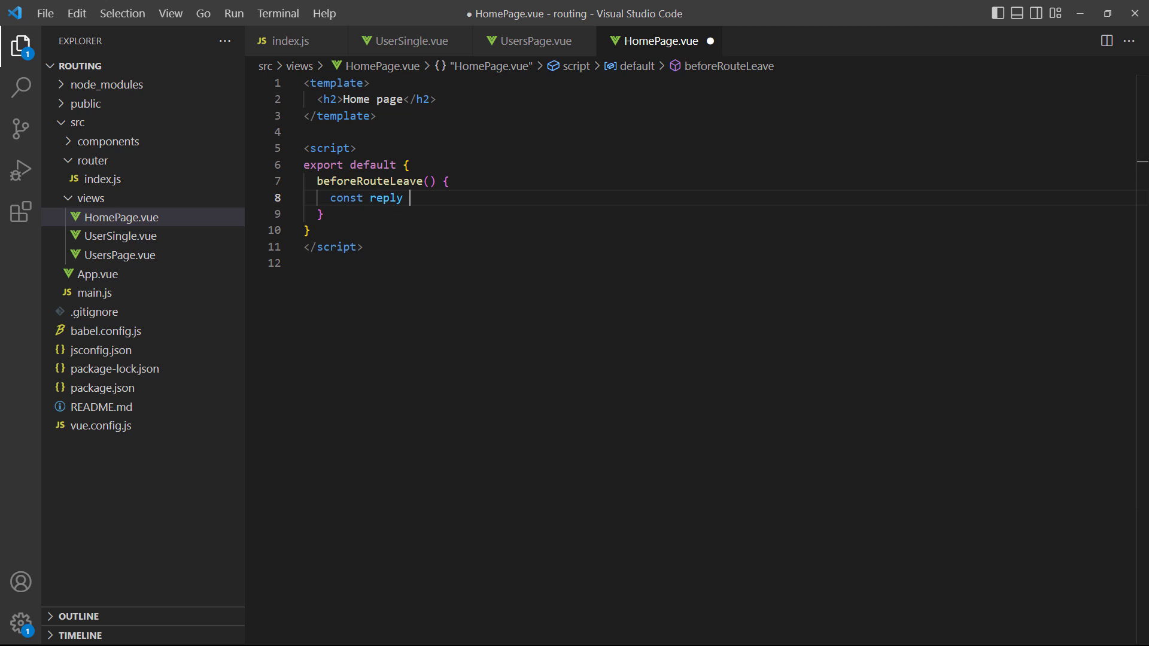
text(= window.confirm('You'))
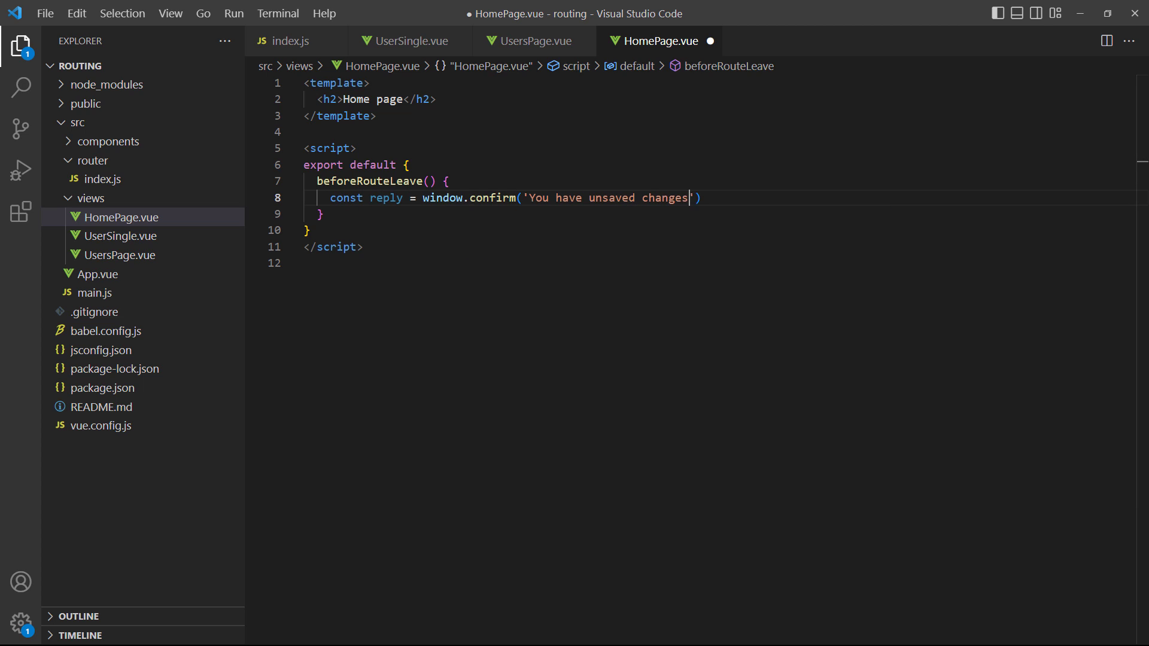
text(! Do you want to leave?)
text(if (!)
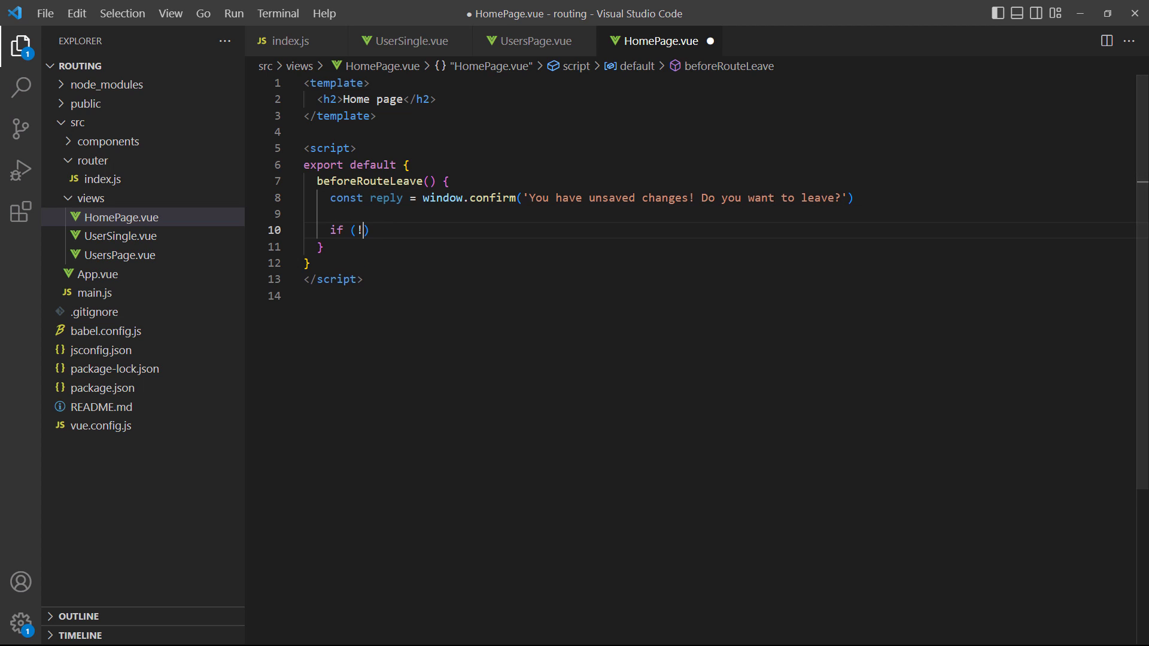
Return false from the guard when the reply is cancelled
text(reply) {)
text(// user clicks)
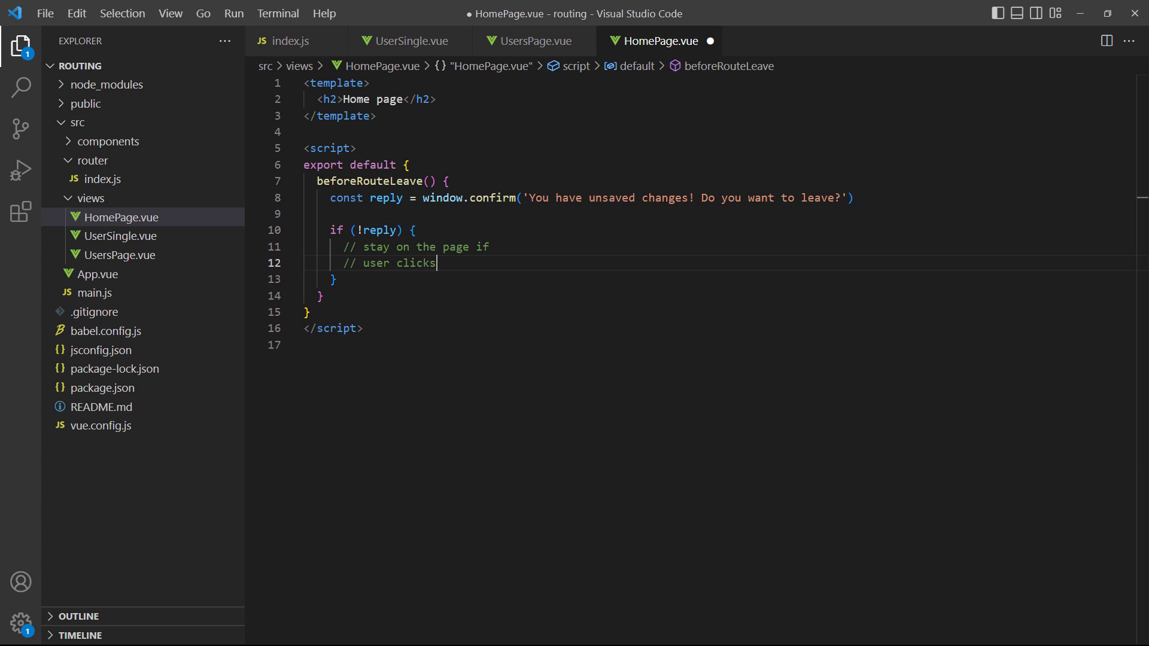
text('Cancel')
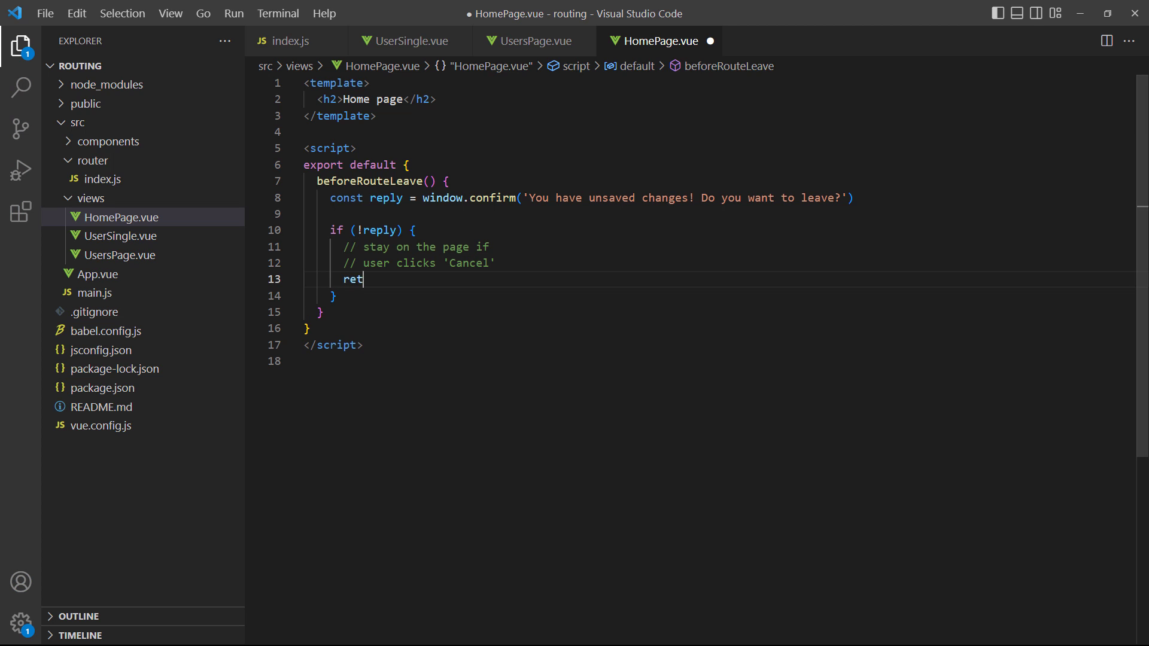
text(urn false)
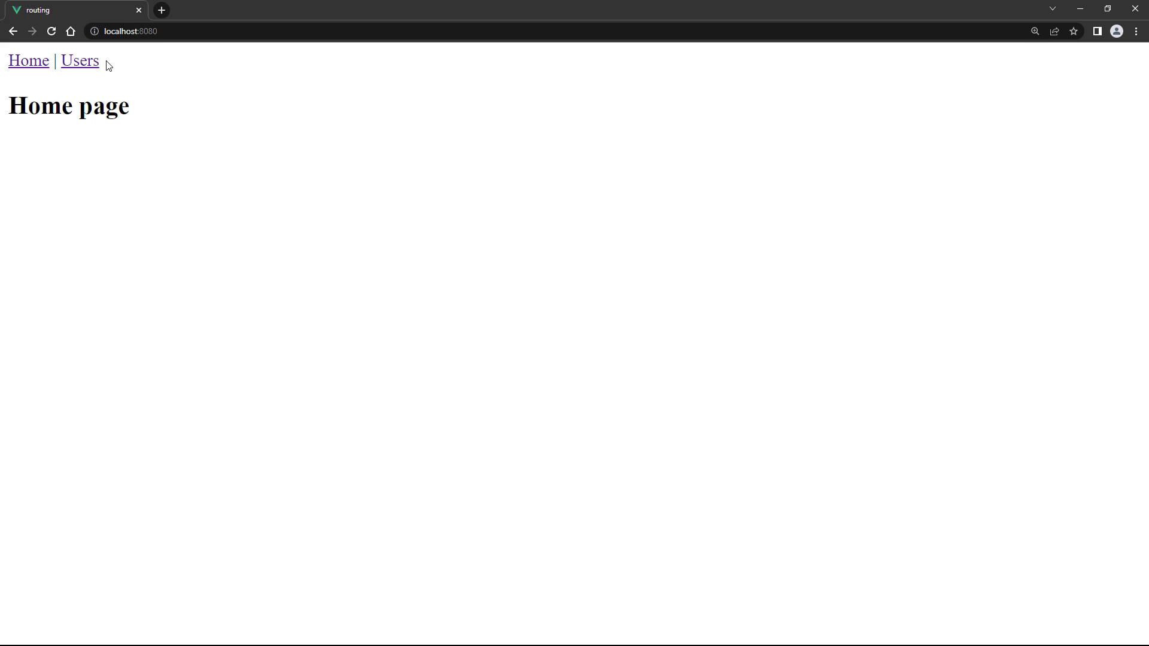
Leave Home for Users and accept the confirmation dialog to load the Users list
click(79, 62)
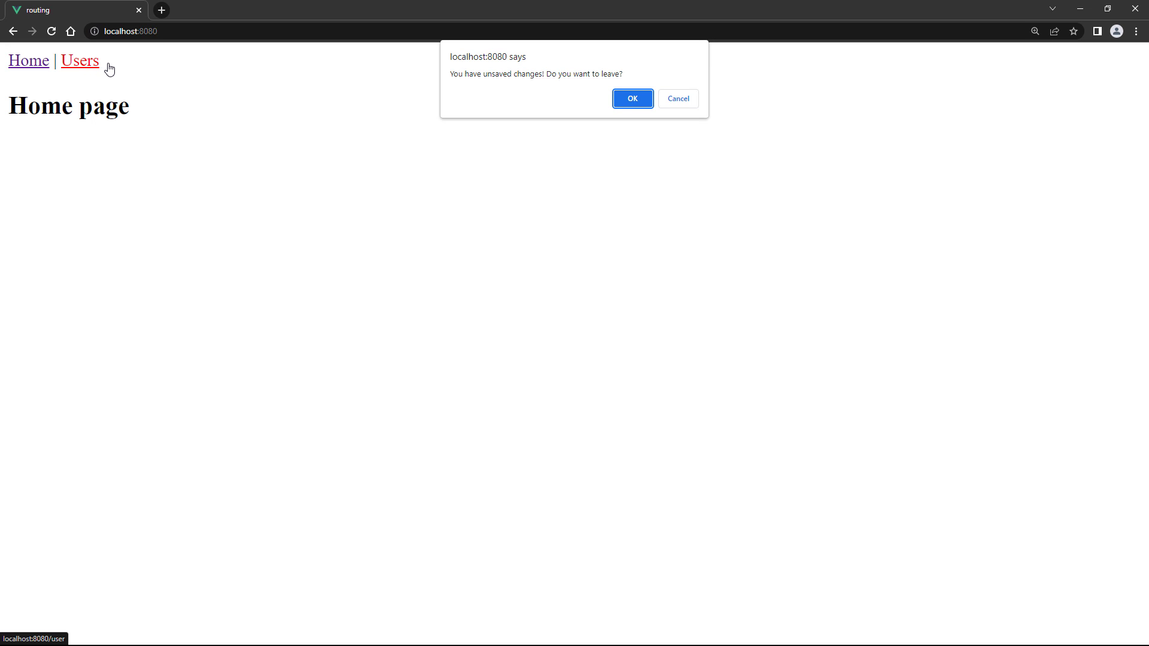
click(632, 98)
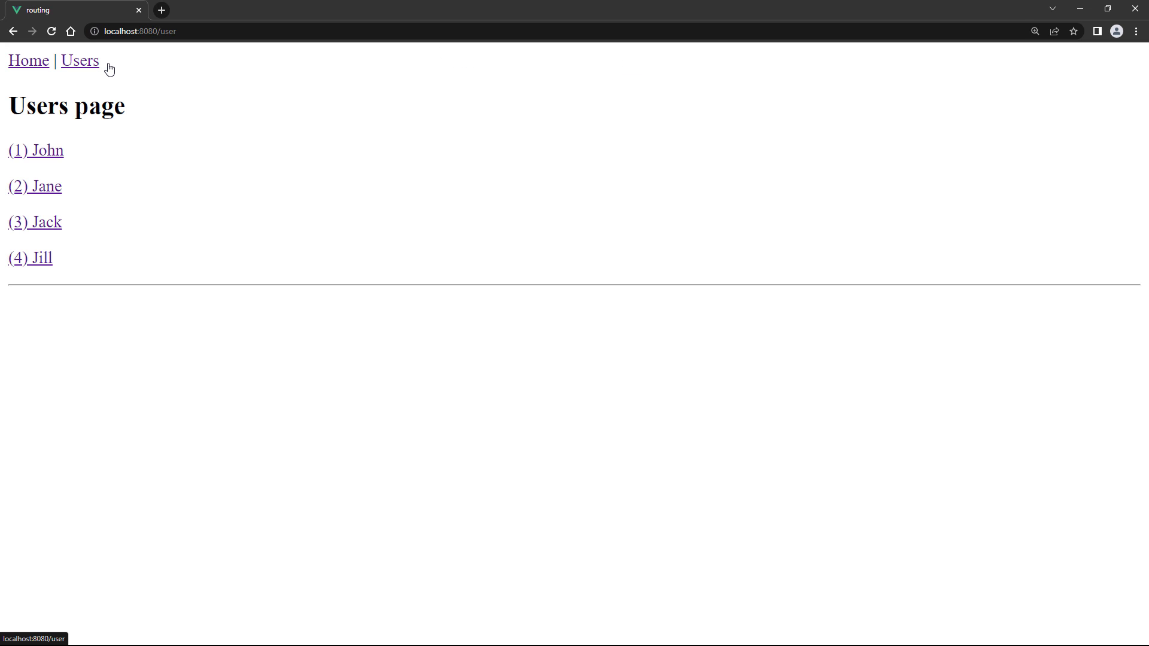